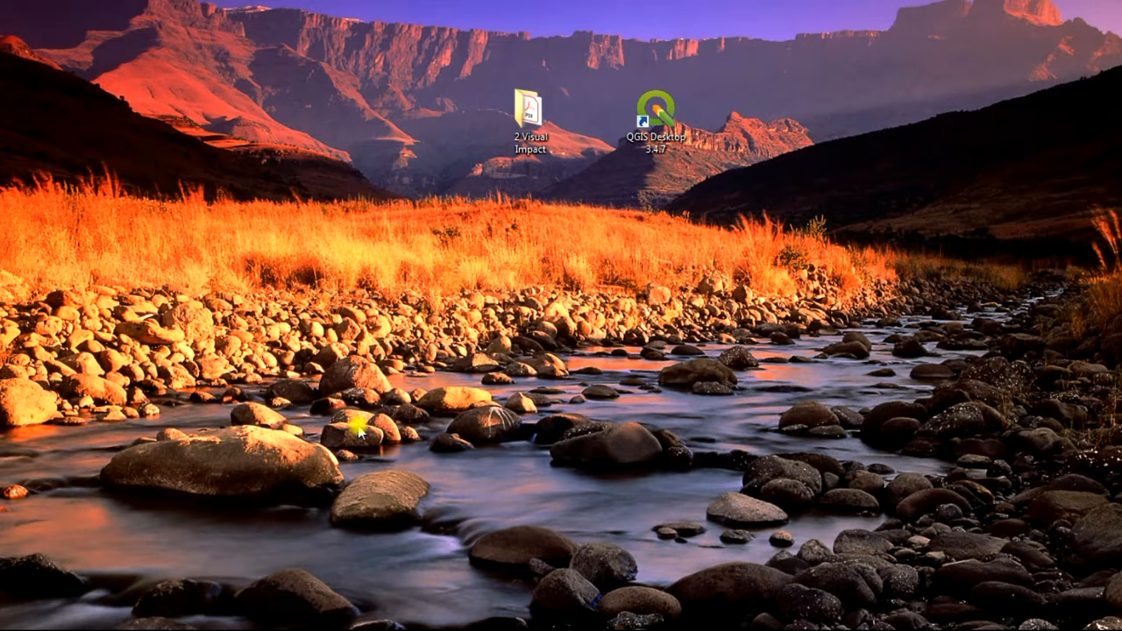
{"action": "mouse_move", "coordinate": [505, 302]}
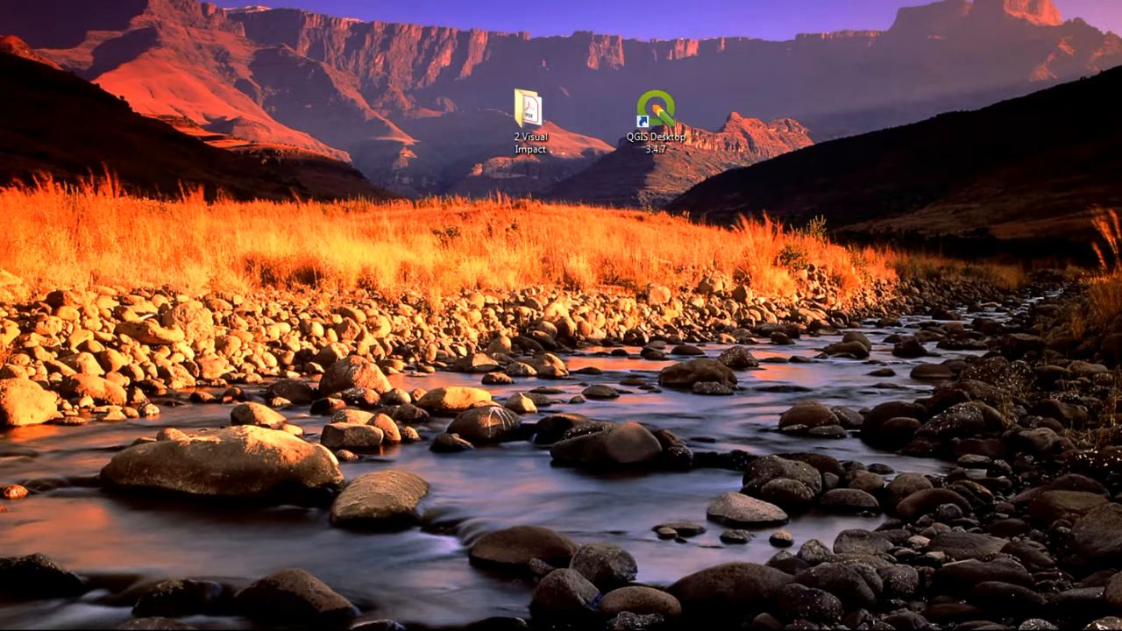
Launch QGIS from the desktop shortcut so the Impact Assessment project loads.
{"action": "double_click", "coordinate": [660, 112]}
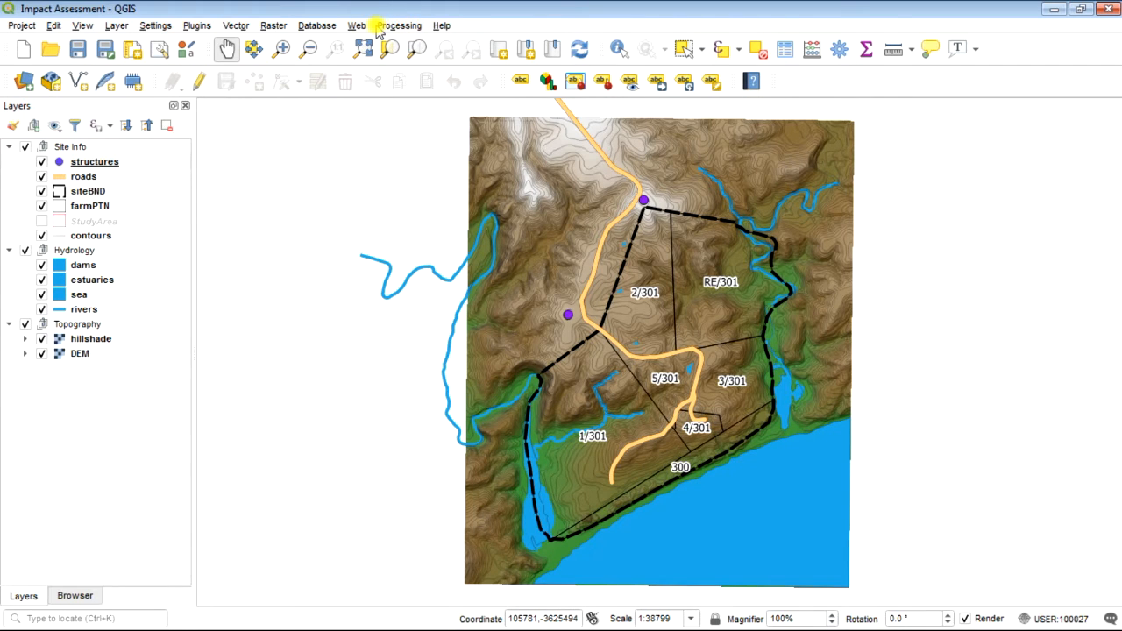
{"action": "left_click", "coordinate": [439, 25]}
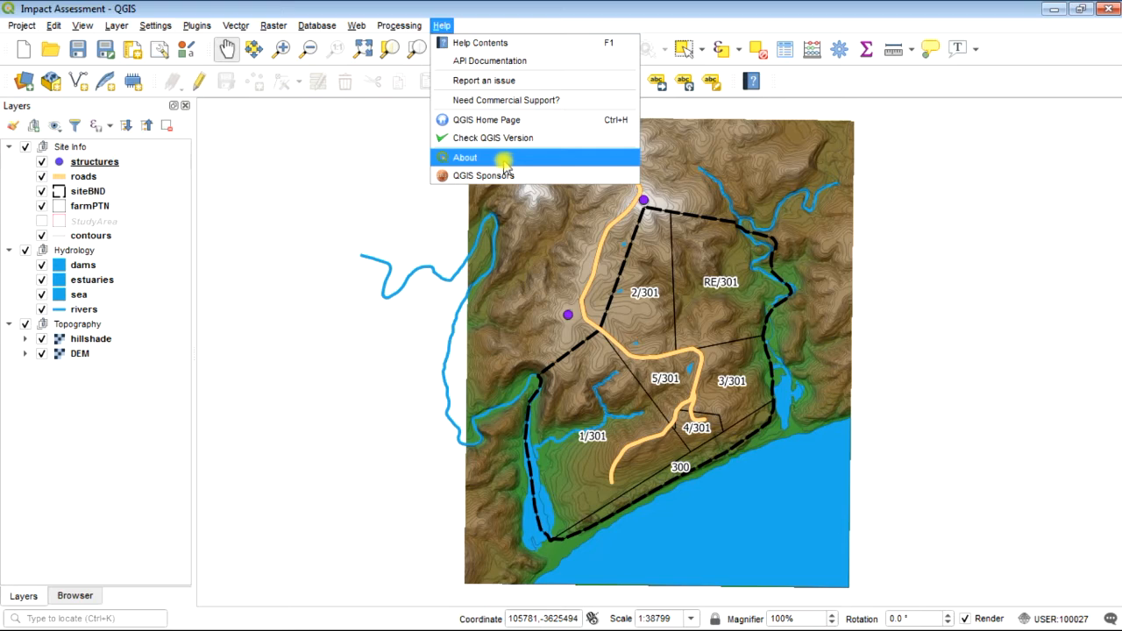
{"action": "left_click", "coordinate": [462, 157]}
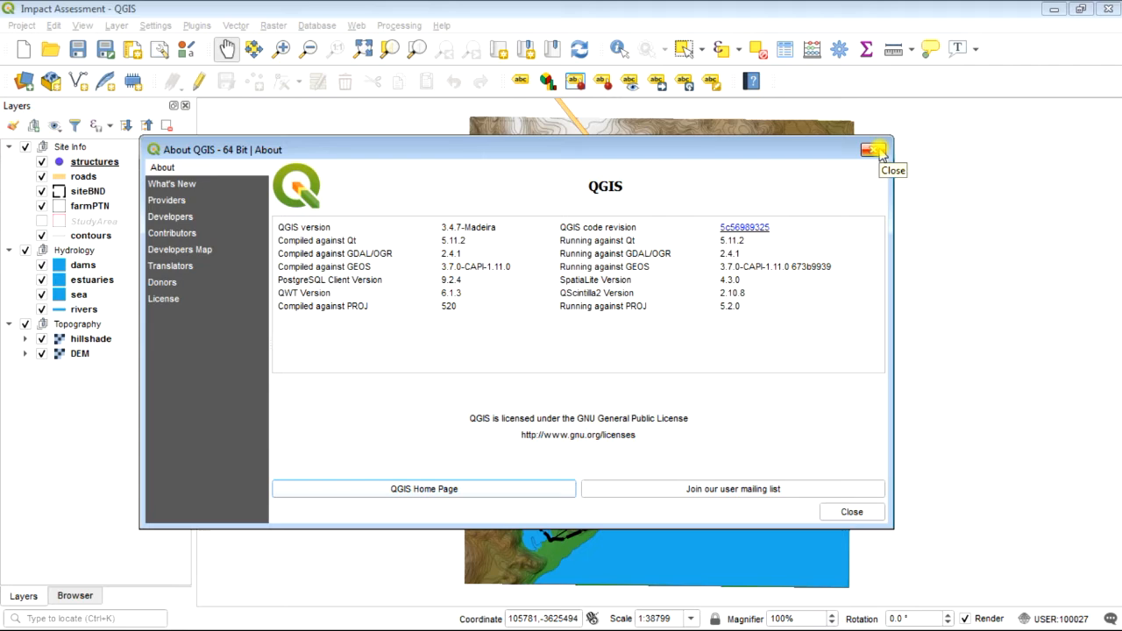
{"action": "left_click", "coordinate": [873, 149]}
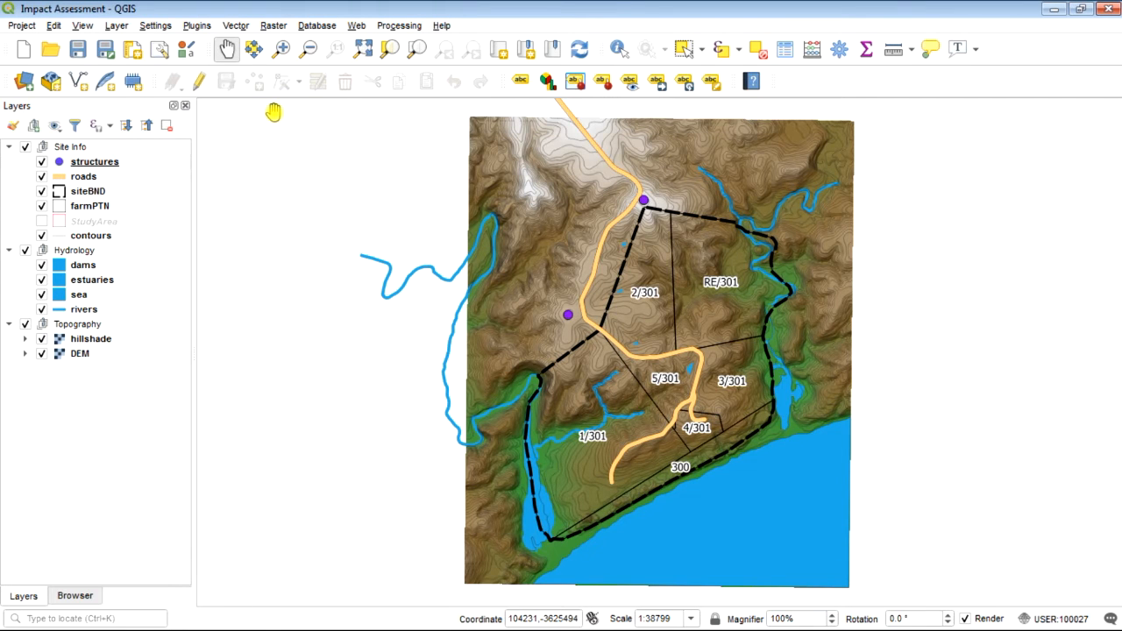
{"action": "left_click", "coordinate": [178, 26]}
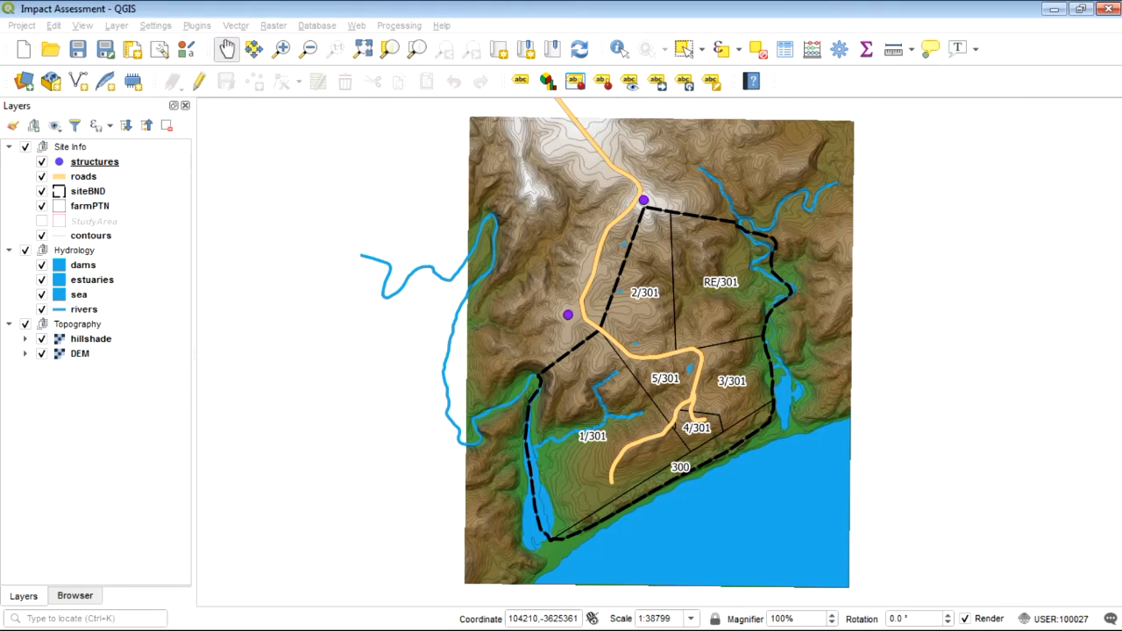
{"action": "left_click", "coordinate": [196, 25]}
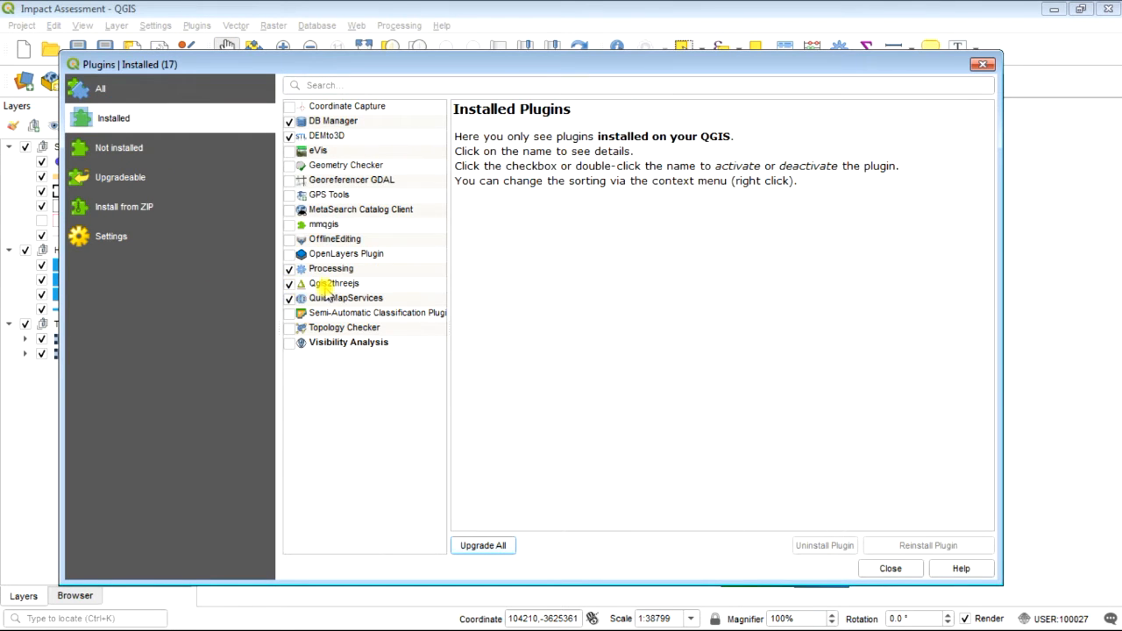
{"action": "mouse_move", "coordinate": [355, 298]}
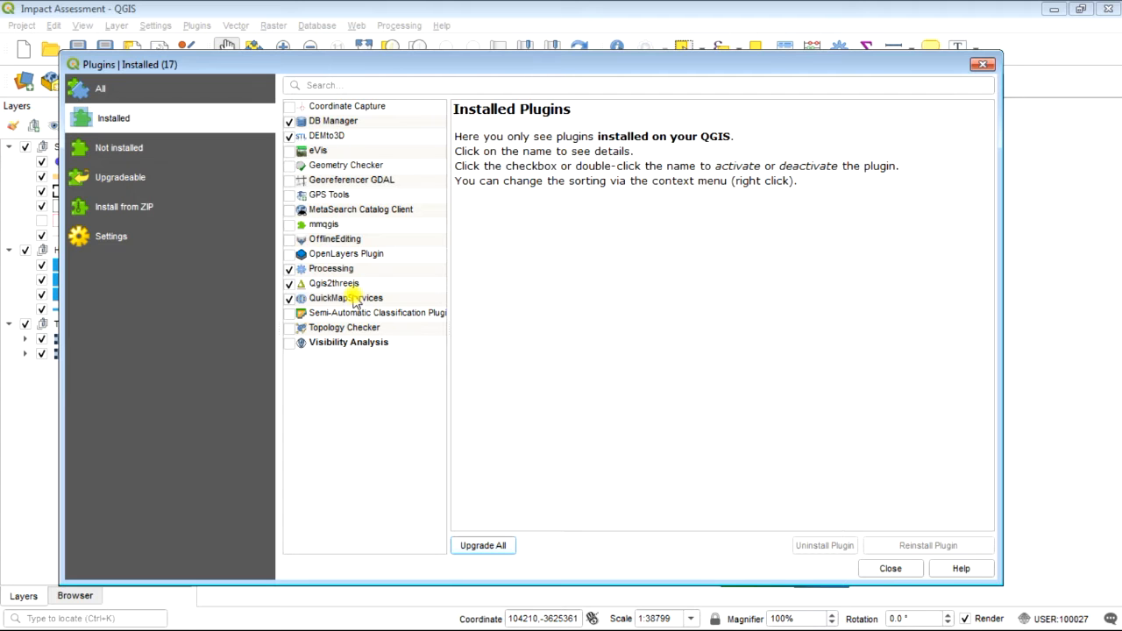
{"action": "mouse_move", "coordinate": [354, 288]}
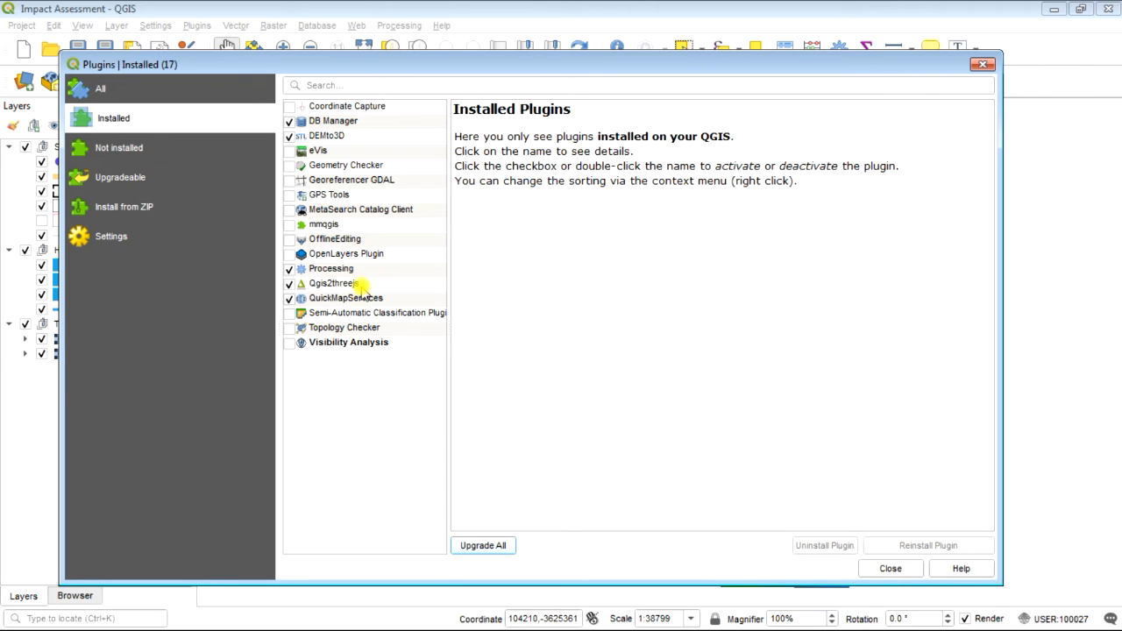
{"action": "left_click", "coordinate": [905, 580]}
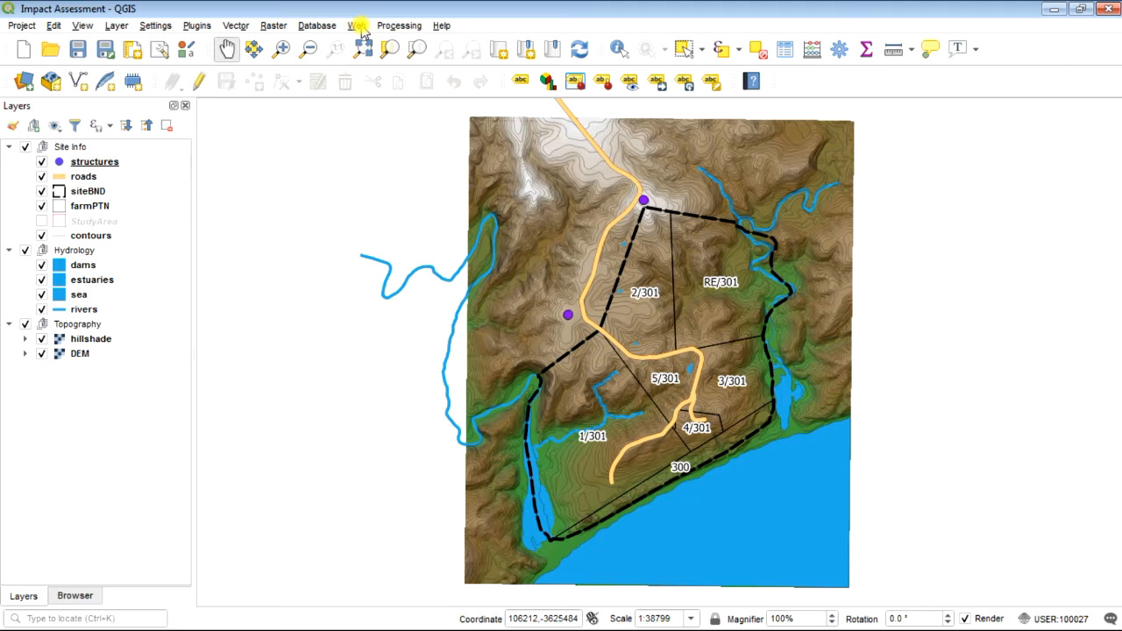
Start the Qgis2threejs Exporter from the Web menu and enable the DEM layer in the scene.
{"action": "left_click", "coordinate": [361, 25]}
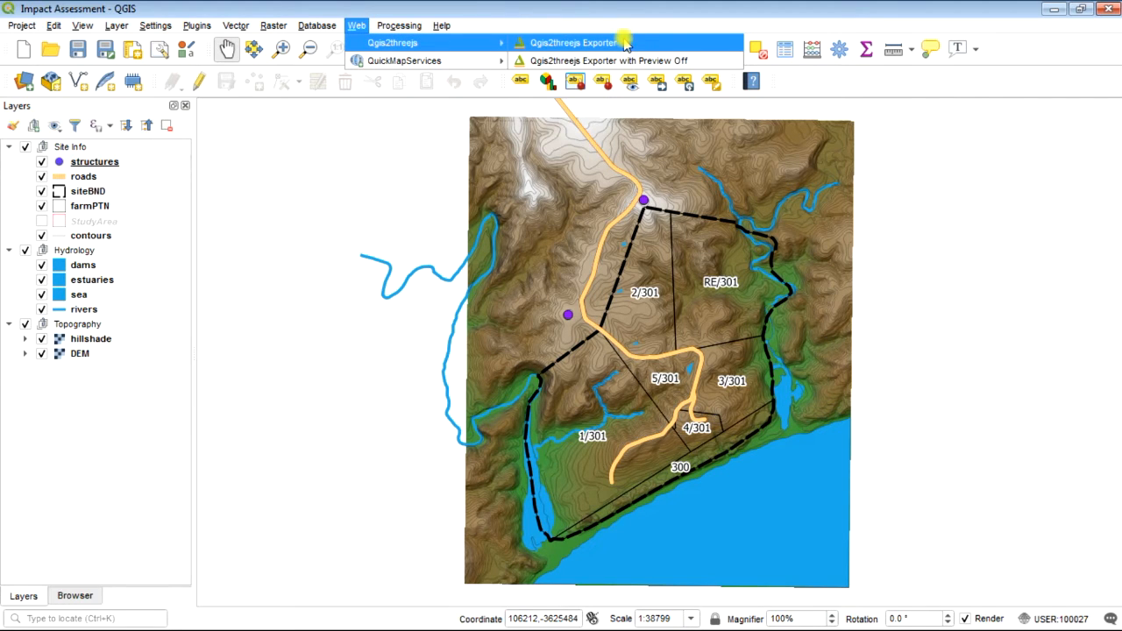
{"action": "mouse_move", "coordinate": [624, 42]}
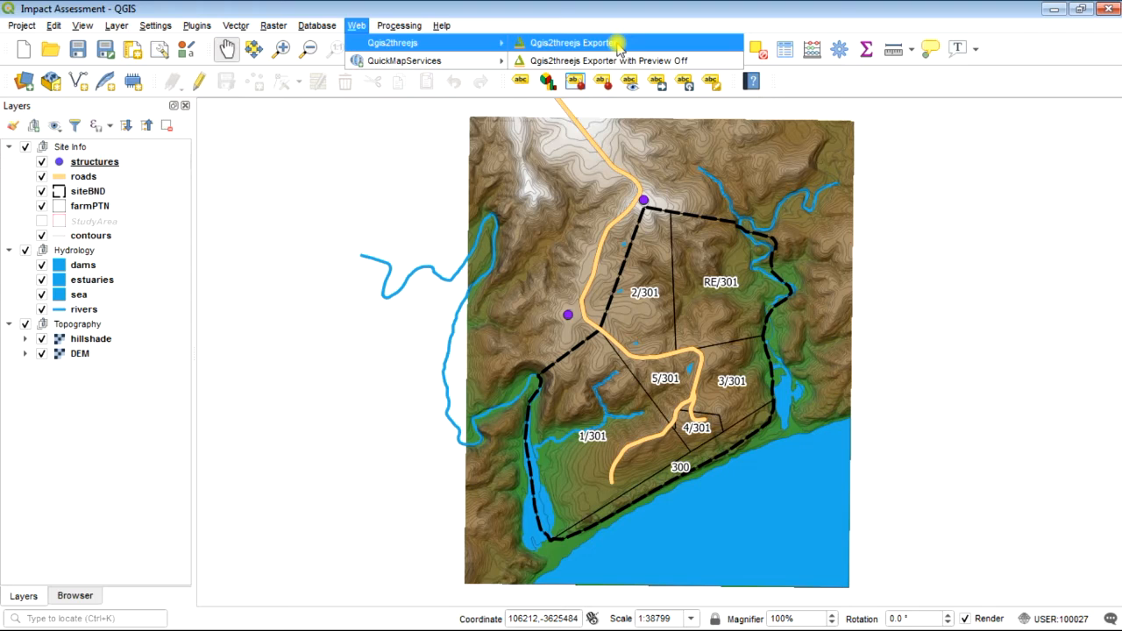
{"action": "left_click", "coordinate": [582, 35]}
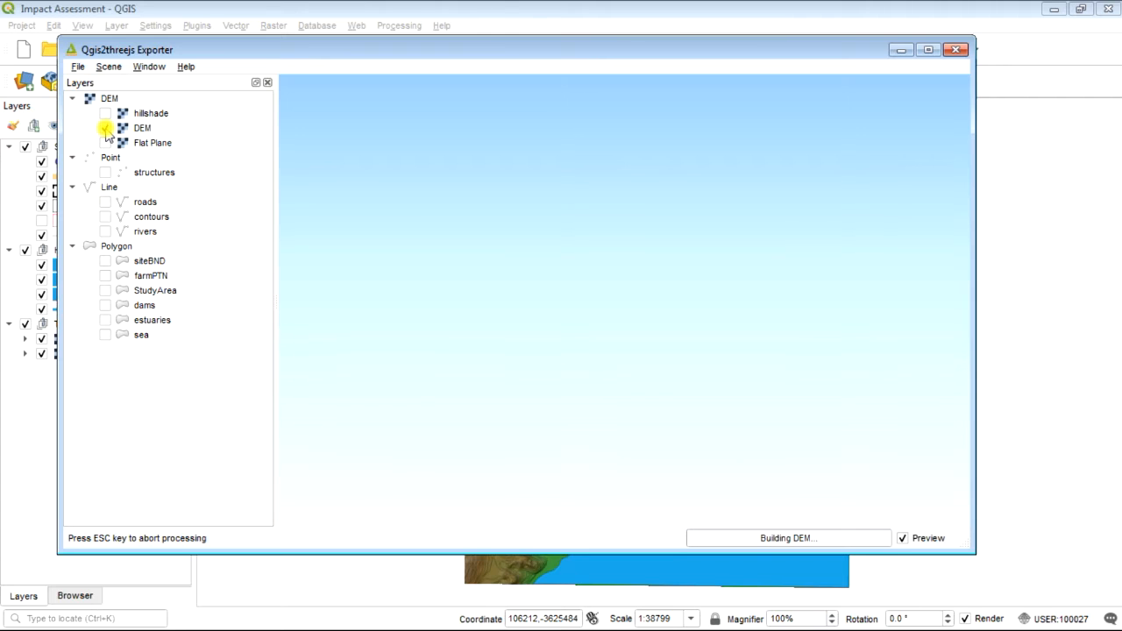
{"action": "left_click", "coordinate": [105, 128]}
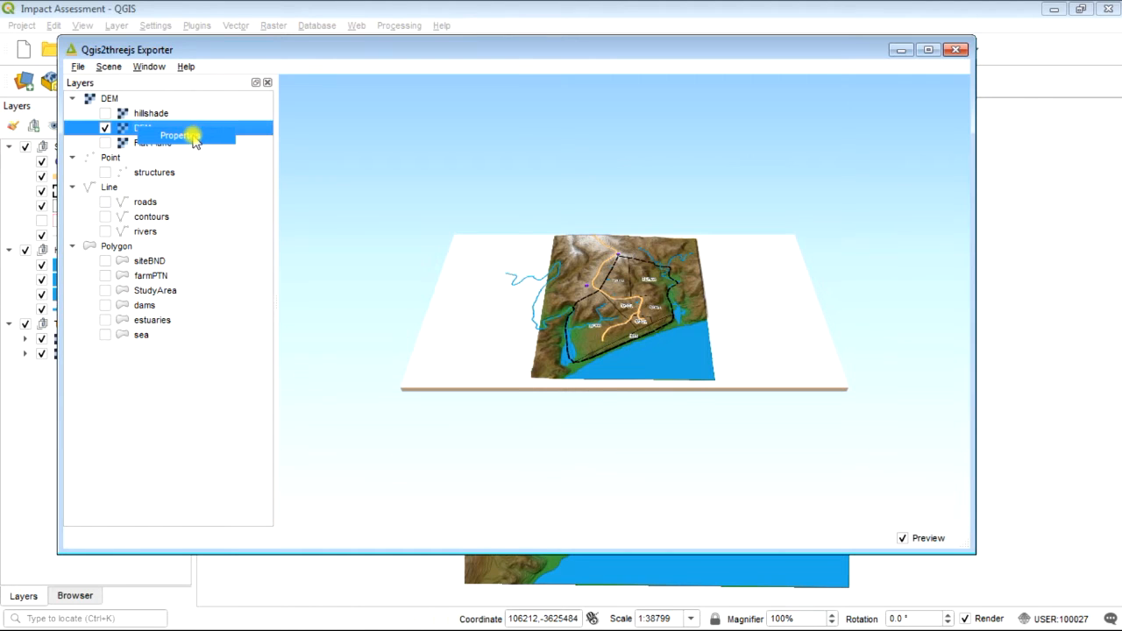
In DEM layer properties set resampling level 6 and clip the DEM to the StudyArea polygon layer.
{"action": "left_click", "coordinate": [176, 135]}
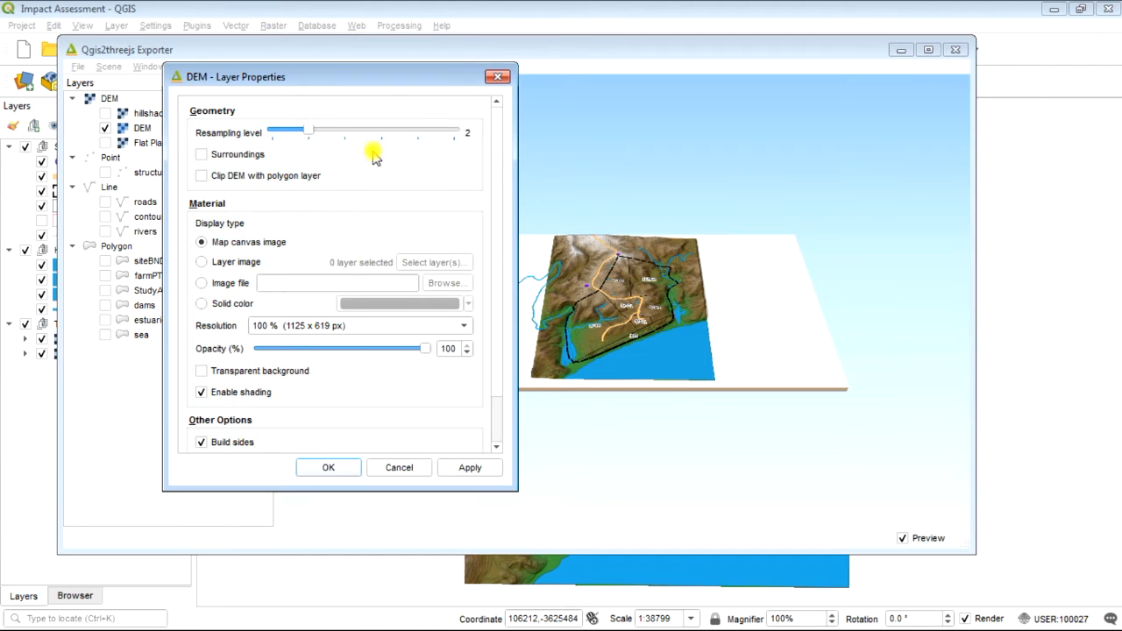
{"action": "left_click_drag", "start_coordinate": [309, 131], "coordinate": [454, 132]}
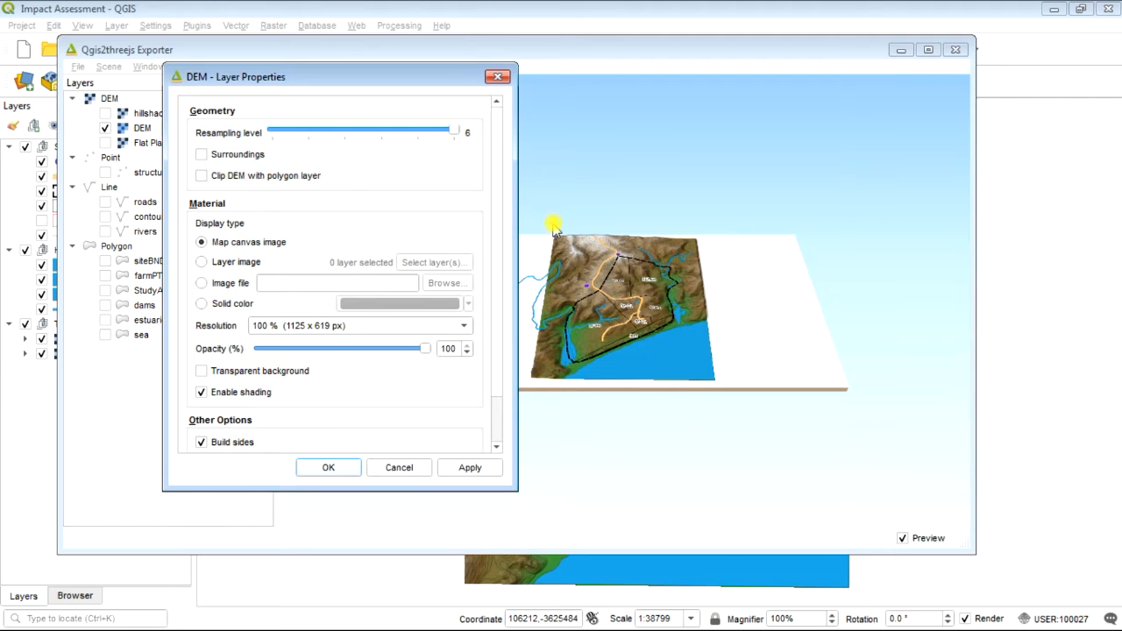
{"action": "left_click", "coordinate": [200, 175]}
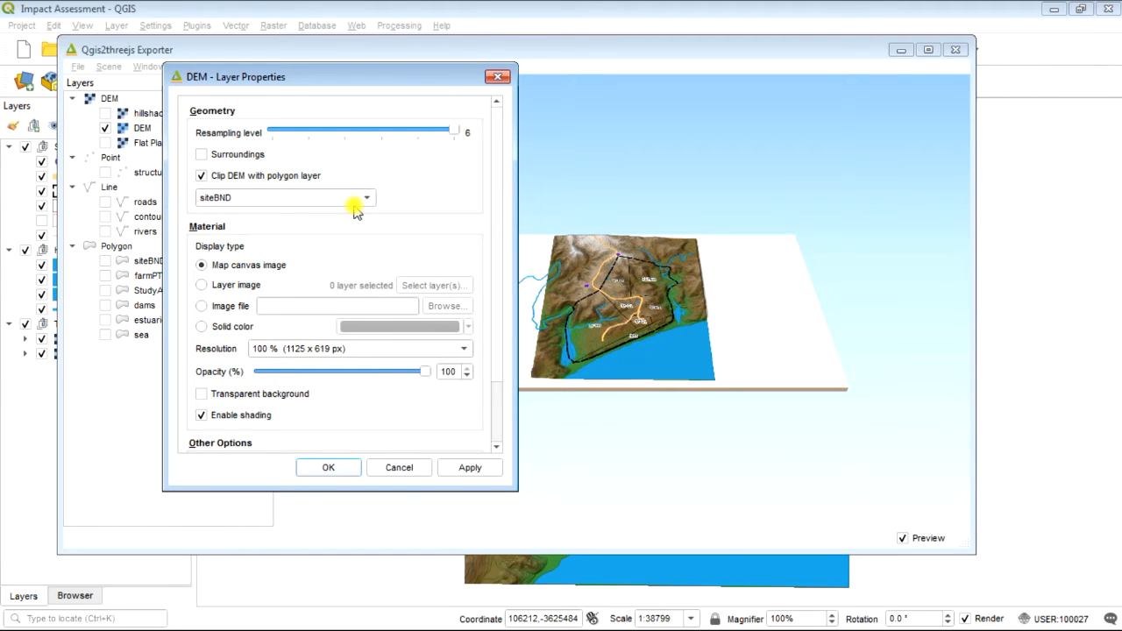
{"action": "left_click", "coordinate": [375, 196]}
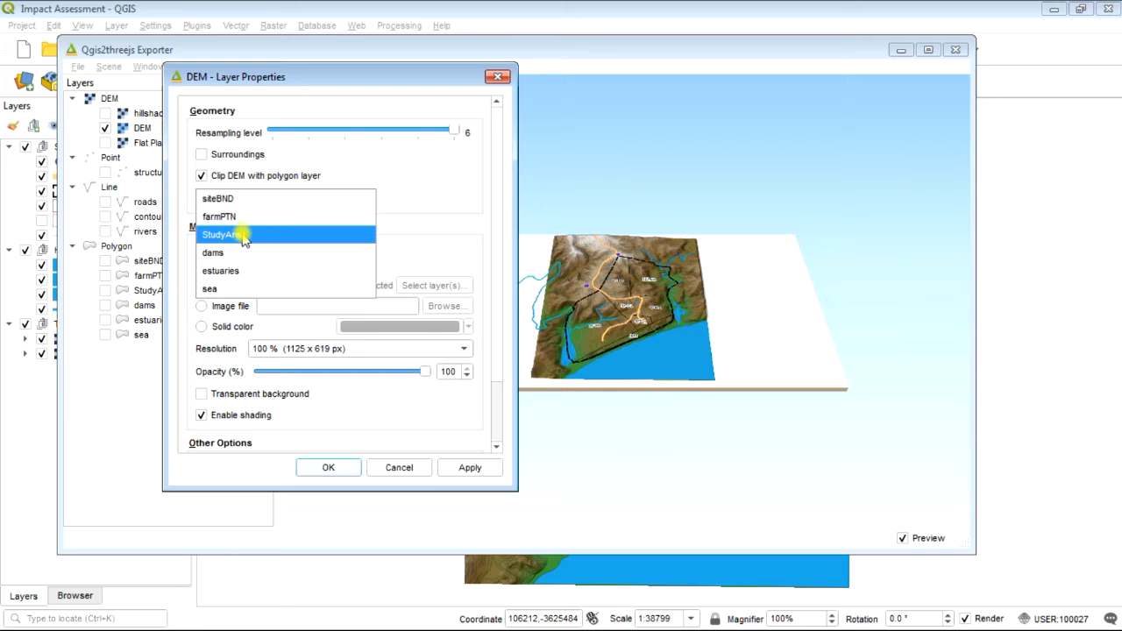
{"action": "left_click", "coordinate": [224, 235]}
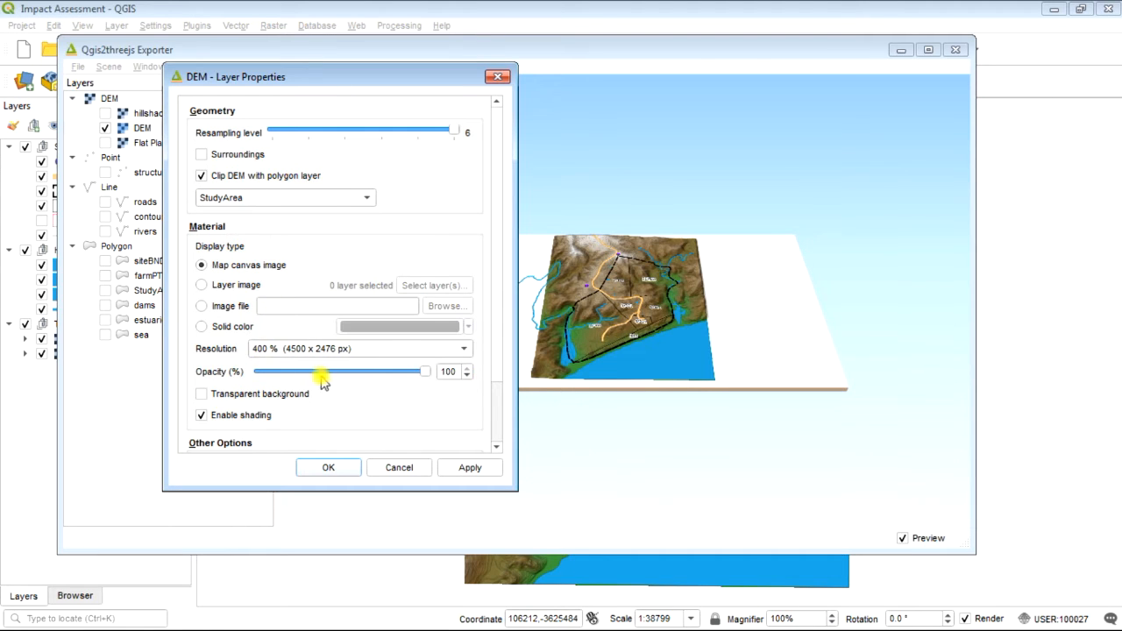
{"action": "scroll", "scroll_direction": "down", "scroll_amount": 3}
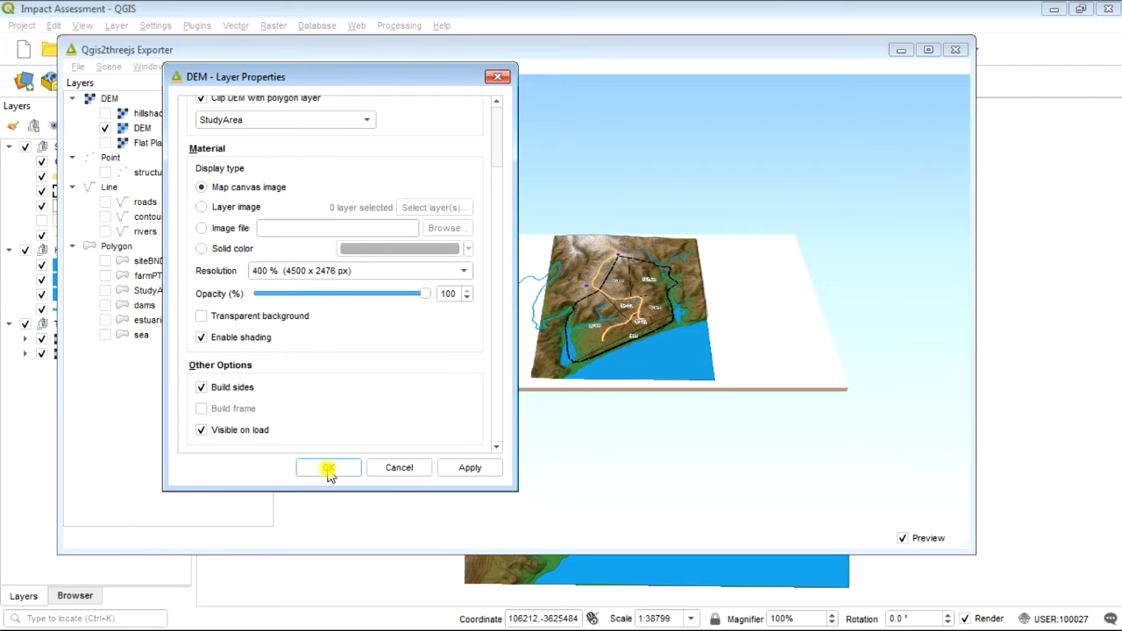
Apply the DEM settings, tilt the clipped terrain preview, and add the structures point layer.
{"action": "left_click", "coordinate": [328, 466]}
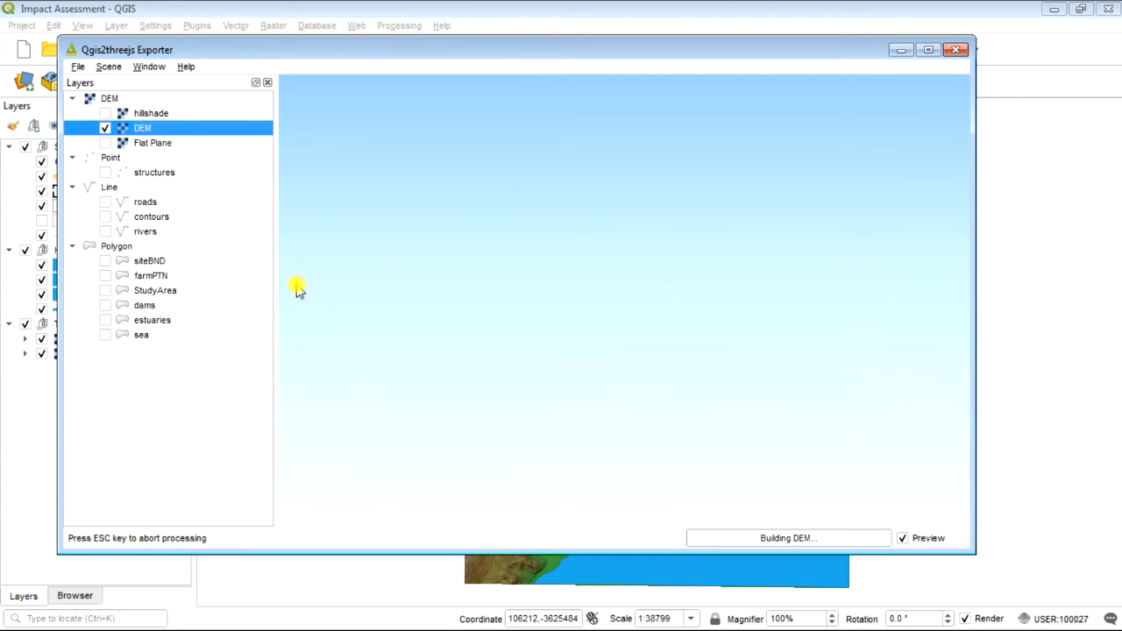
{"action": "mouse_move", "coordinate": [390, 494]}
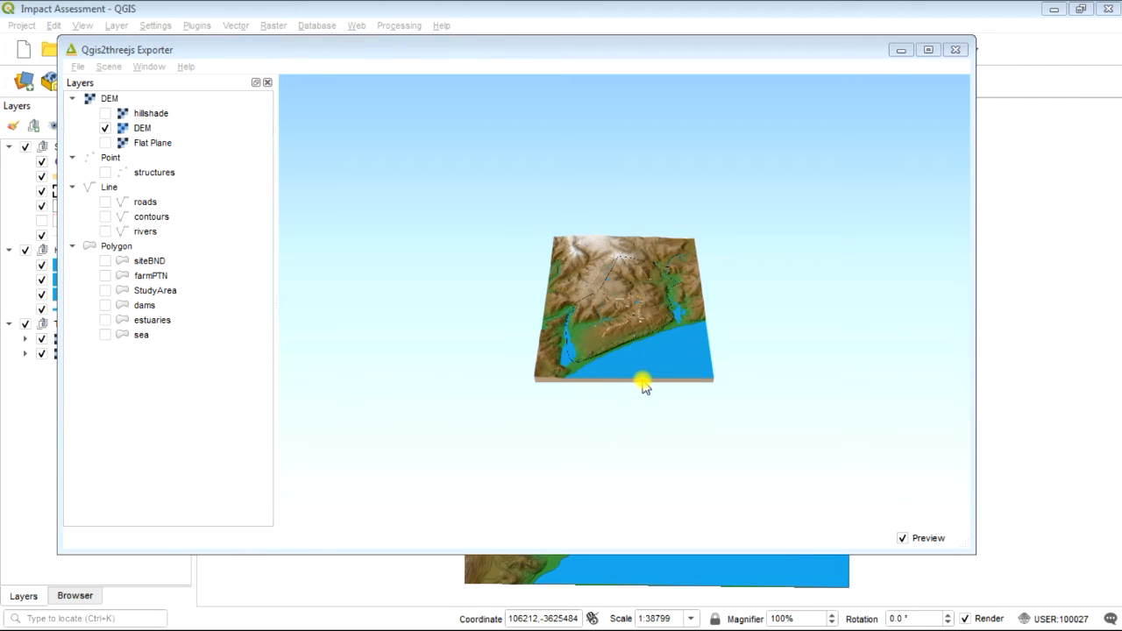
{"action": "mouse_move", "coordinate": [732, 358]}
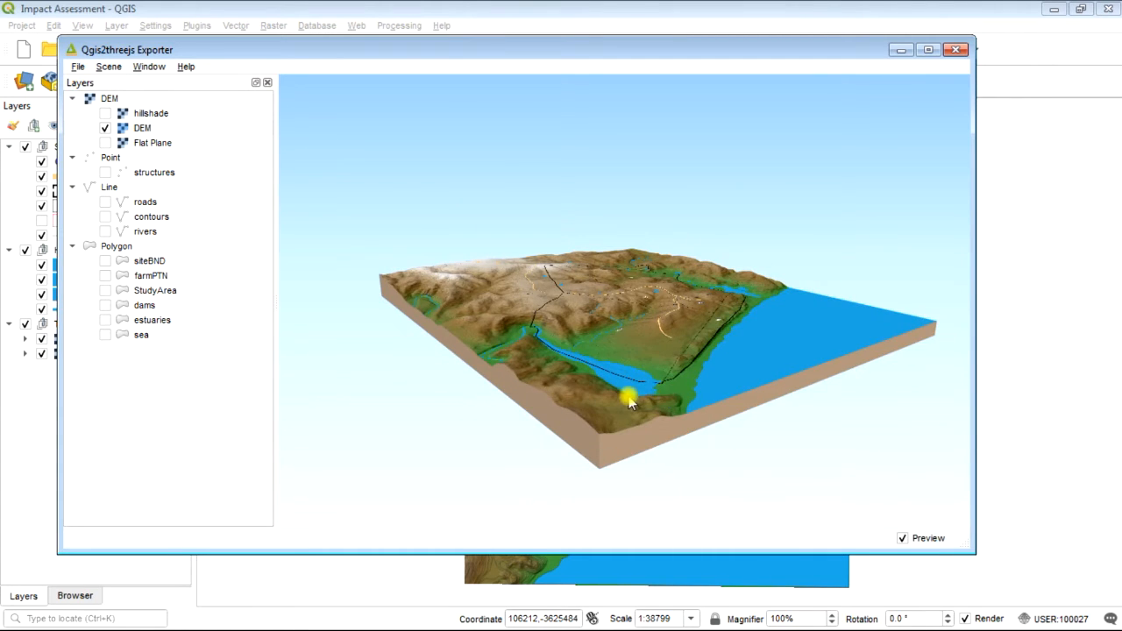
{"action": "left_click_drag", "start_coordinate": [631, 403], "coordinate": [593, 395]}
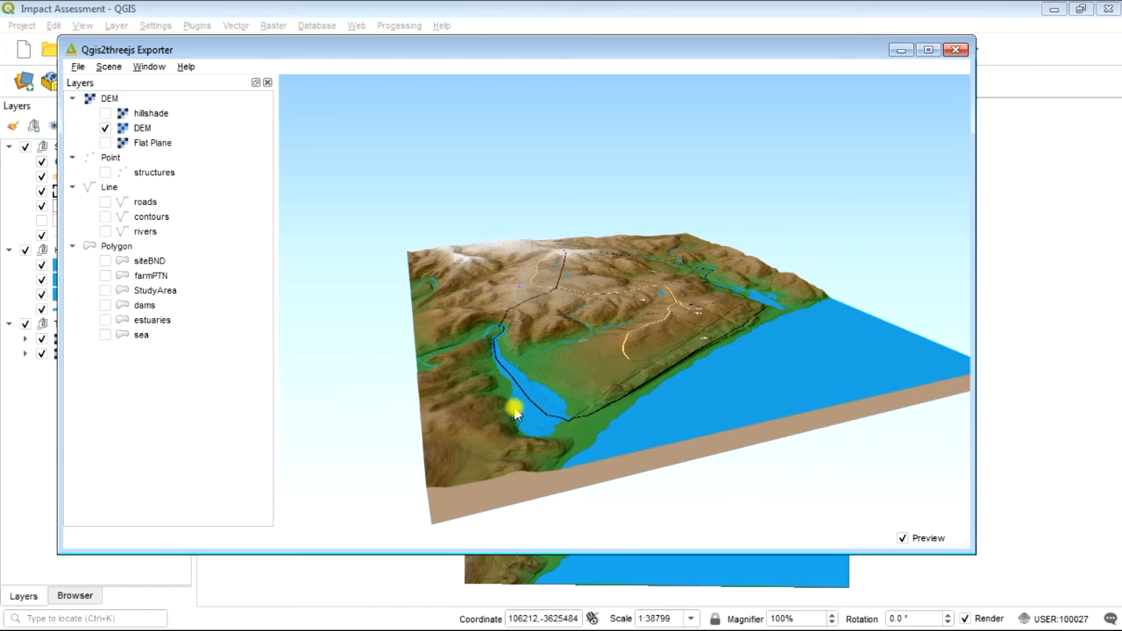
{"action": "mouse_move", "coordinate": [184, 193]}
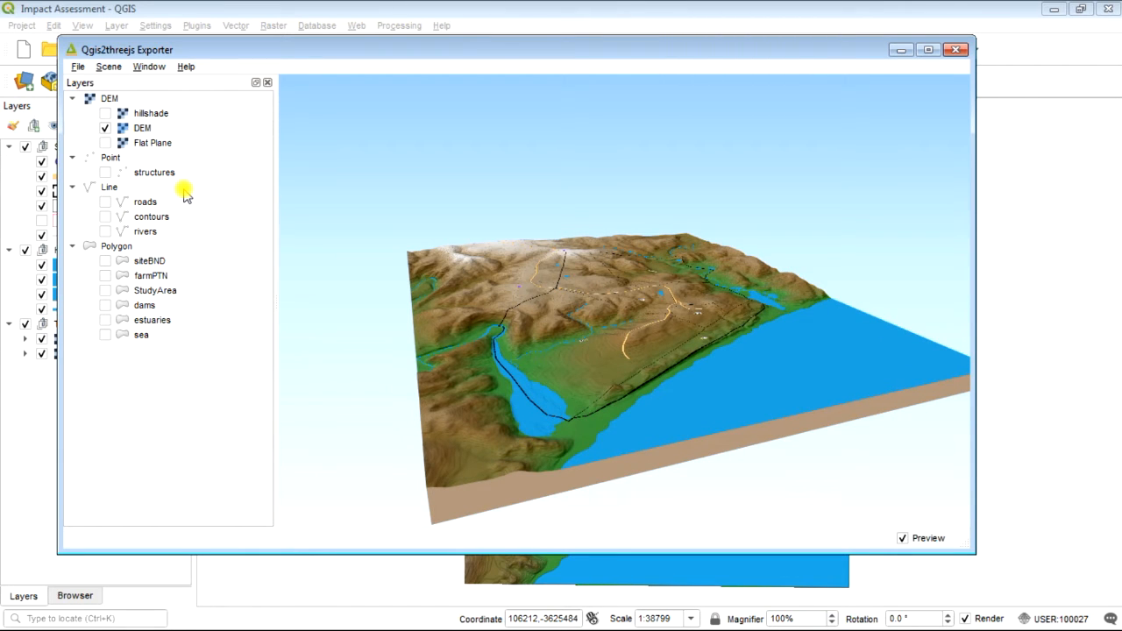
{"action": "mouse_move", "coordinate": [162, 180]}
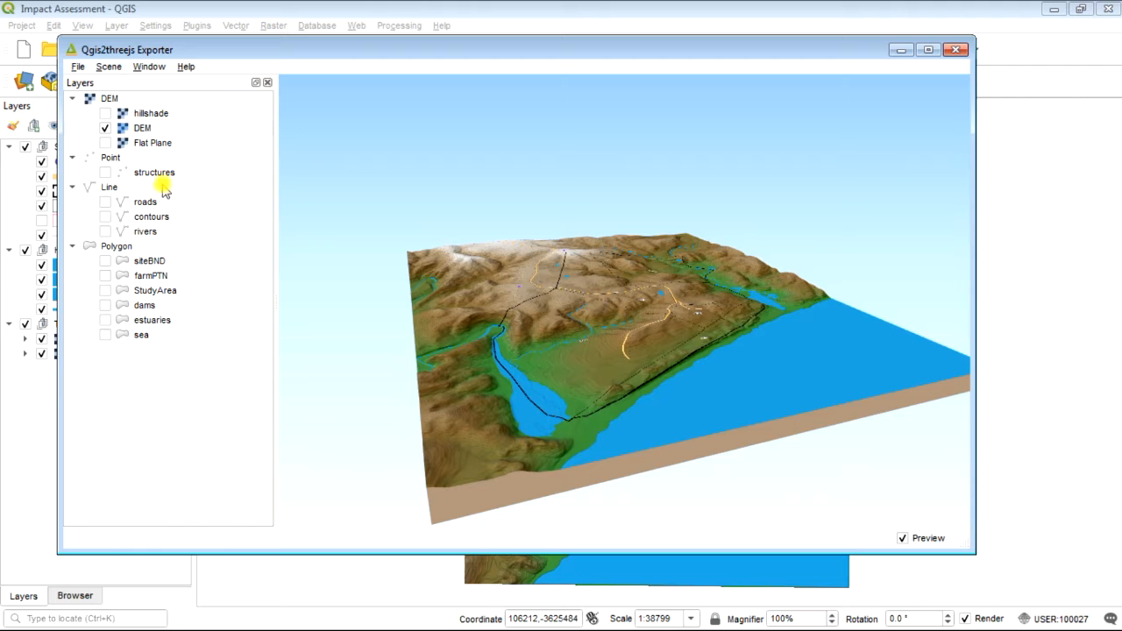
{"action": "left_click", "coordinate": [106, 172]}
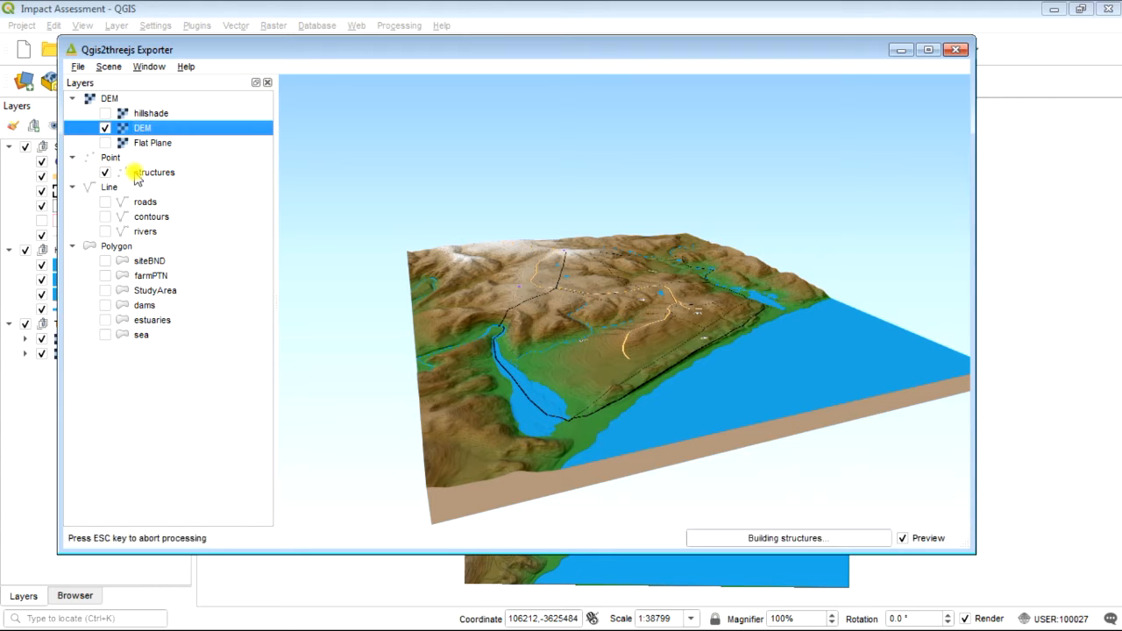
Style structures as cylinders relative to the DEM with a typed radius value and height from the height field.
{"action": "double_click", "coordinate": [155, 172]}
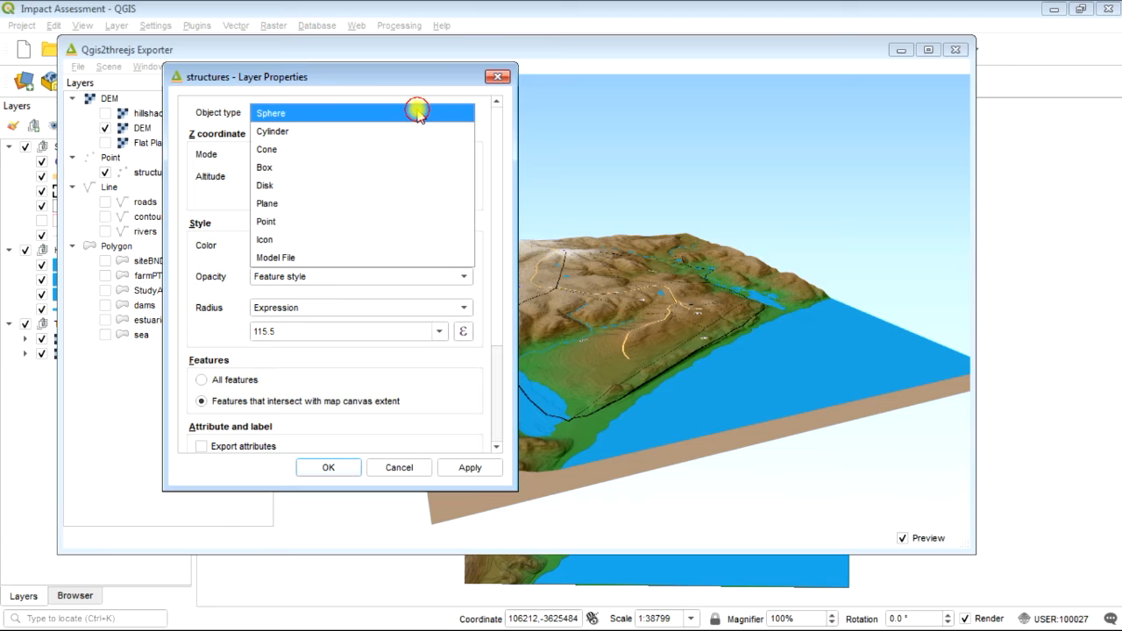
{"action": "left_click", "coordinate": [271, 130]}
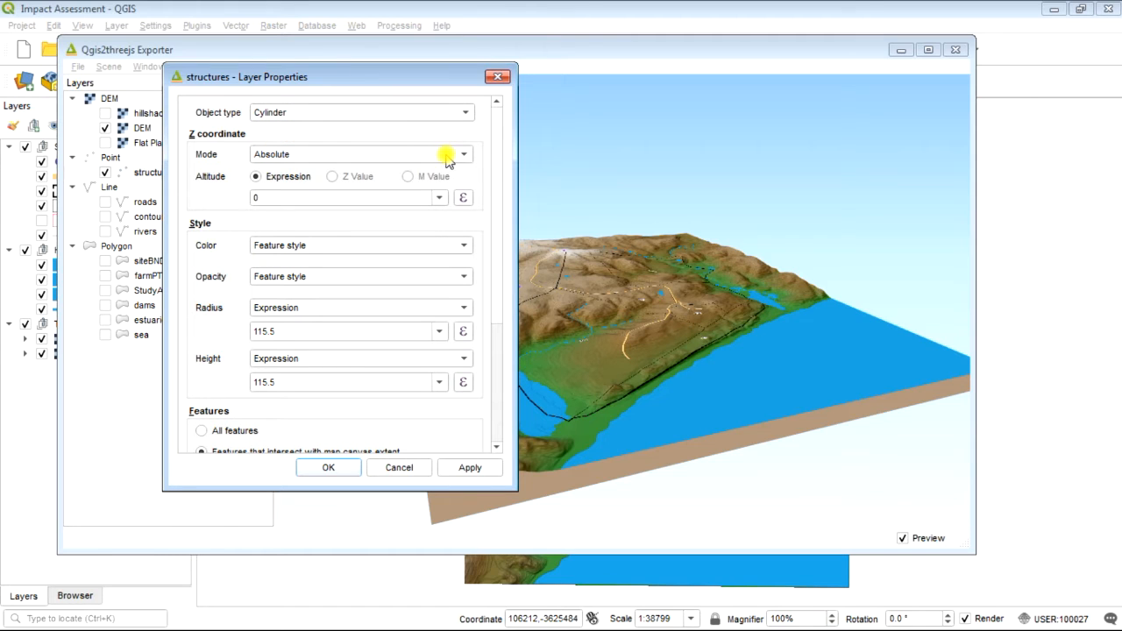
{"action": "left_click", "coordinate": [360, 154]}
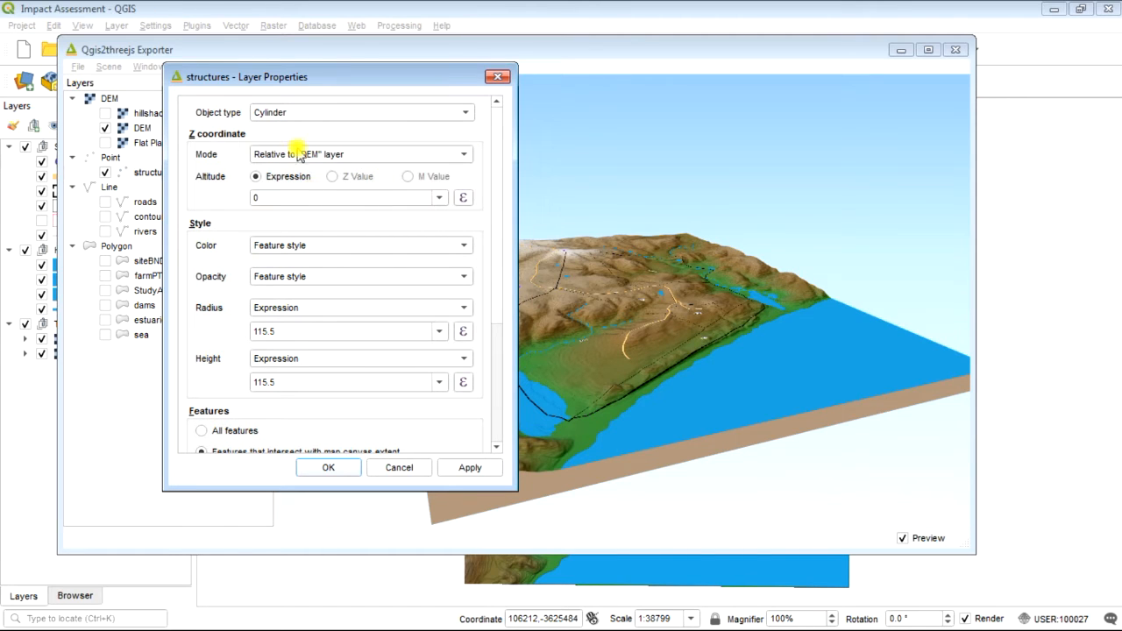
{"action": "mouse_move", "coordinate": [277, 200]}
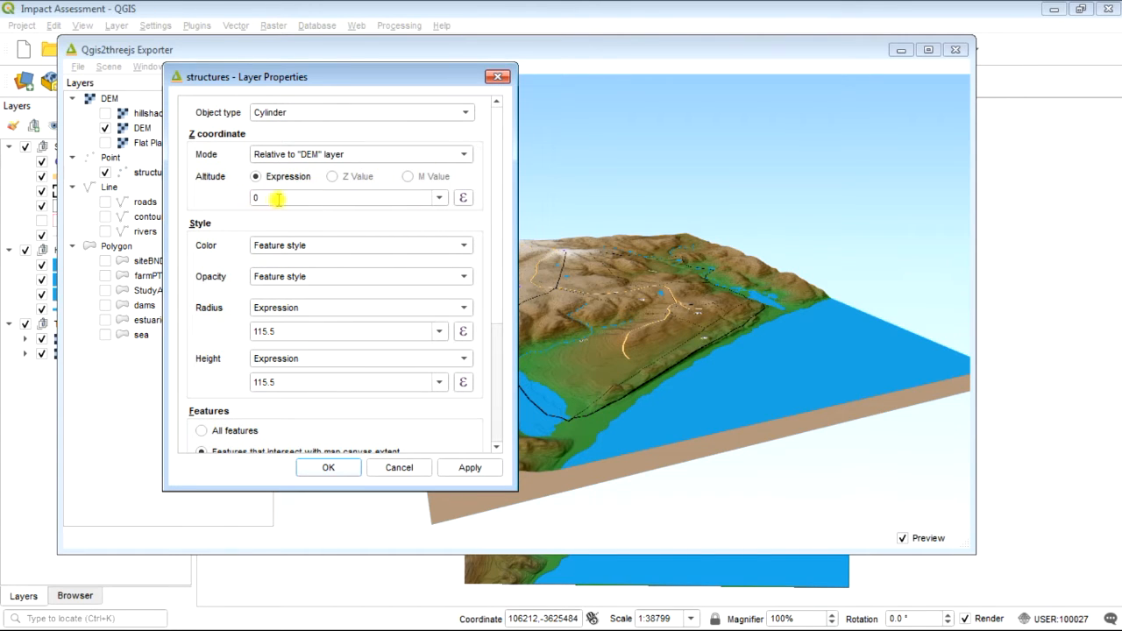
{"action": "mouse_move", "coordinate": [336, 162]}
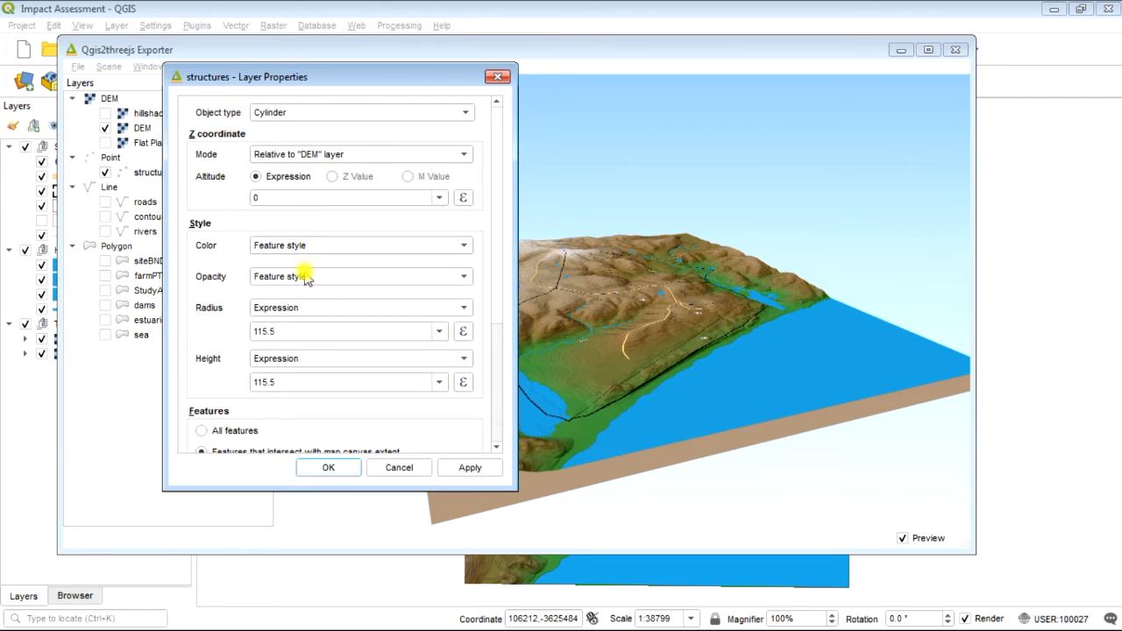
{"action": "mouse_move", "coordinate": [390, 309]}
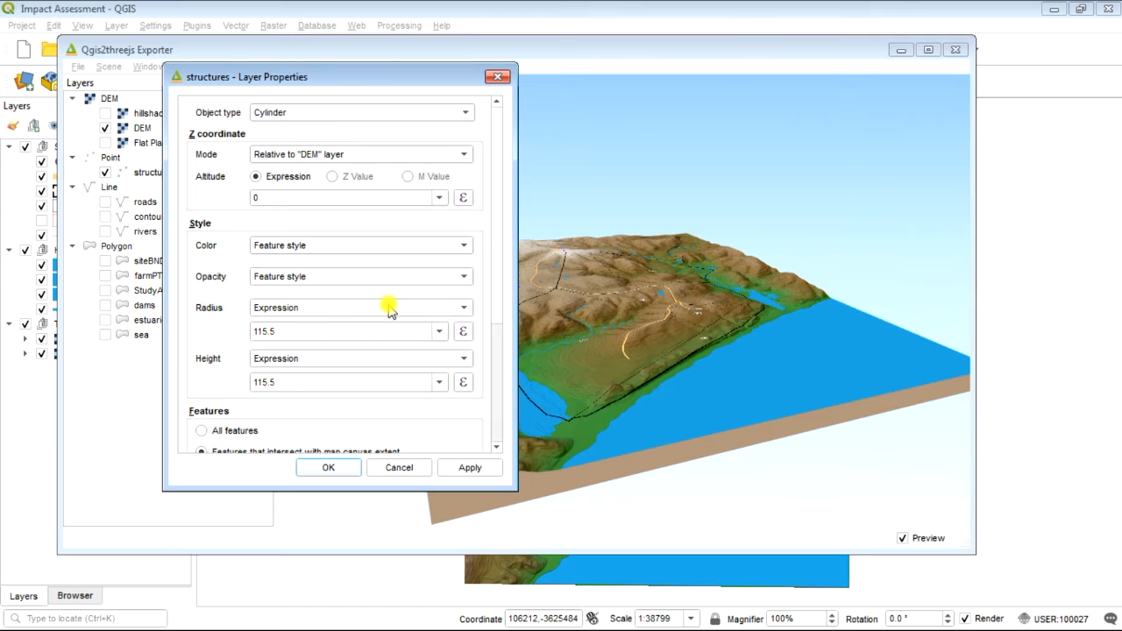
{"action": "mouse_move", "coordinate": [378, 324]}
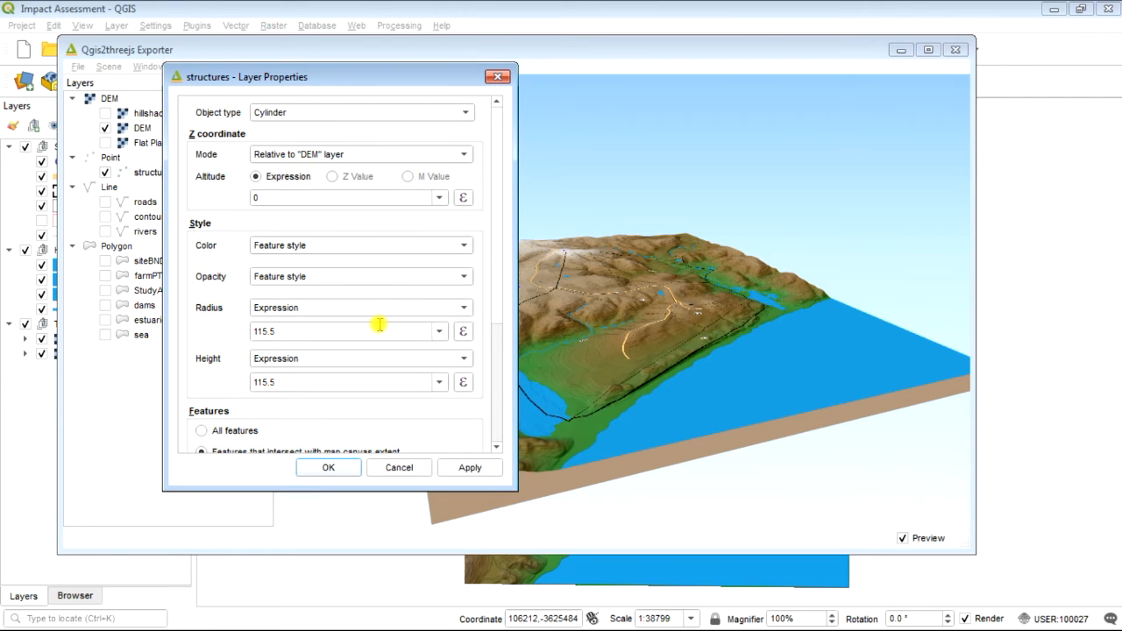
{"action": "type", "text": "30"}
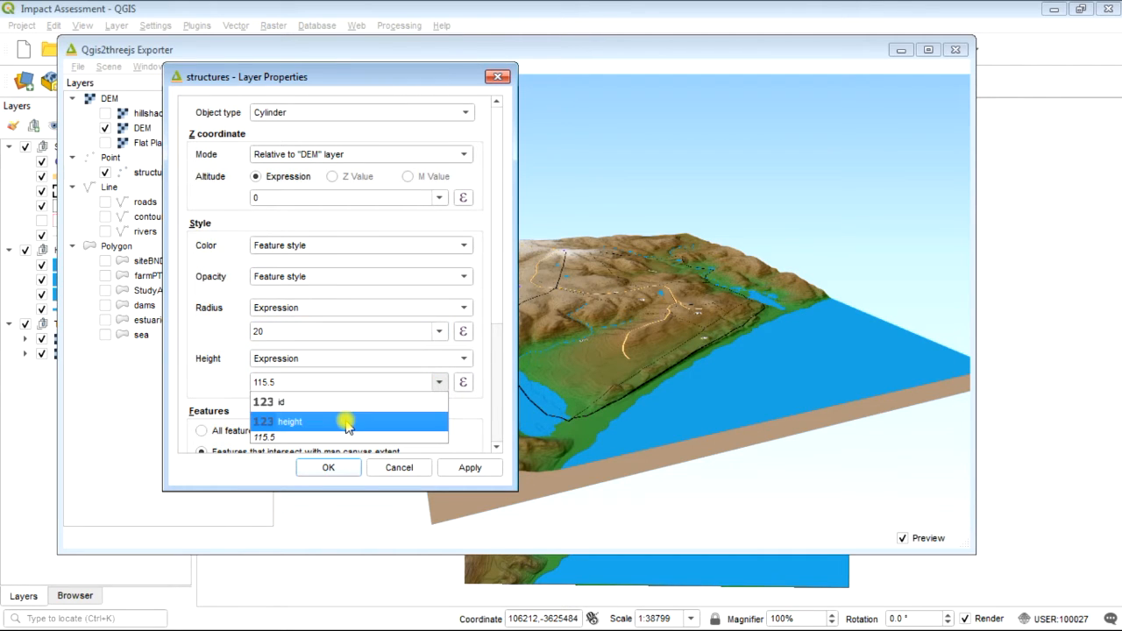
{"action": "mouse_move", "coordinate": [317, 421]}
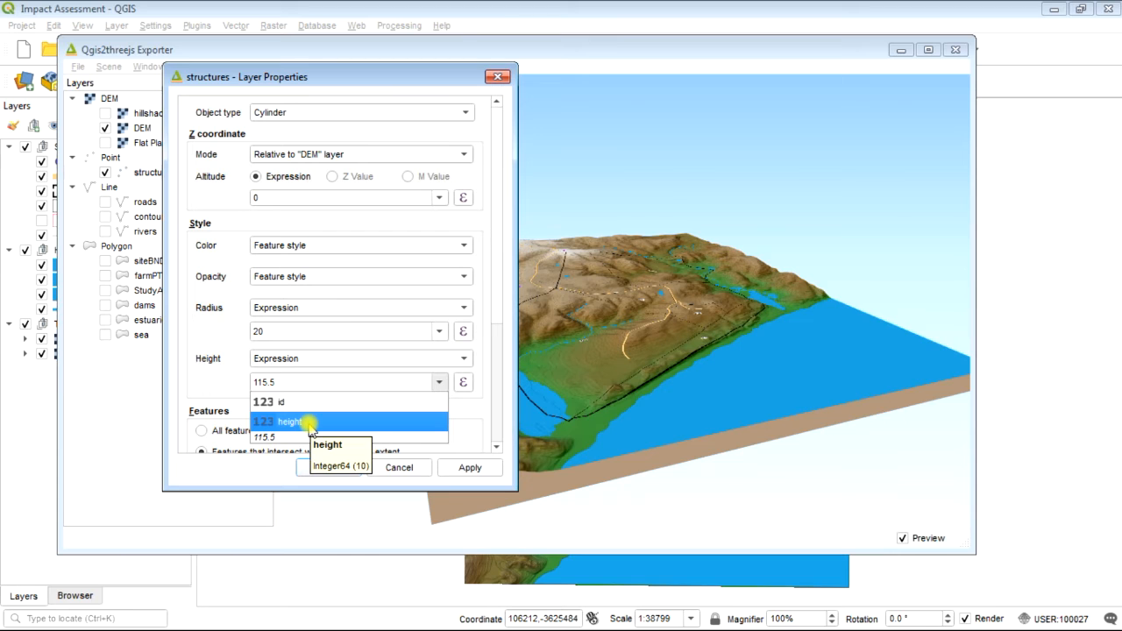
{"action": "left_click", "coordinate": [289, 421]}
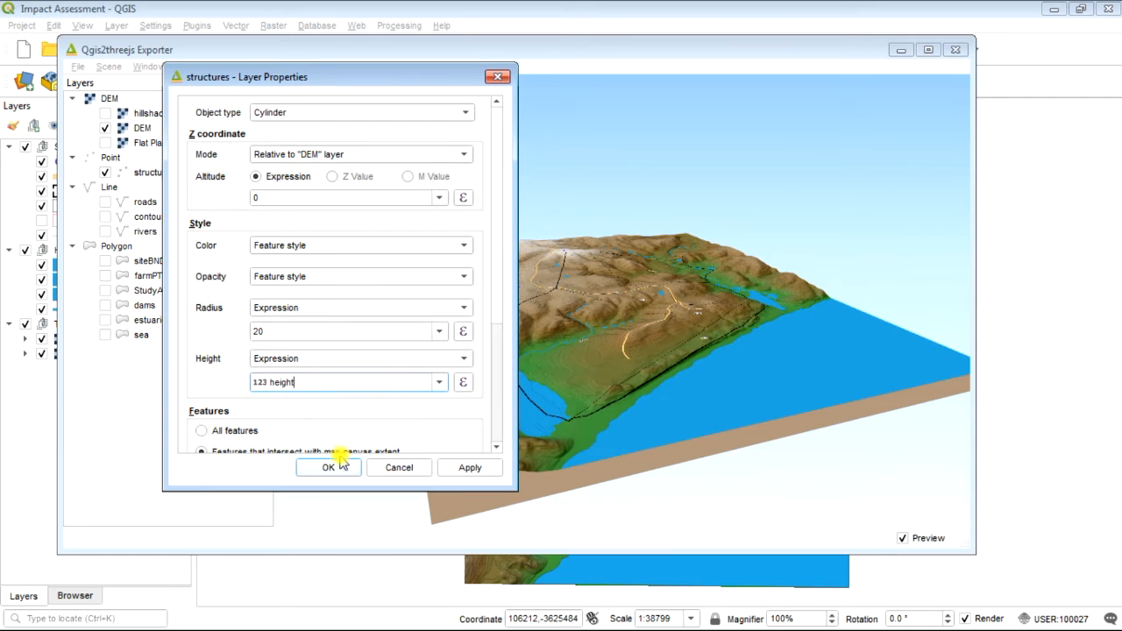
Apply the cylinder styling and inspect the cylinder on the terrain up close and in overview.
{"action": "left_click", "coordinate": [330, 466]}
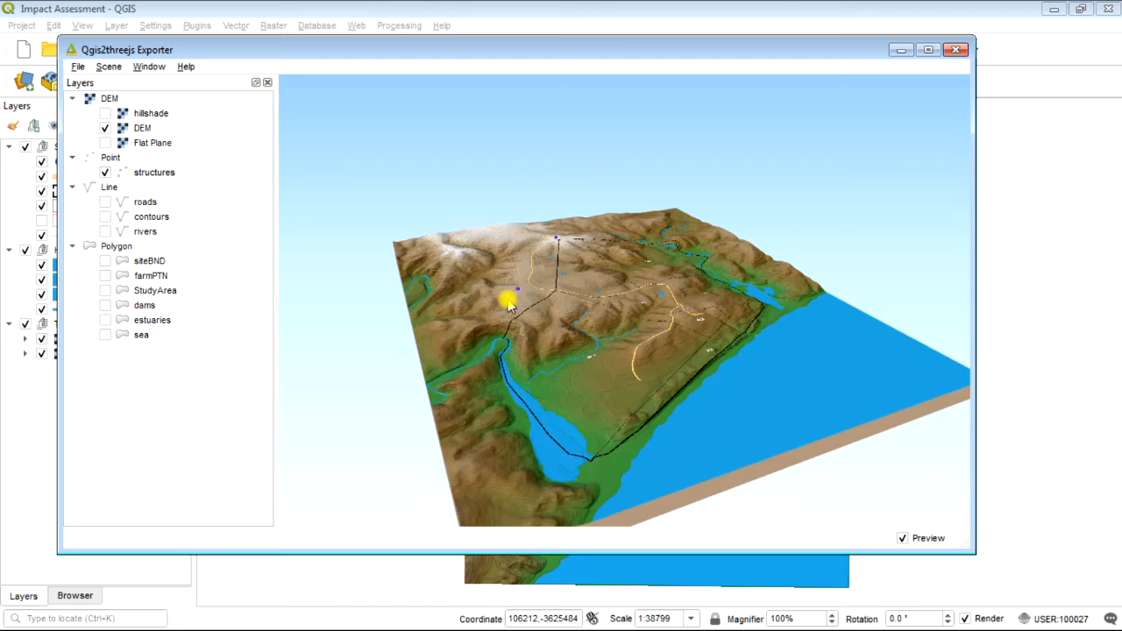
{"action": "left_click_drag", "start_coordinate": [509, 302], "coordinate": [480, 377]}
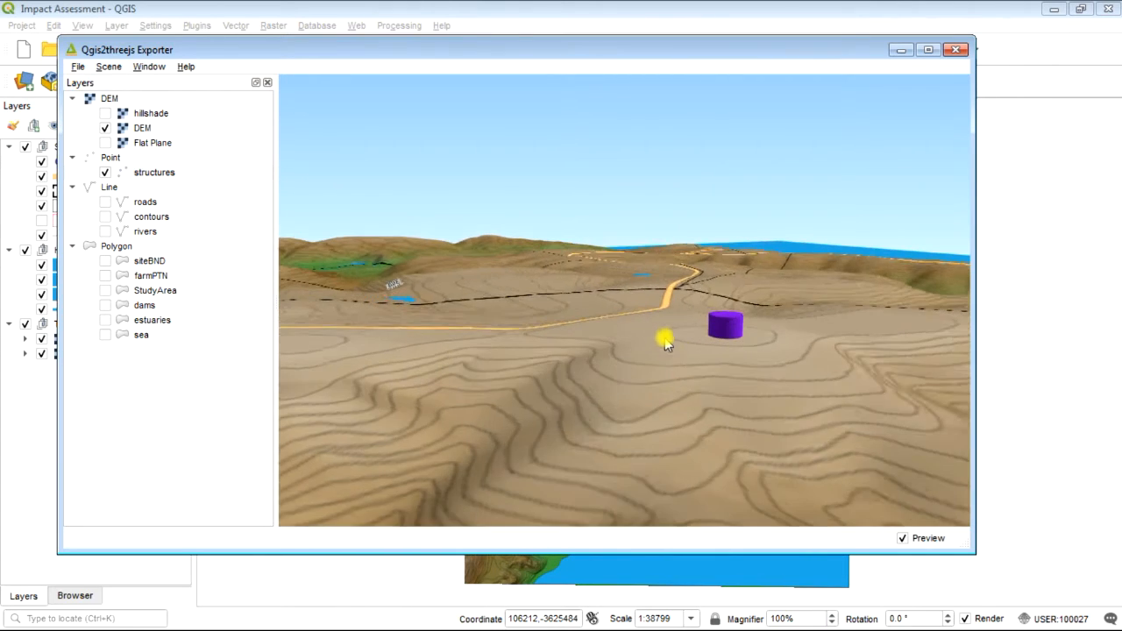
{"action": "left_click_drag", "start_coordinate": [666, 342], "coordinate": [702, 363]}
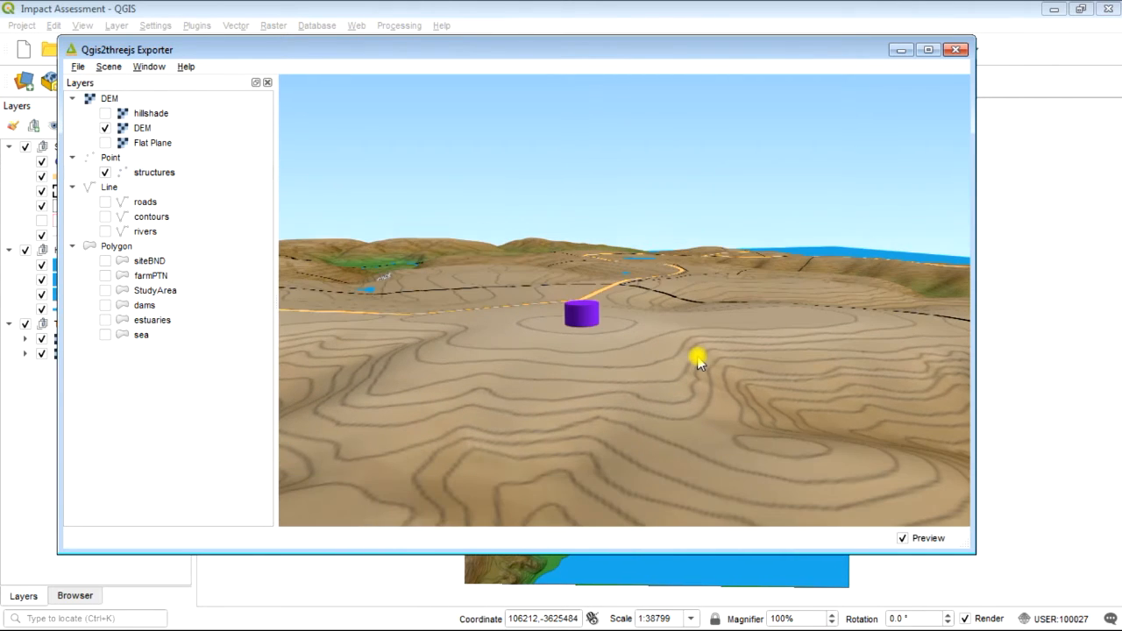
{"action": "left_click_drag", "start_coordinate": [701, 362], "coordinate": [670, 368]}
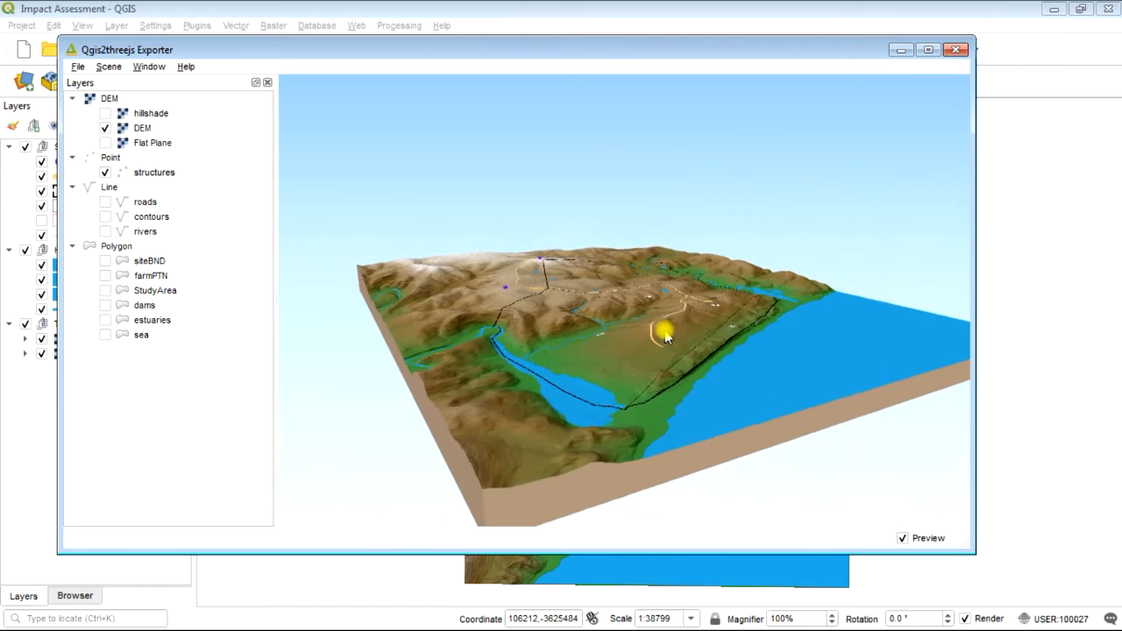
{"action": "left_click_drag", "start_coordinate": [667, 334], "coordinate": [684, 351]}
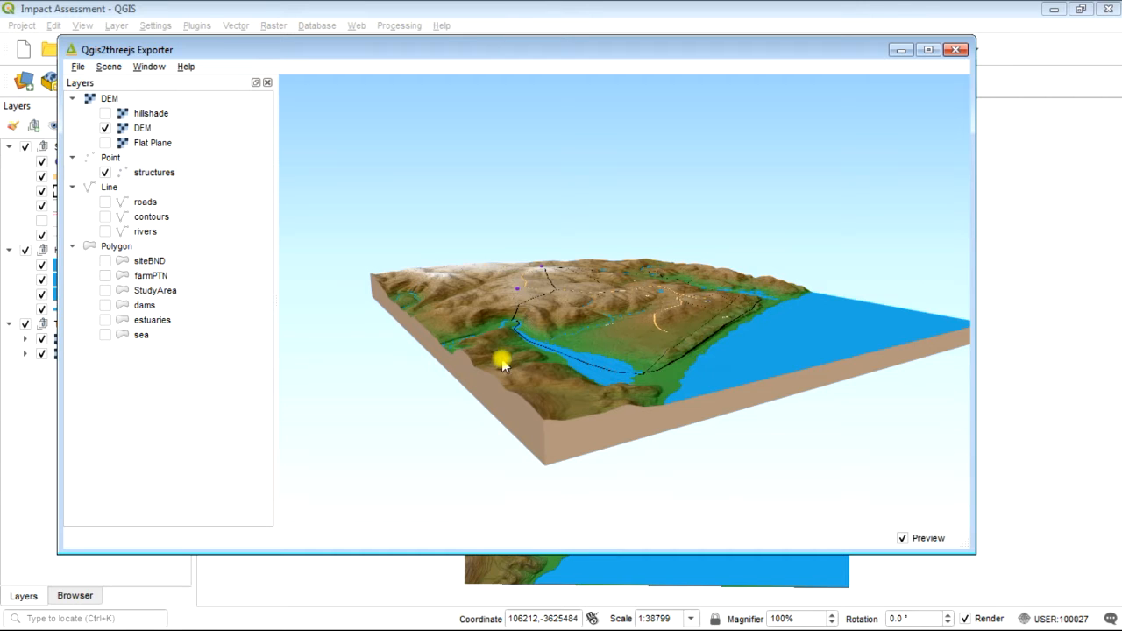
{"action": "left_click", "coordinate": [84, 66]}
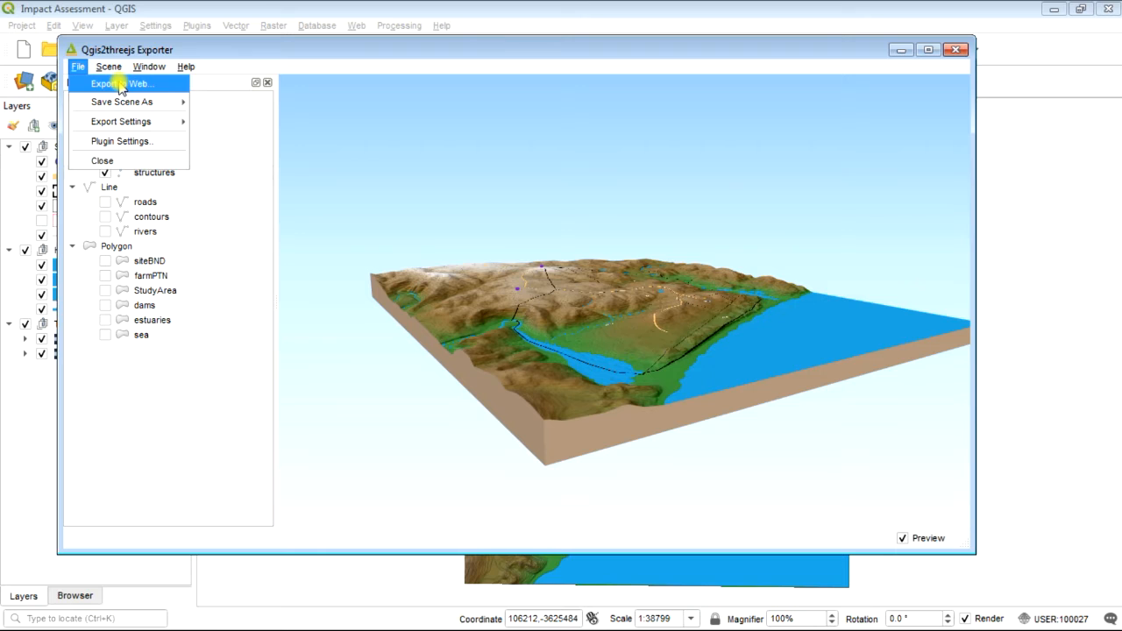
Export to Web with the output folder set to Desktop > 2 Visual Impact > Spatial > 3d.
{"action": "left_click", "coordinate": [130, 84]}
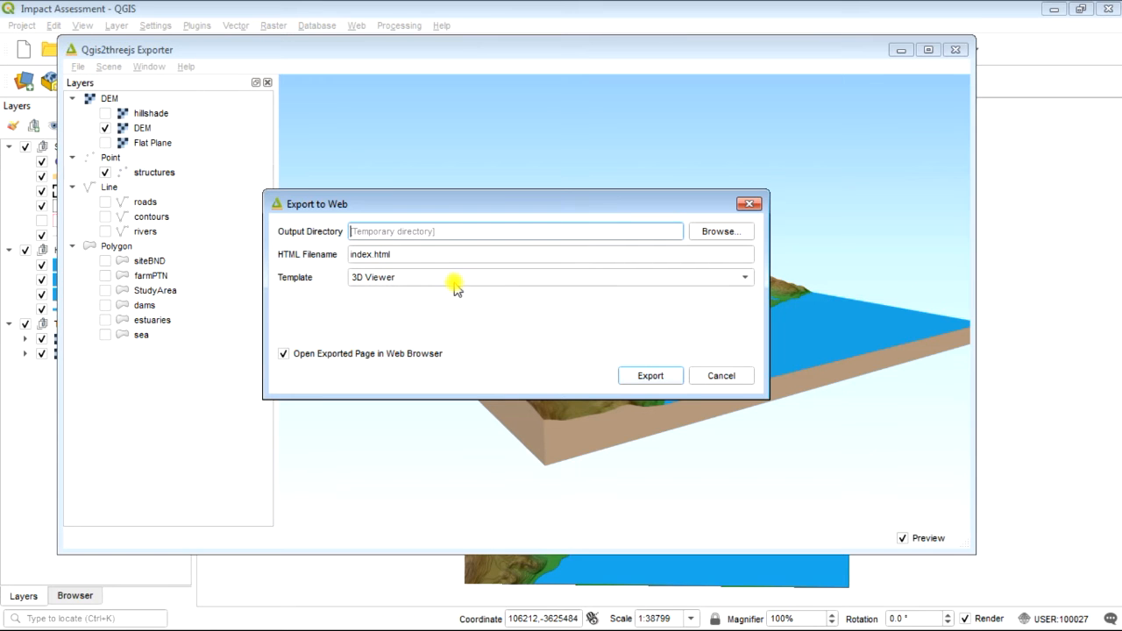
{"action": "left_click", "coordinate": [721, 232]}
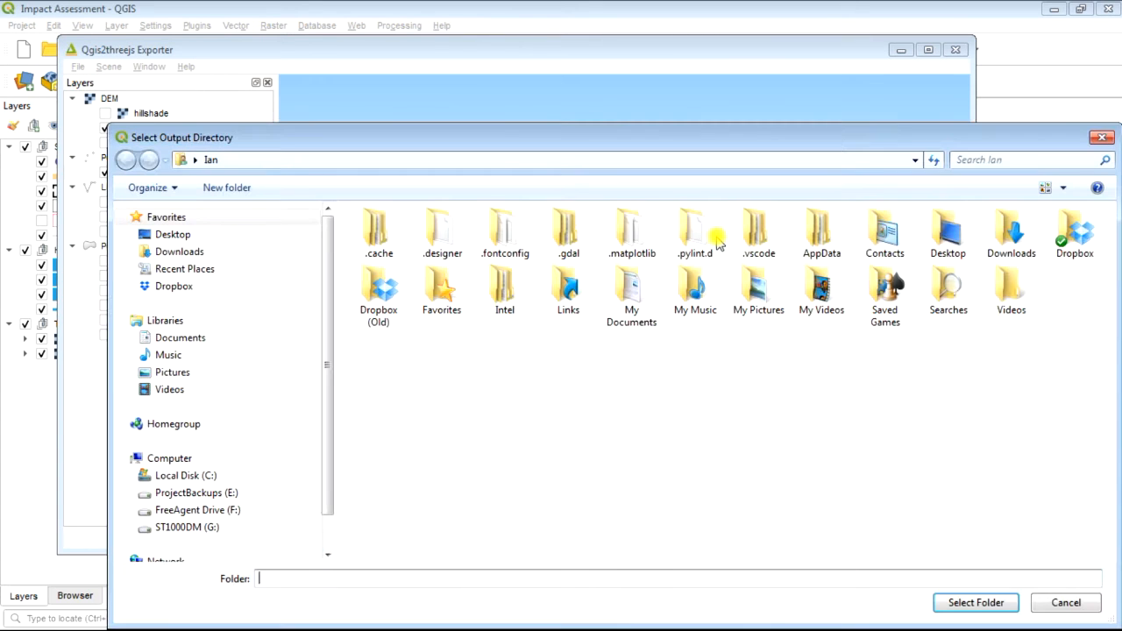
{"action": "left_click", "coordinate": [172, 235]}
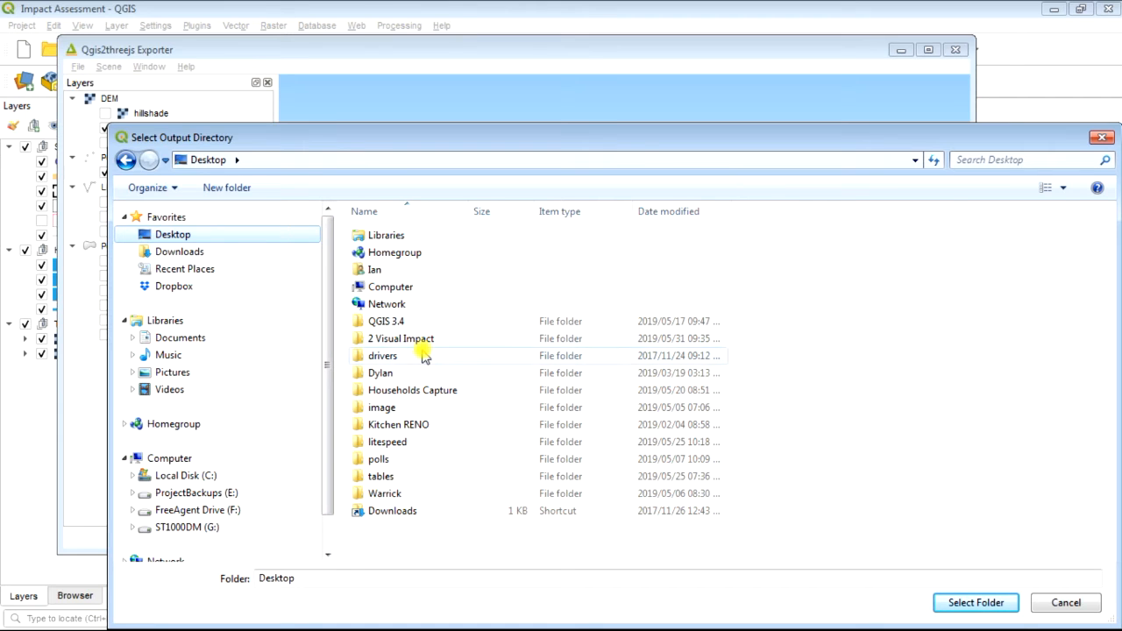
{"action": "double_click", "coordinate": [402, 338]}
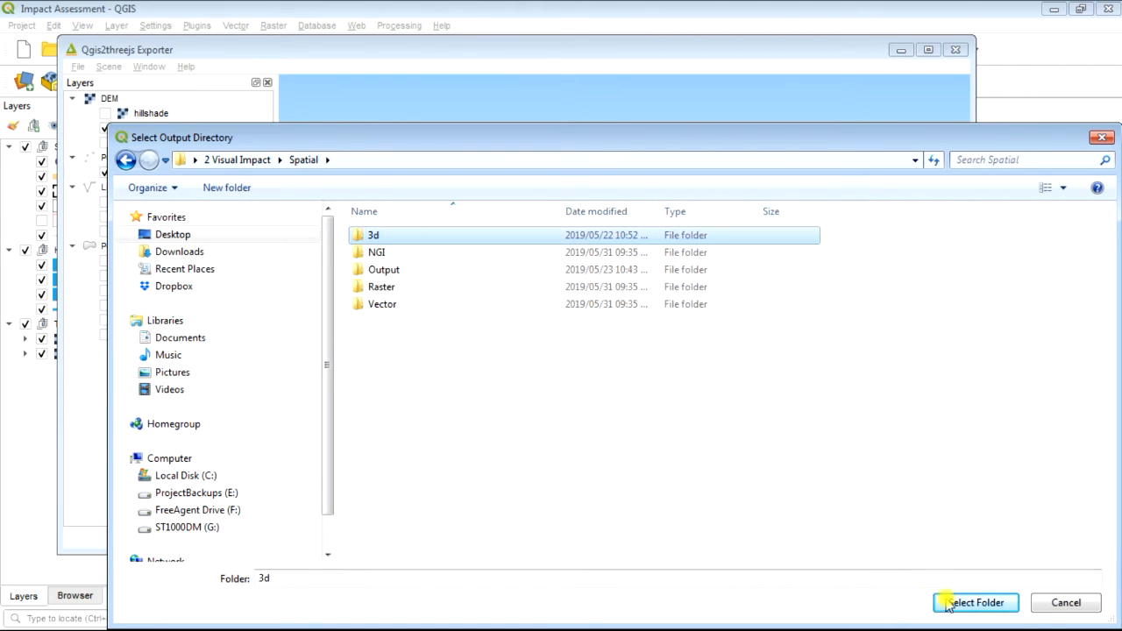
{"action": "left_click", "coordinate": [975, 603]}
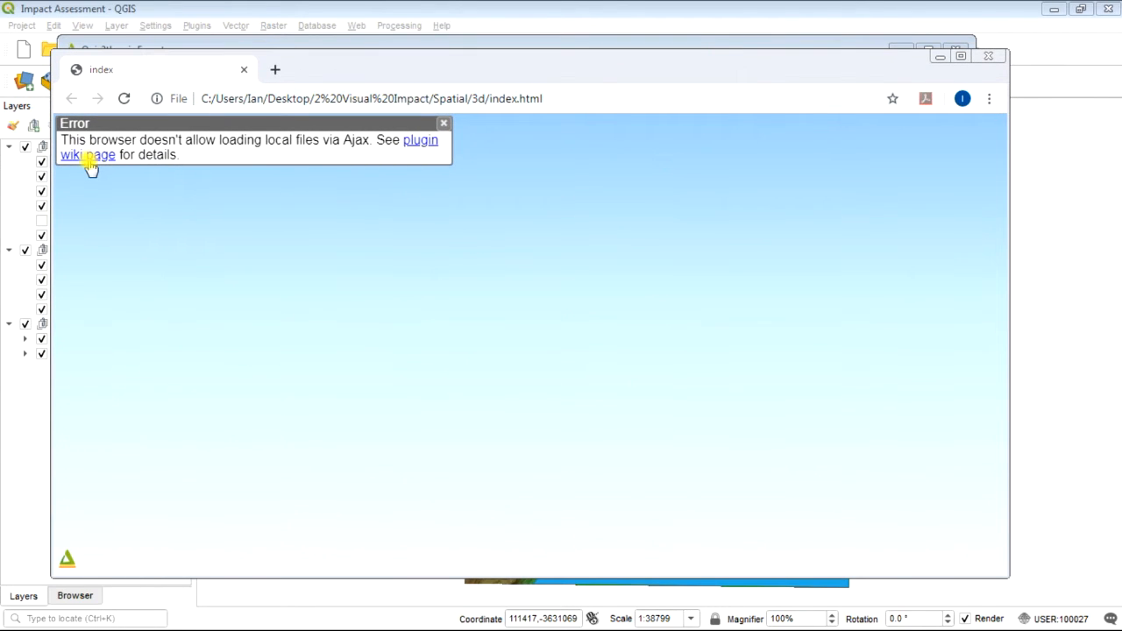
{"action": "mouse_move", "coordinate": [312, 149]}
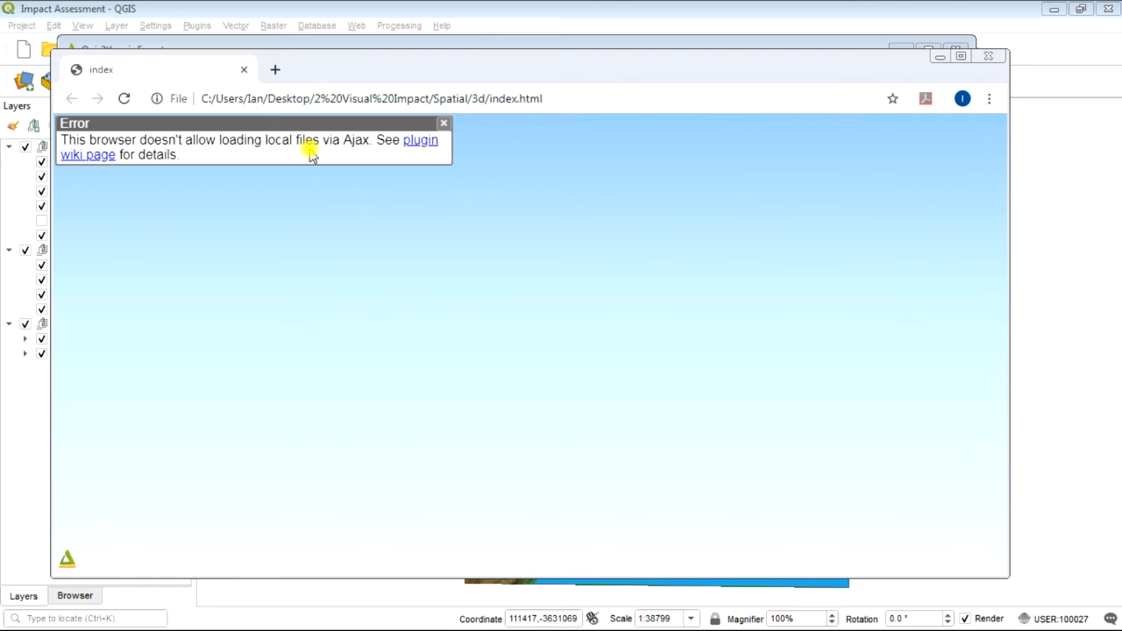
{"action": "mouse_move", "coordinate": [242, 161]}
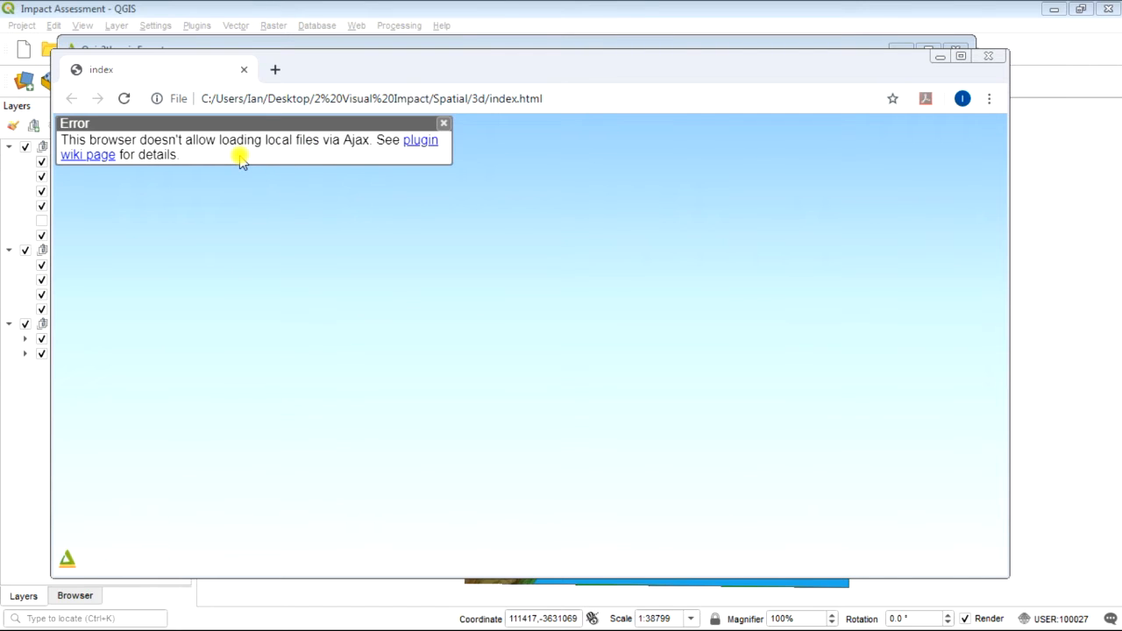
{"action": "mouse_move", "coordinate": [340, 151]}
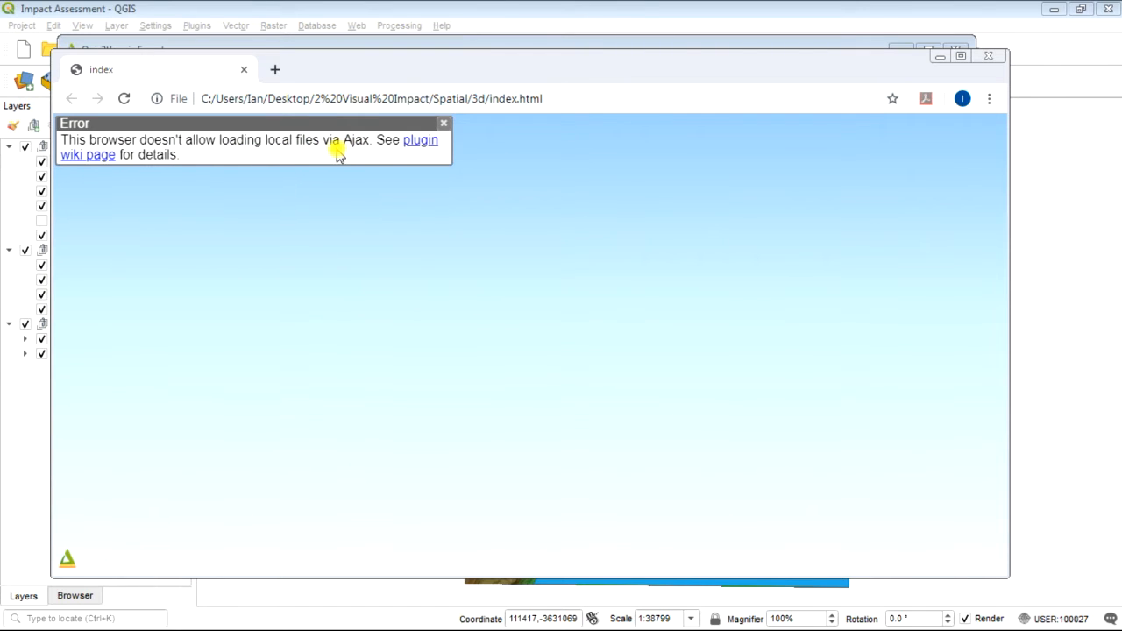
{"action": "mouse_move", "coordinate": [87, 158]}
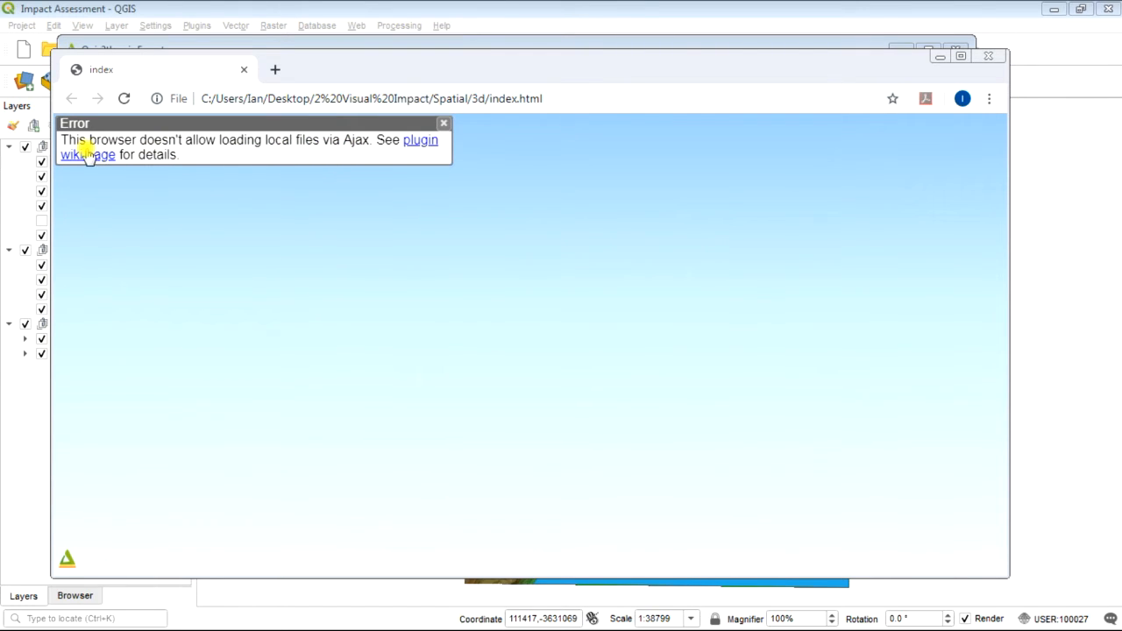
{"action": "mouse_move", "coordinate": [277, 161]}
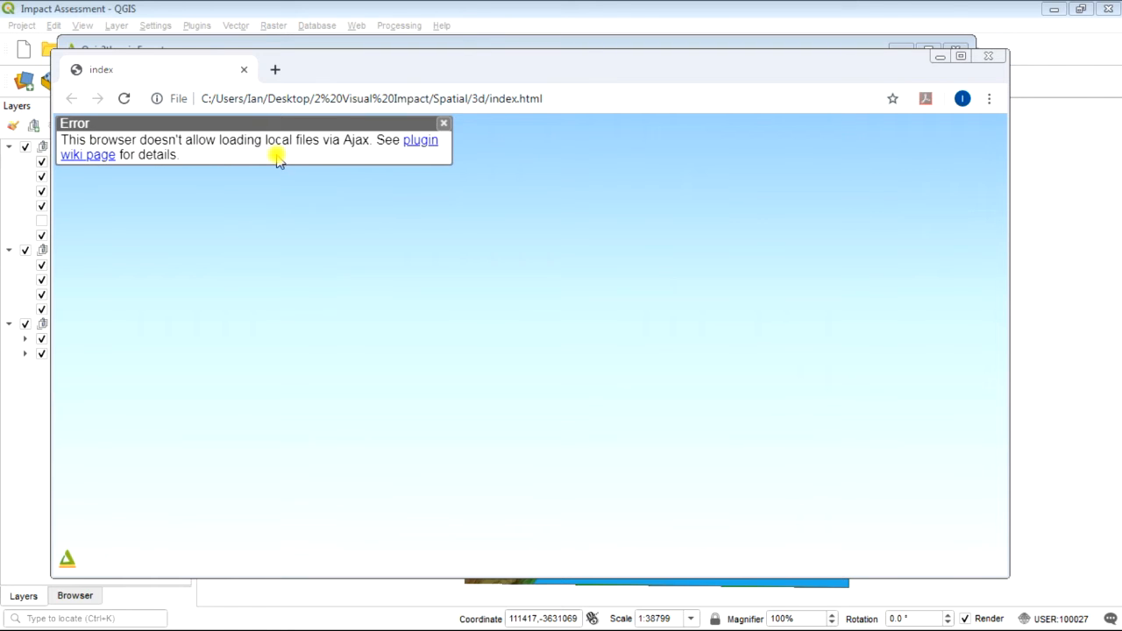
{"action": "mouse_move", "coordinate": [973, 79]}
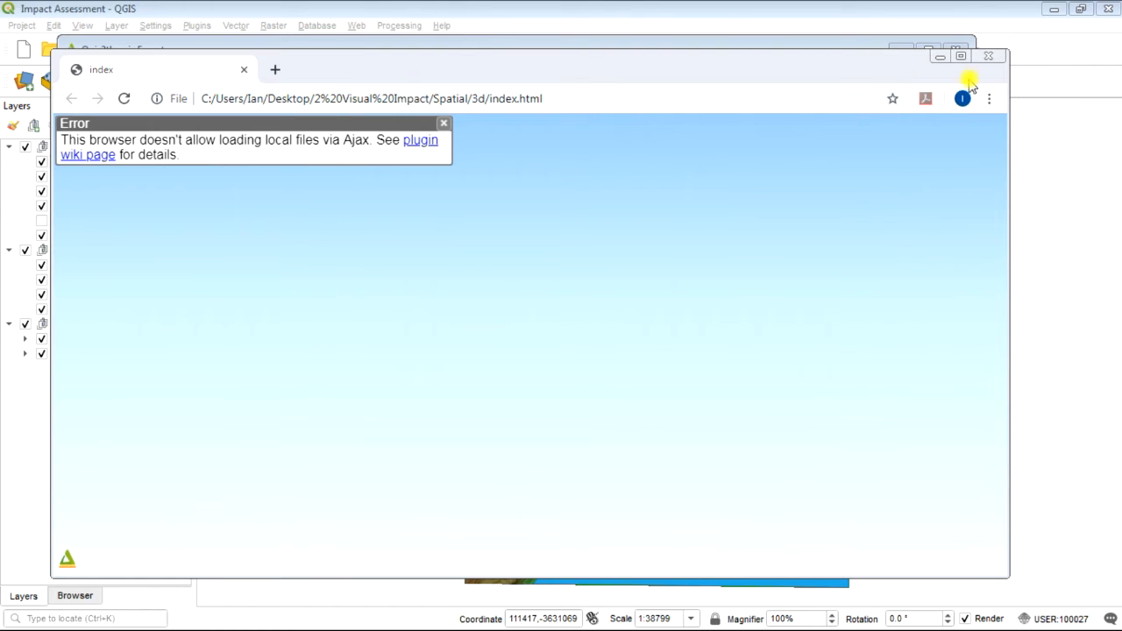
{"action": "mouse_move", "coordinate": [987, 56]}
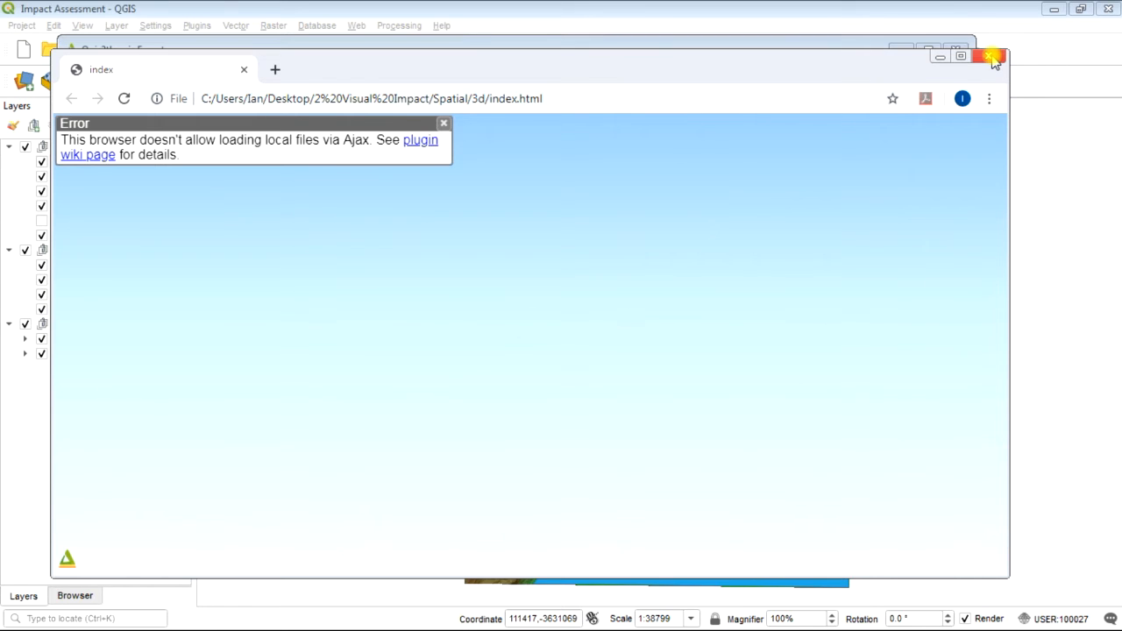
Close the Chrome window showing the local-file loading error.
{"action": "left_click", "coordinate": [989, 54]}
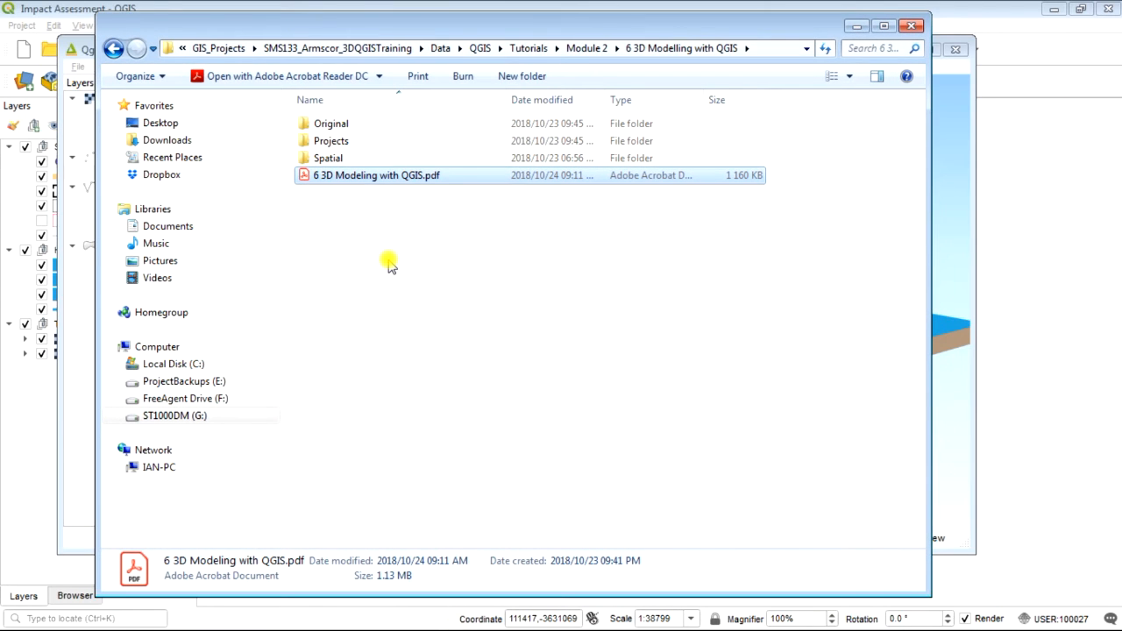
Browse to Desktop > 2 Visual Impact > Spatial > 3d in Windows Explorer.
{"action": "left_click", "coordinate": [161, 122]}
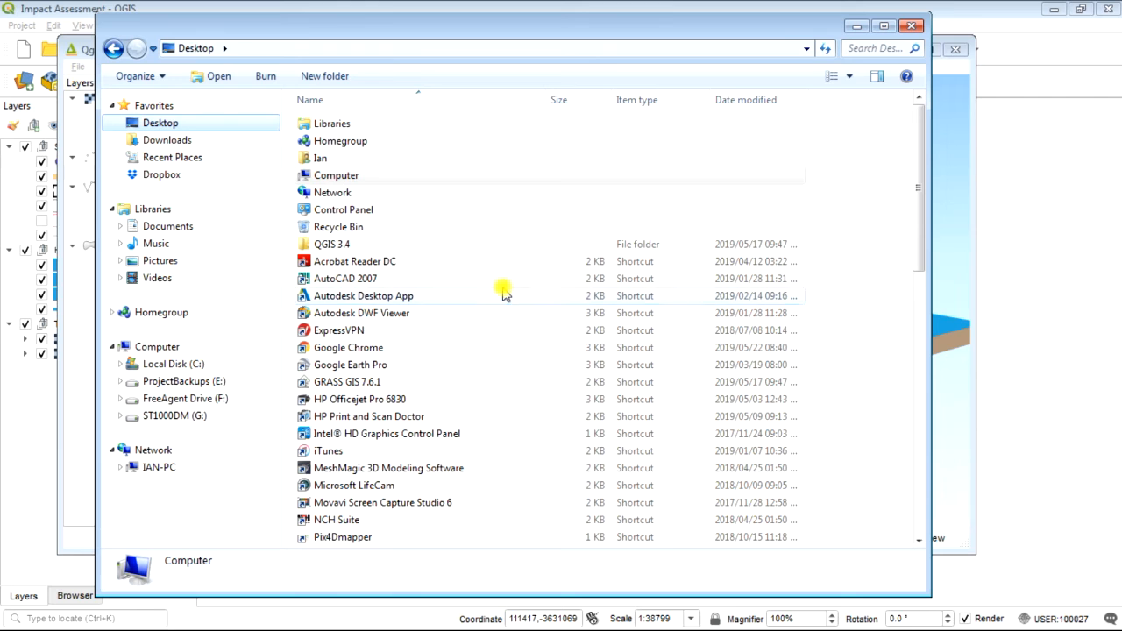
{"action": "scroll", "scroll_direction": "down", "scroll_amount": 3}
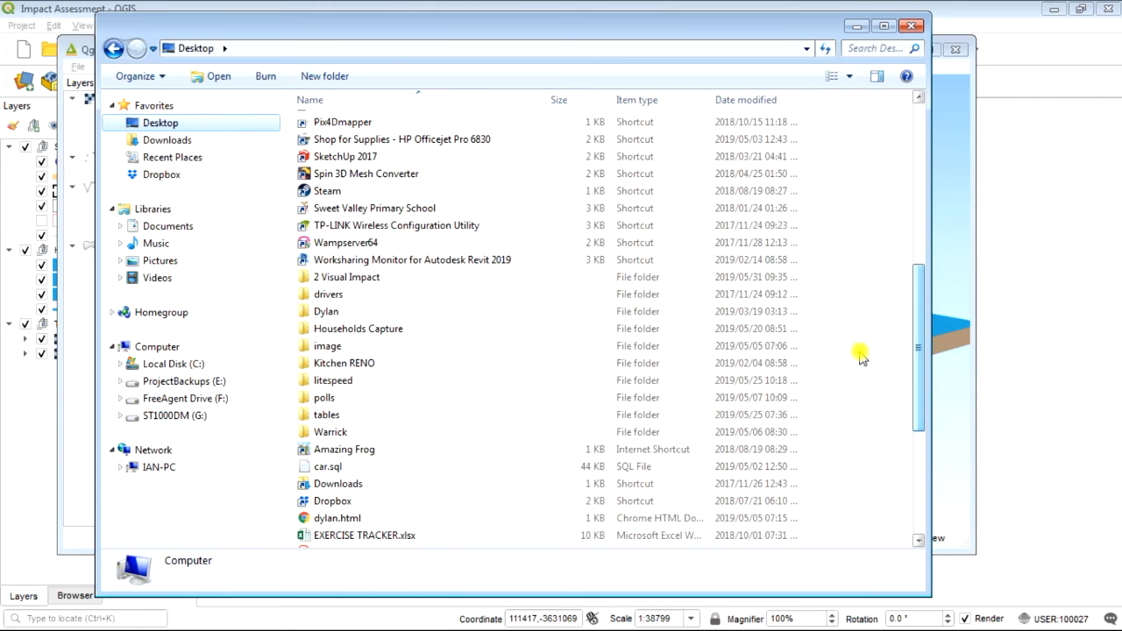
{"action": "double_click", "coordinate": [347, 277]}
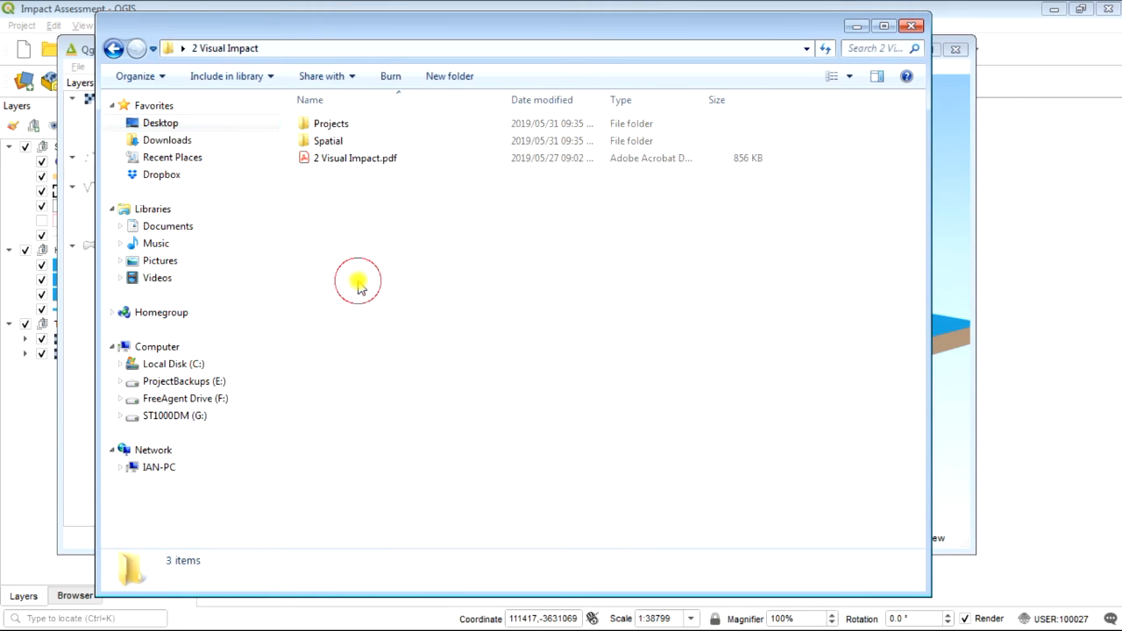
{"action": "double_click", "coordinate": [326, 140]}
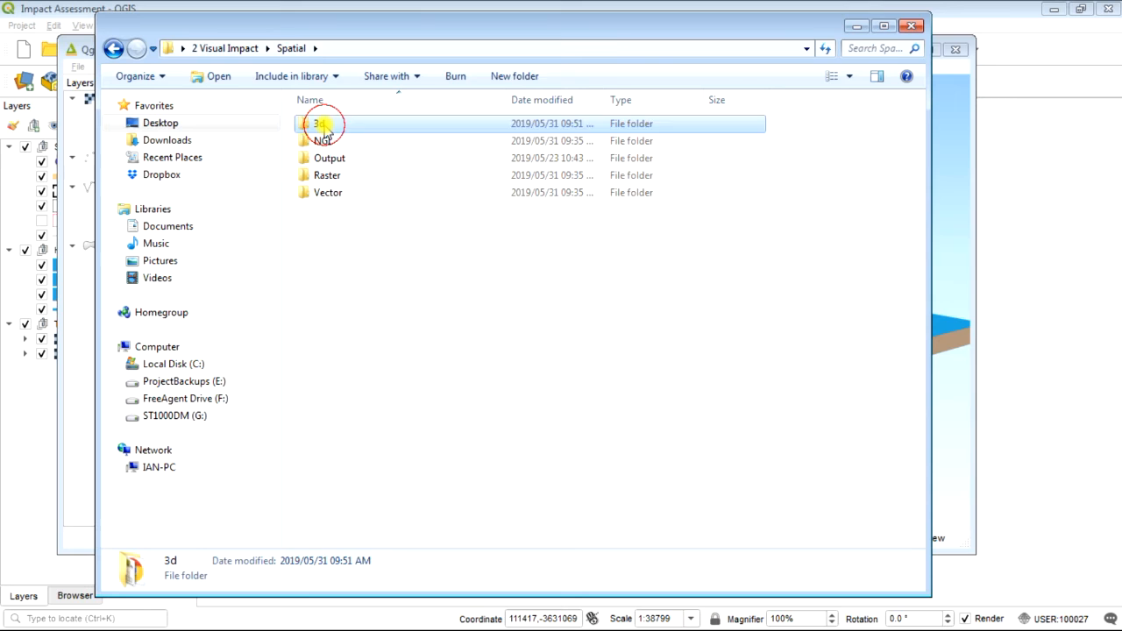
{"action": "double_click", "coordinate": [315, 123]}
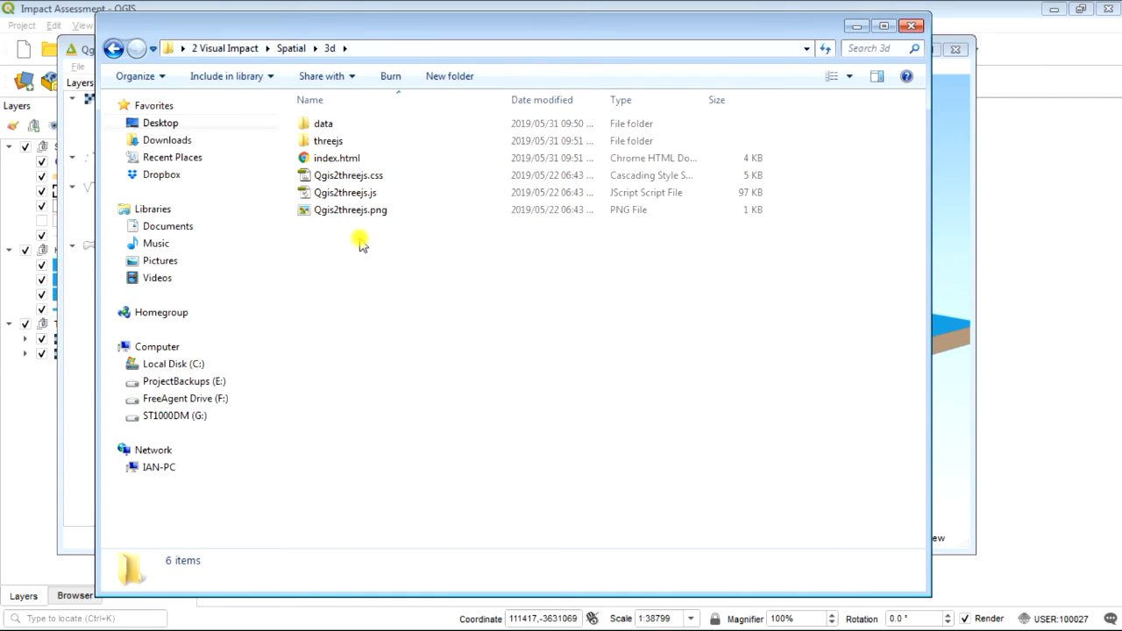
Open index.html with Firefox to view the exported 3D terrain page.
{"action": "right_click", "coordinate": [337, 158]}
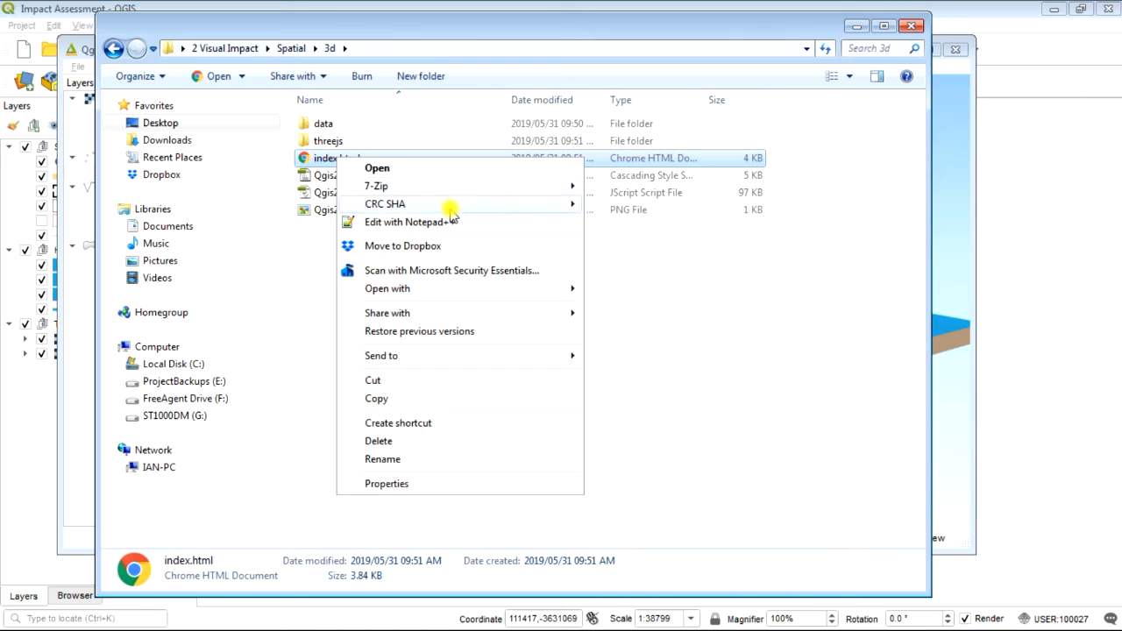
{"action": "mouse_move", "coordinate": [505, 249]}
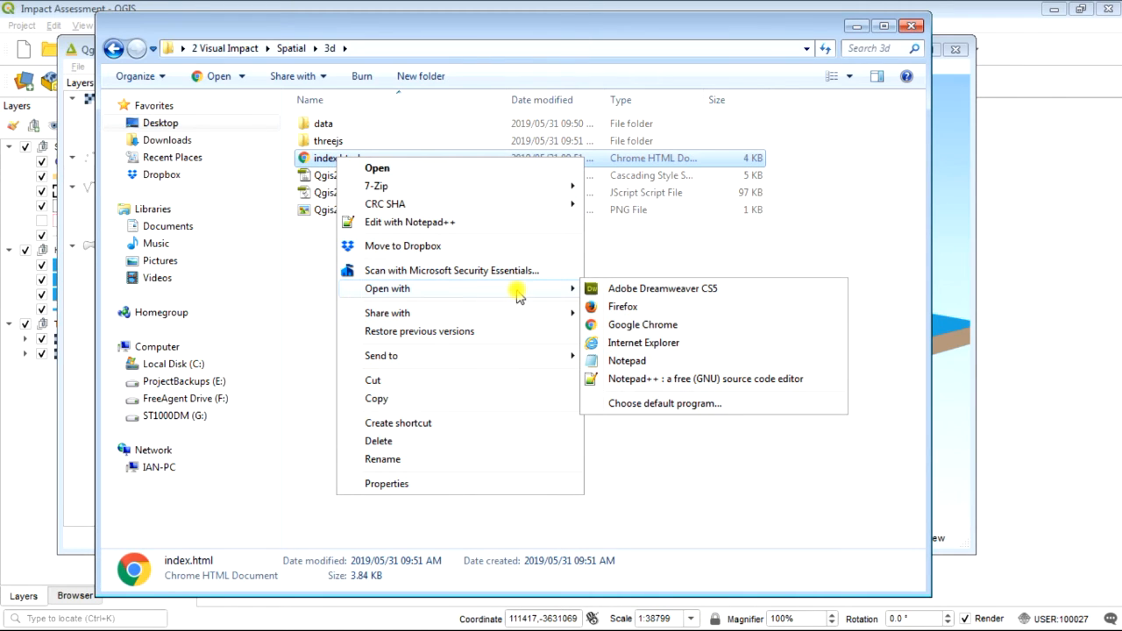
{"action": "left_click", "coordinate": [645, 309]}
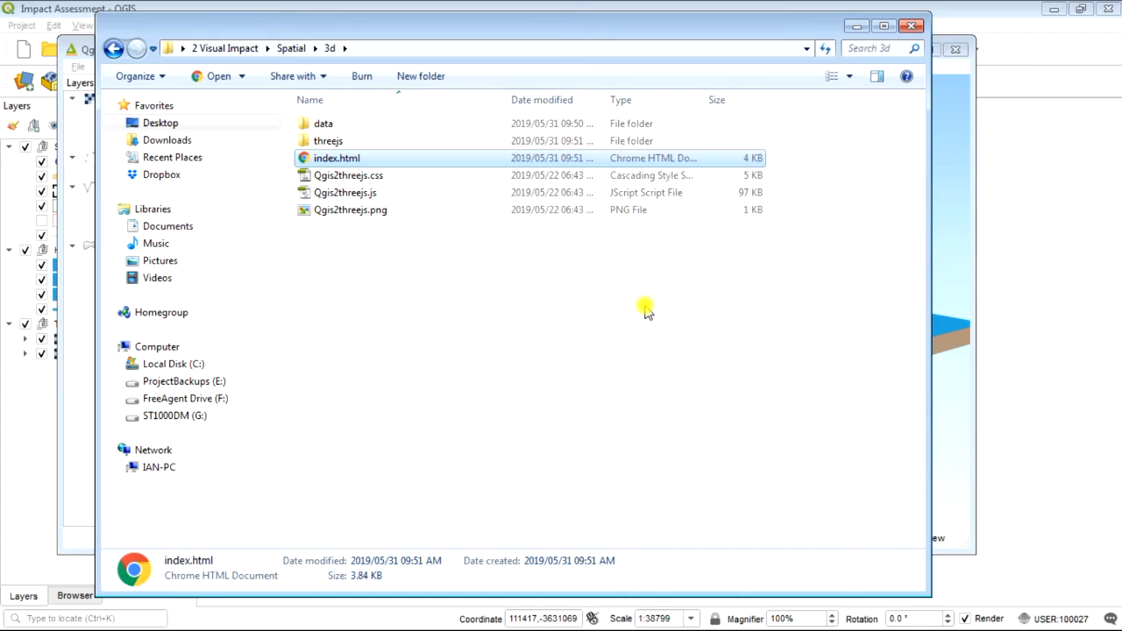
{"action": "double_click", "coordinate": [337, 157]}
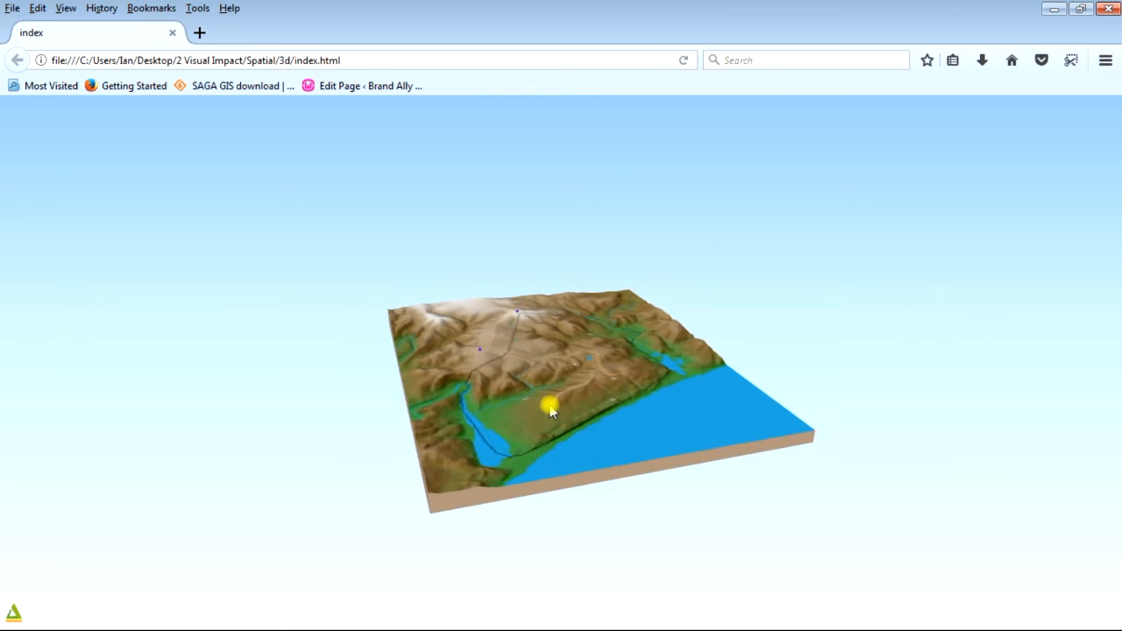
Orbit, zoom and tilt the exported terrain model in Firefox to view it from several sides.
{"action": "left_click_drag", "start_coordinate": [553, 407], "coordinate": [542, 384]}
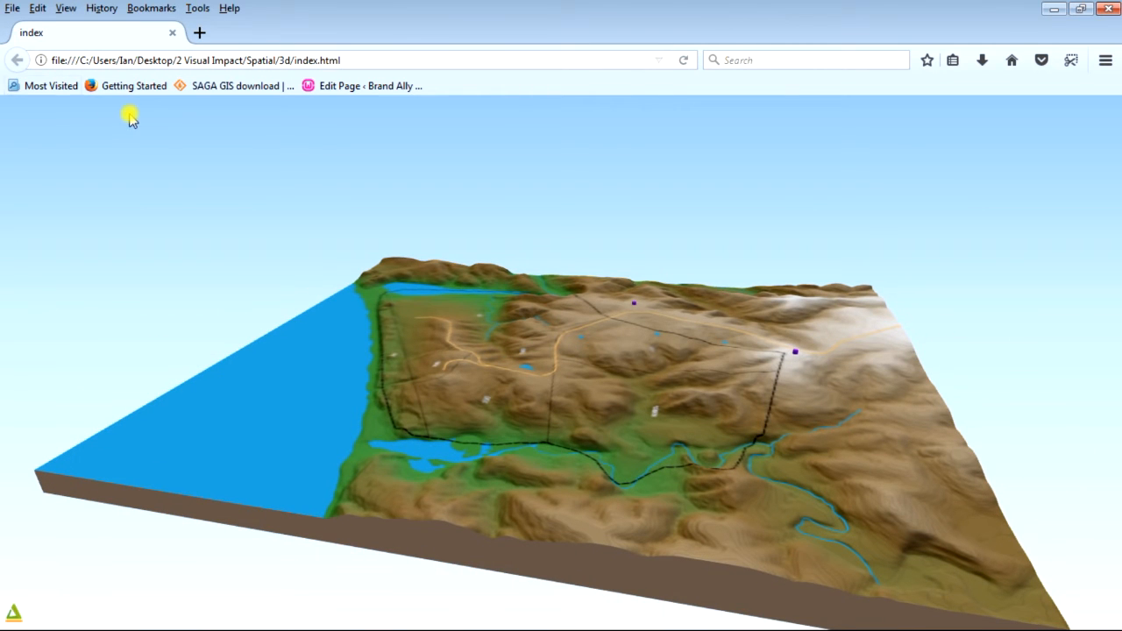
{"action": "mouse_move", "coordinate": [175, 292]}
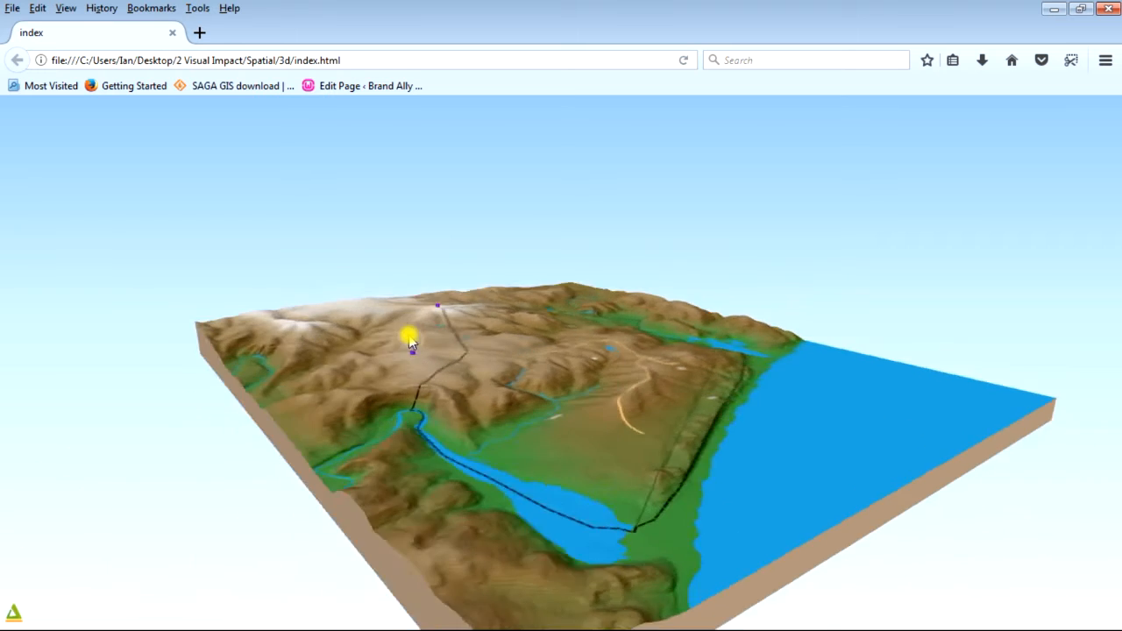
{"action": "left_click_drag", "start_coordinate": [412, 342], "coordinate": [382, 336]}
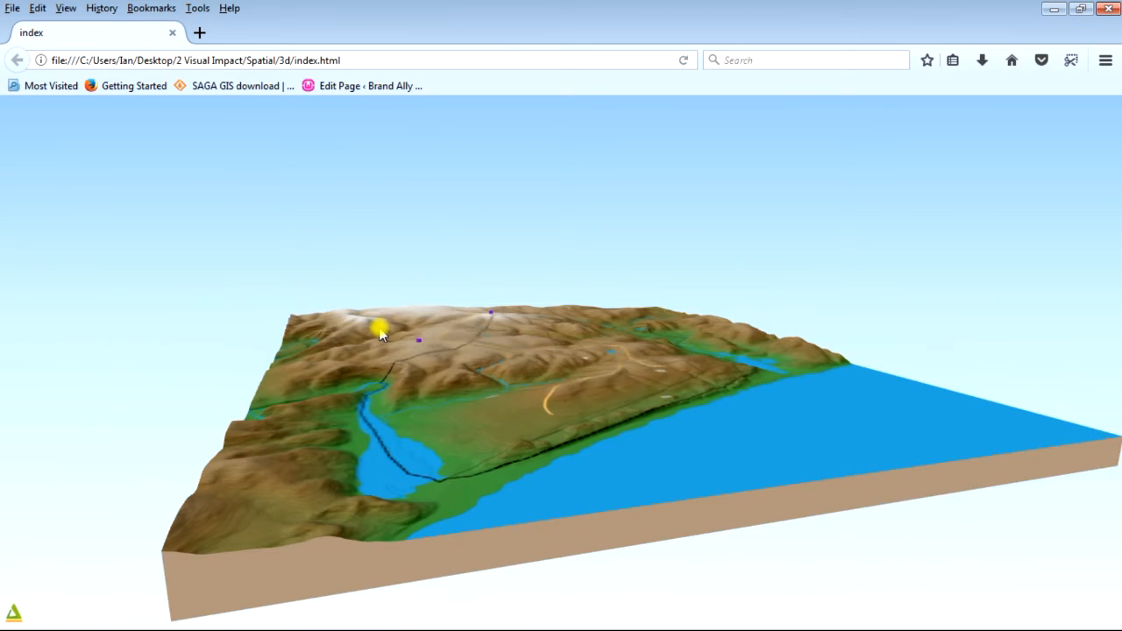
{"action": "left_click_drag", "start_coordinate": [383, 335], "coordinate": [498, 393]}
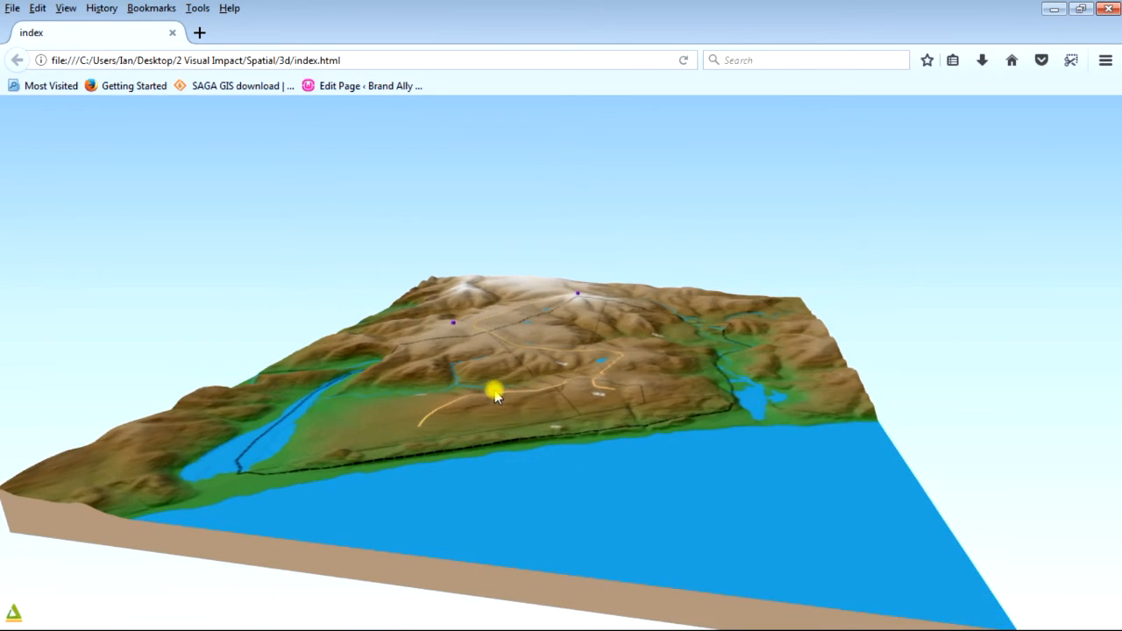
{"action": "left_click_drag", "start_coordinate": [494, 395], "coordinate": [505, 389]}
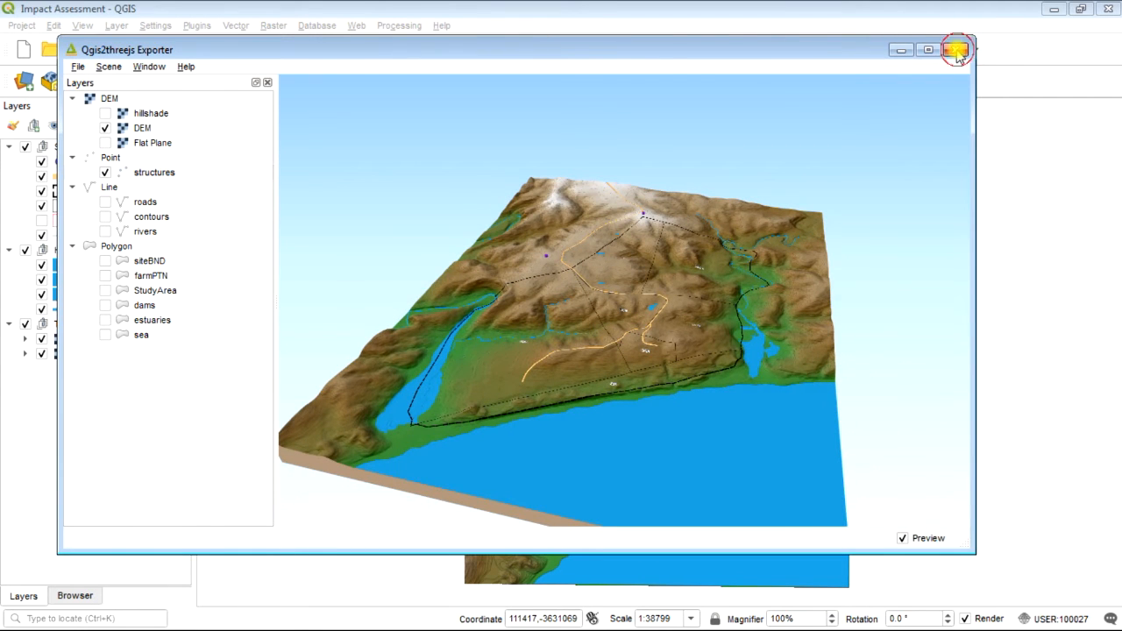
Close the Qgis2threejs Exporter and bring up Manage and Install Plugins.
{"action": "left_click", "coordinate": [954, 49]}
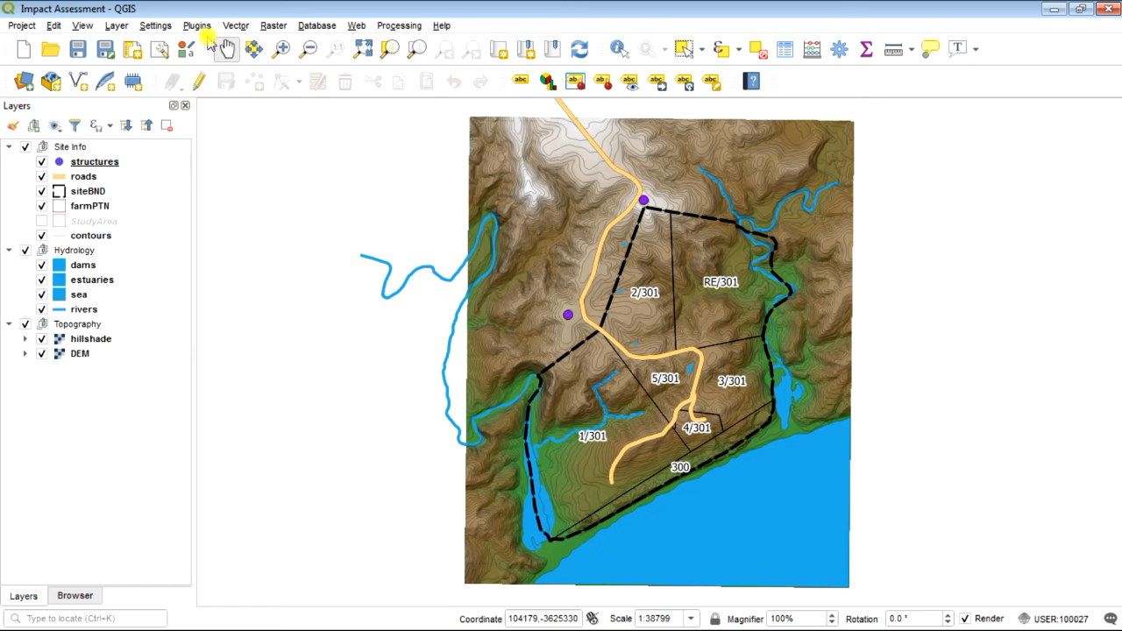
{"action": "left_click", "coordinate": [184, 26]}
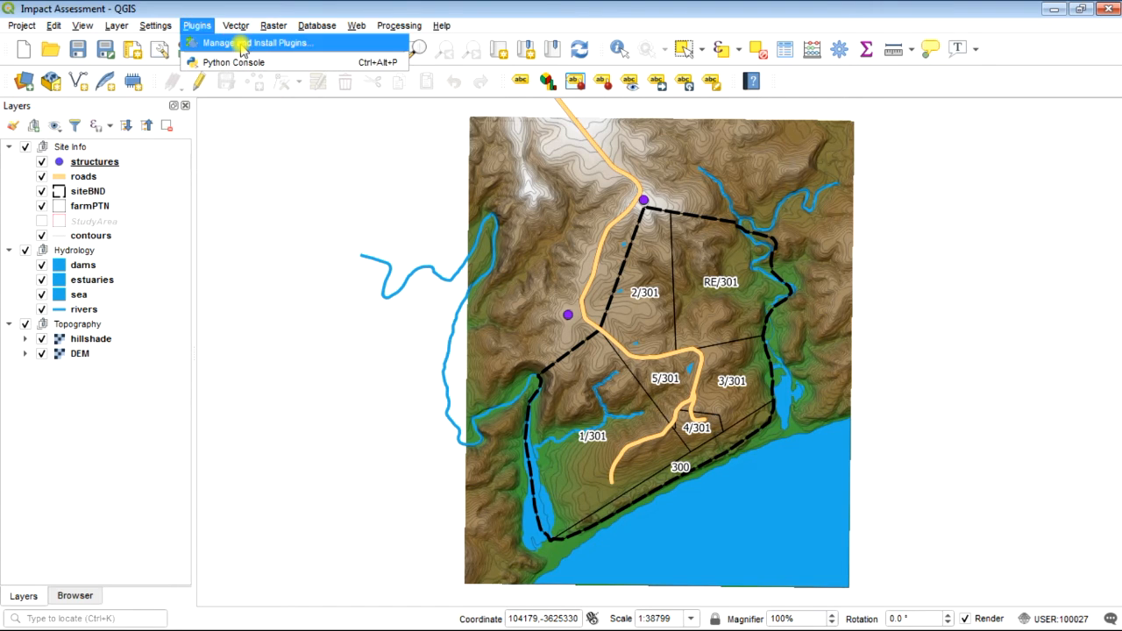
{"action": "left_click", "coordinate": [254, 42]}
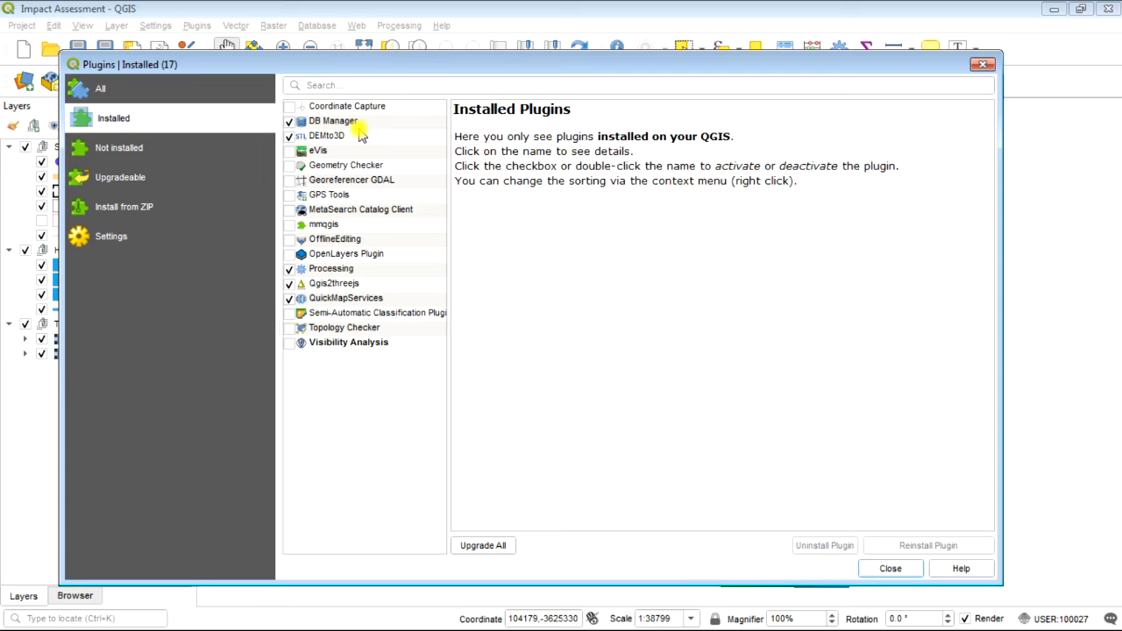
{"action": "mouse_move", "coordinate": [178, 122]}
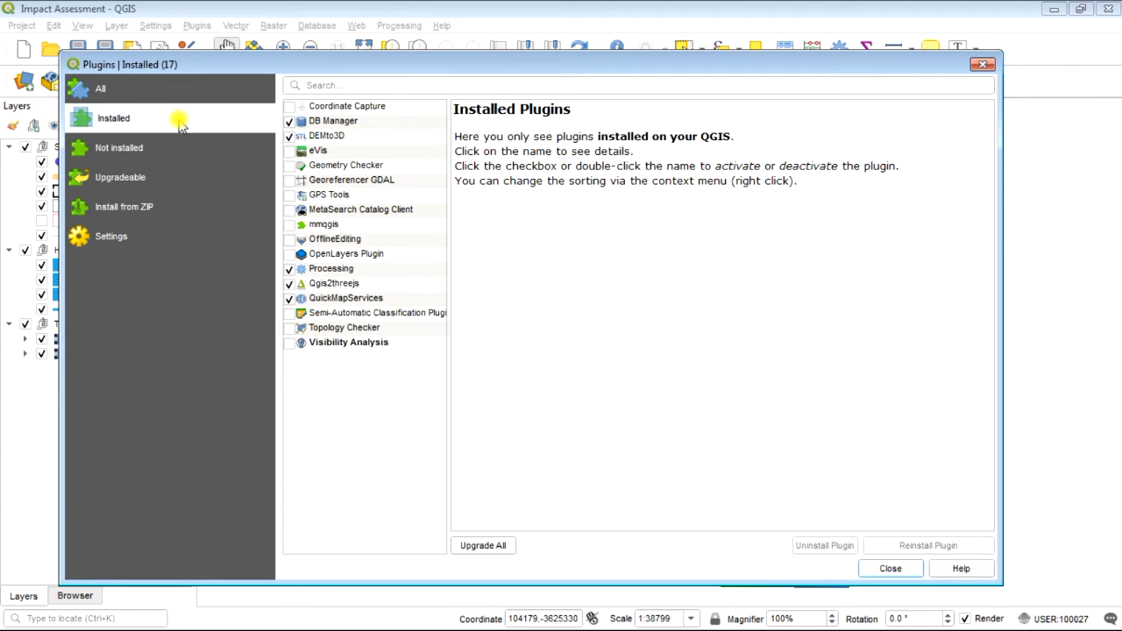
Search all plugins for 'DEM', confirm DEMto3D is installed, and return to the map.
{"action": "left_click", "coordinate": [102, 87]}
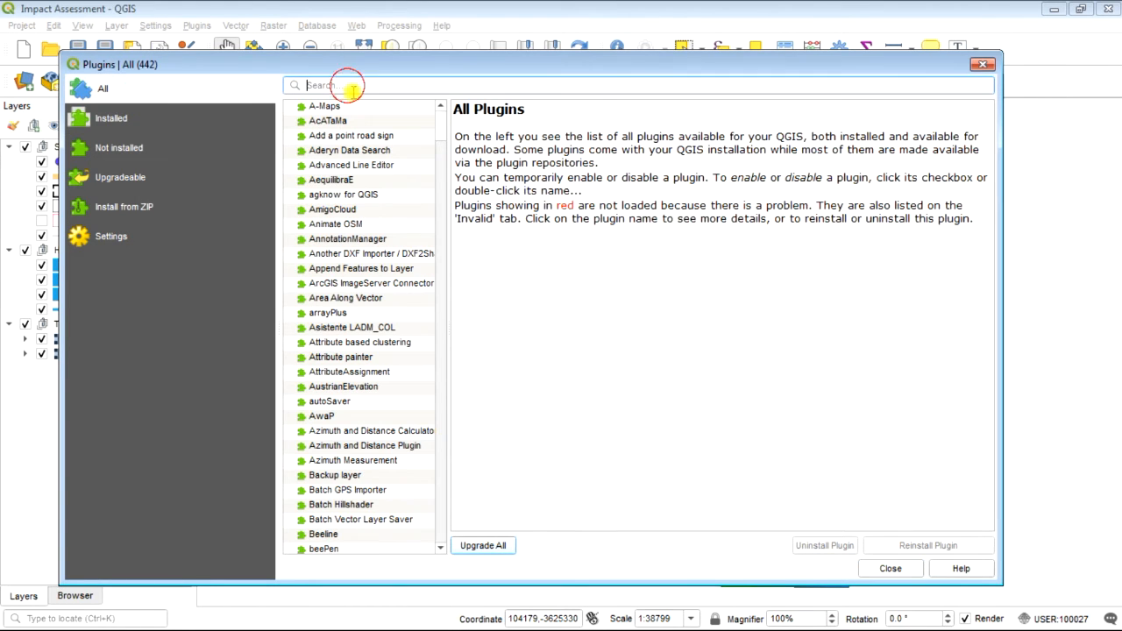
{"action": "type", "text": "DEM"}
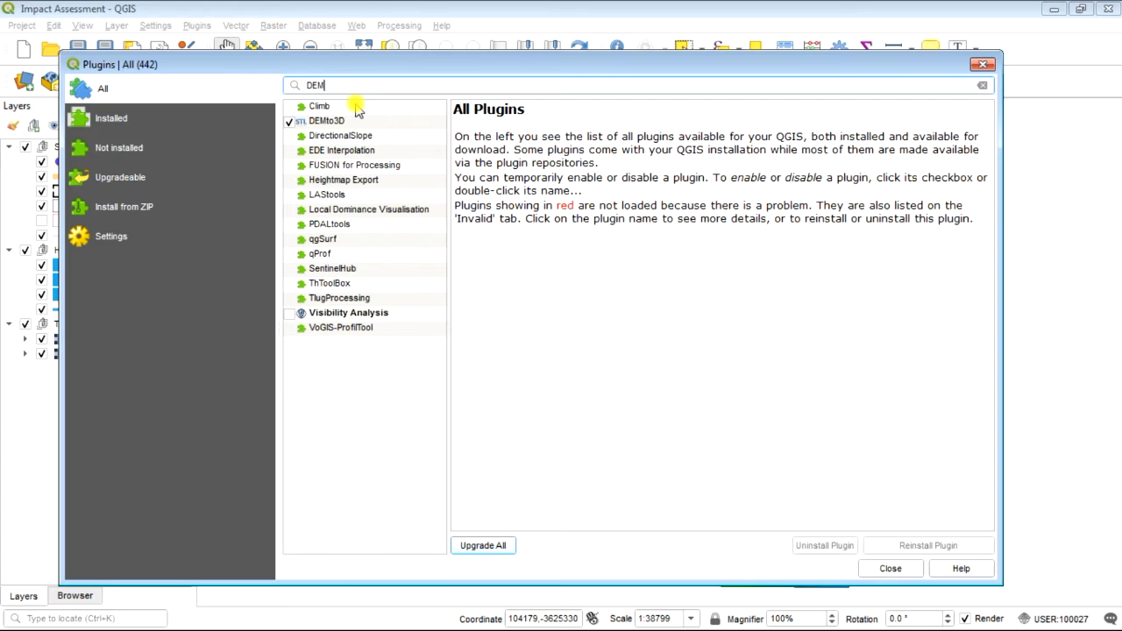
{"action": "left_click", "coordinate": [292, 120]}
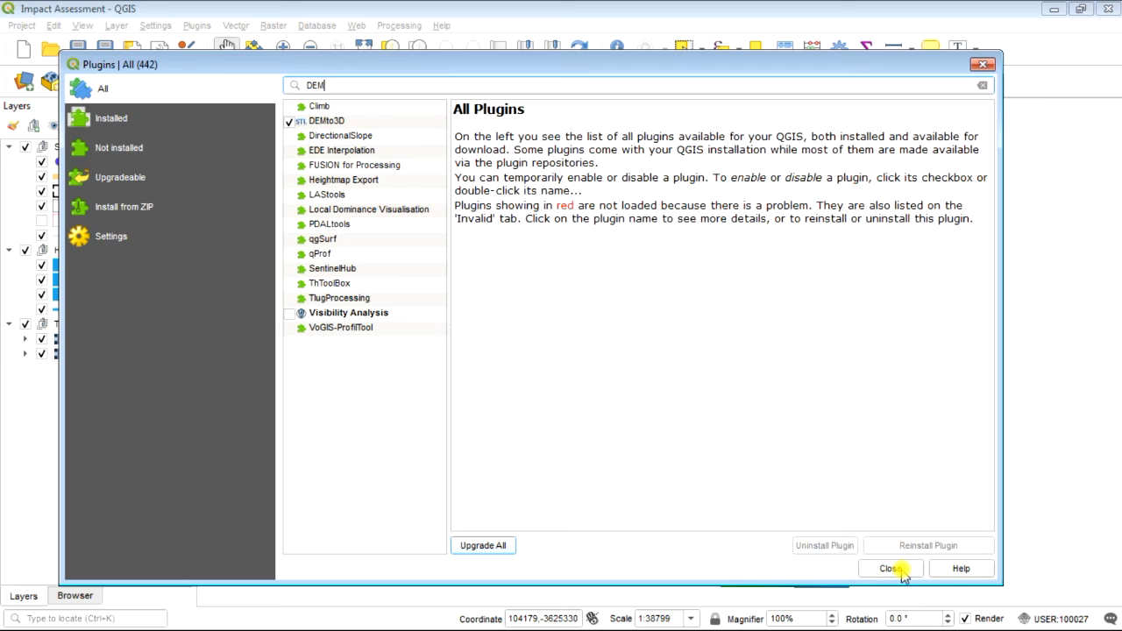
{"action": "left_click", "coordinate": [890, 568]}
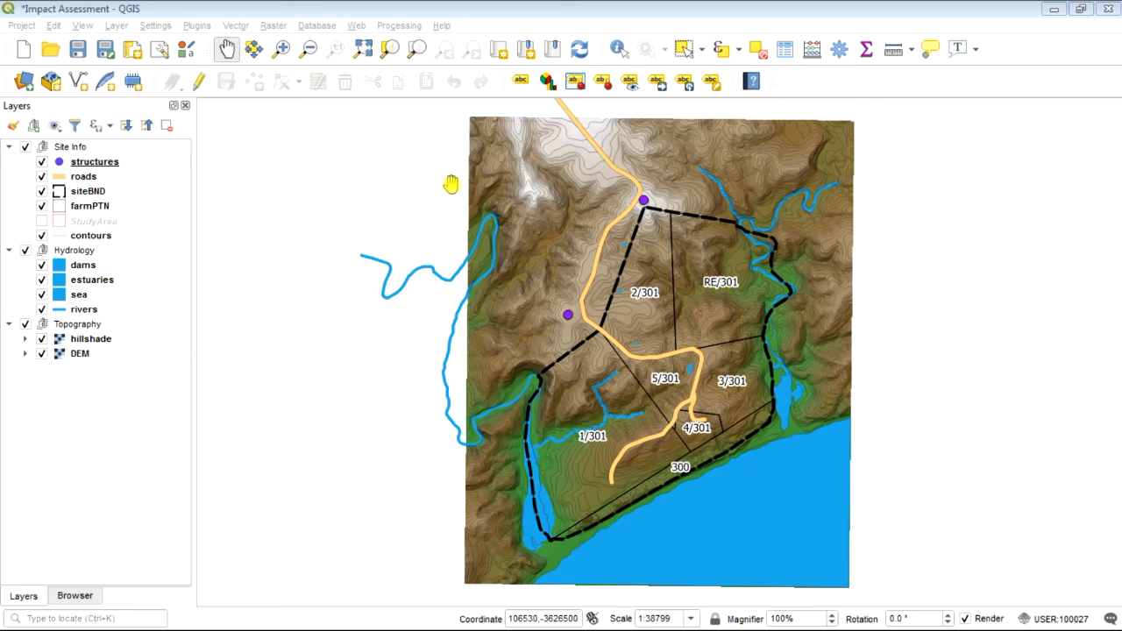
Launch DEM 3D printing from the Raster > DEMto3D menu.
{"action": "left_click", "coordinate": [273, 24]}
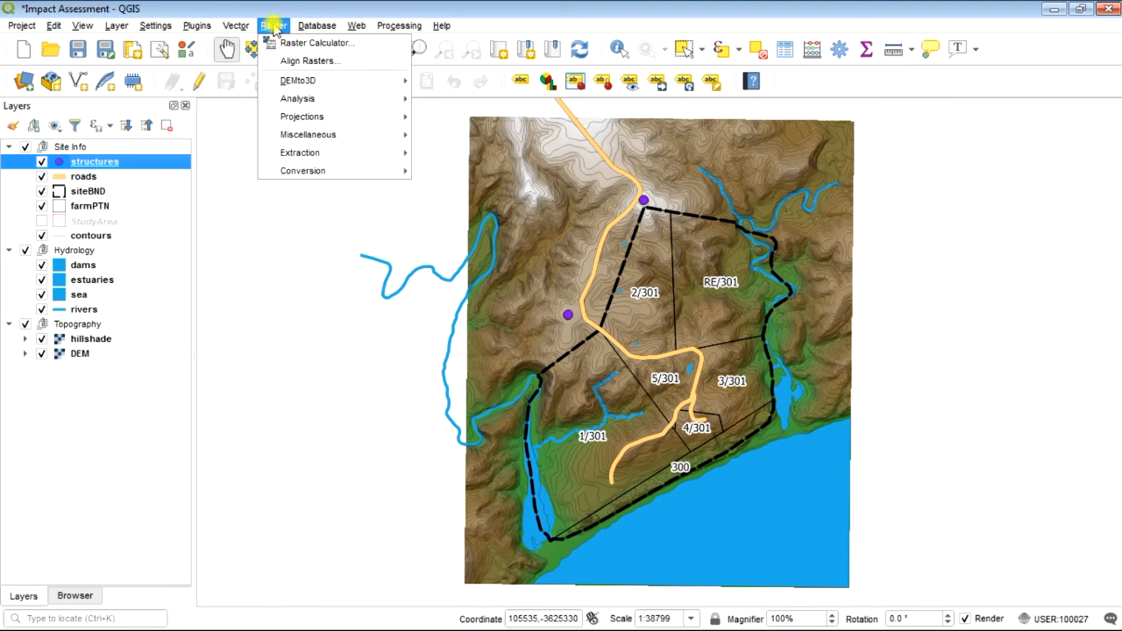
{"action": "mouse_move", "coordinate": [291, 43]}
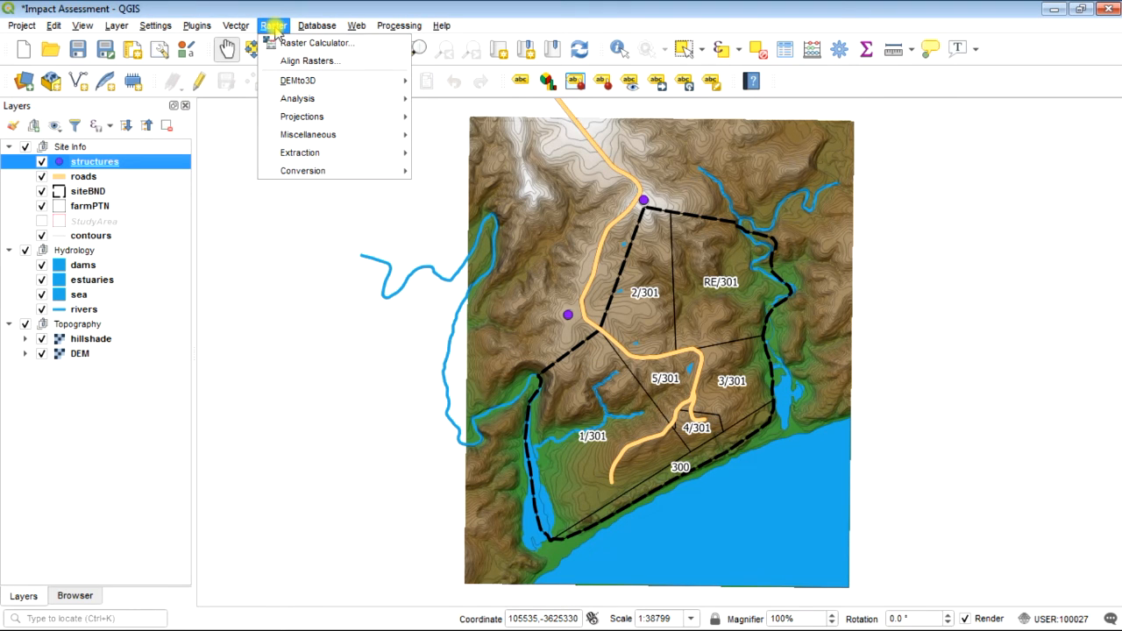
{"action": "mouse_move", "coordinate": [326, 84]}
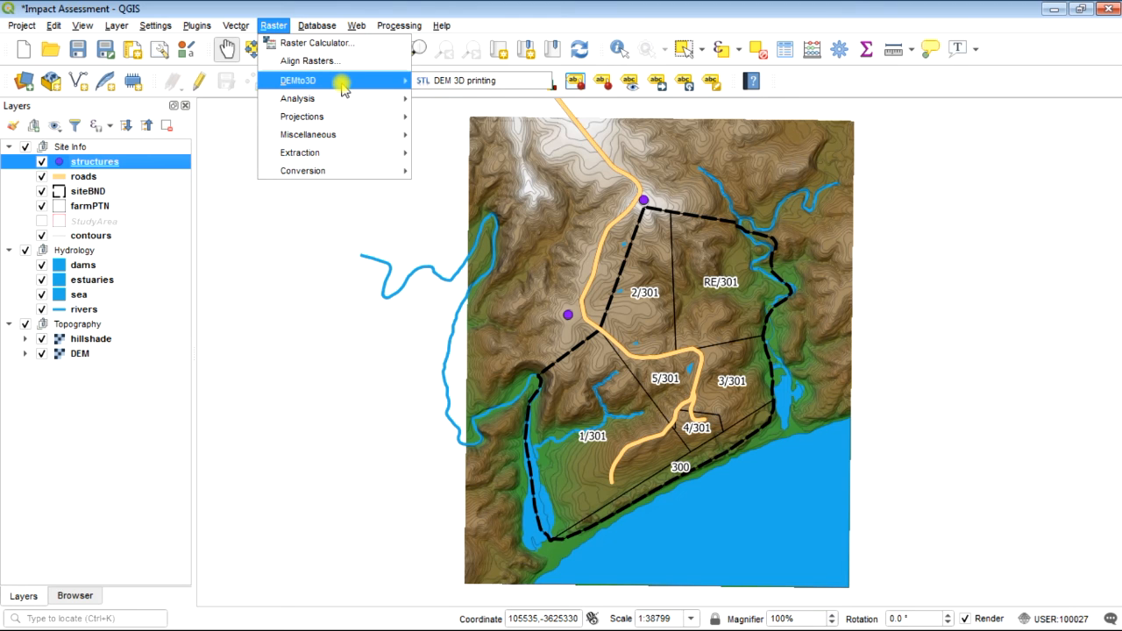
{"action": "mouse_move", "coordinate": [473, 81]}
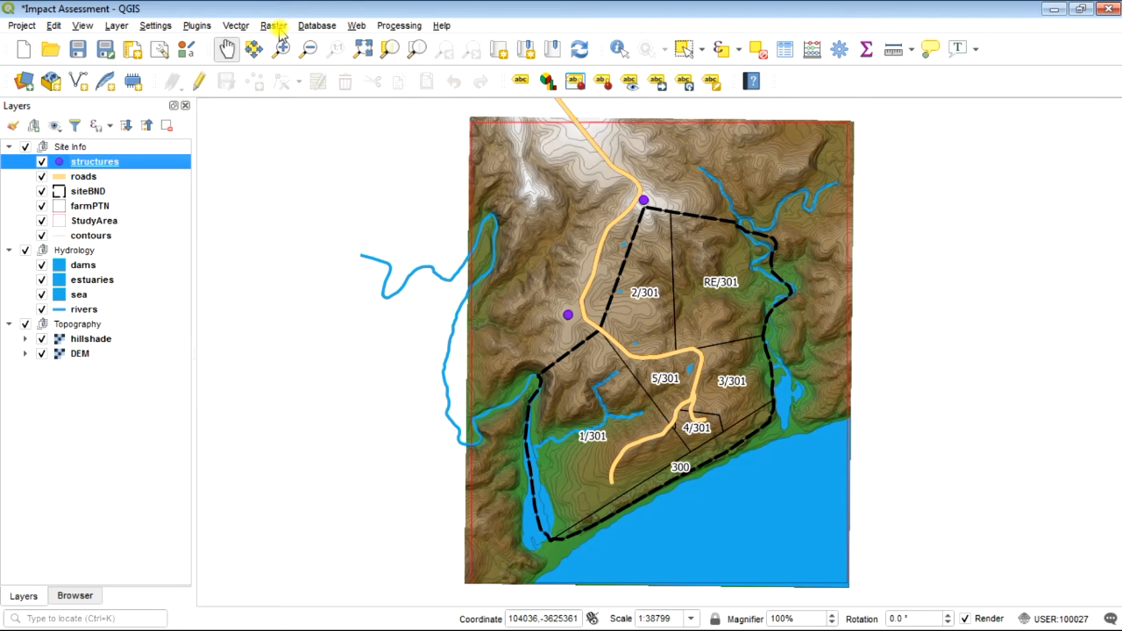
{"action": "left_click", "coordinate": [273, 24]}
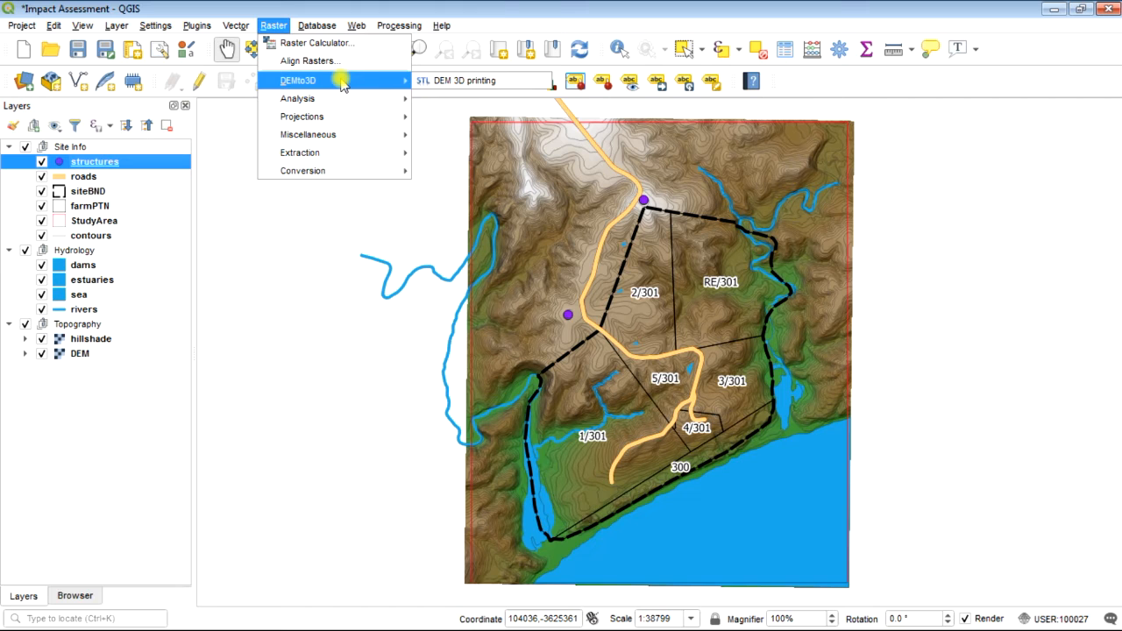
{"action": "mouse_move", "coordinate": [516, 82]}
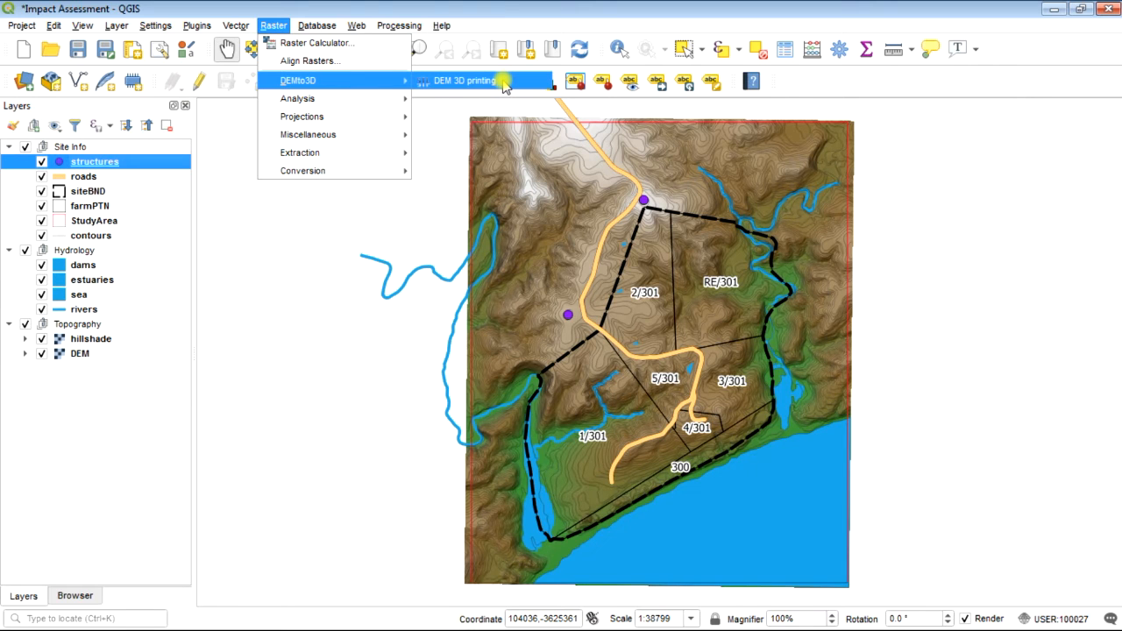
{"action": "left_click", "coordinate": [459, 83]}
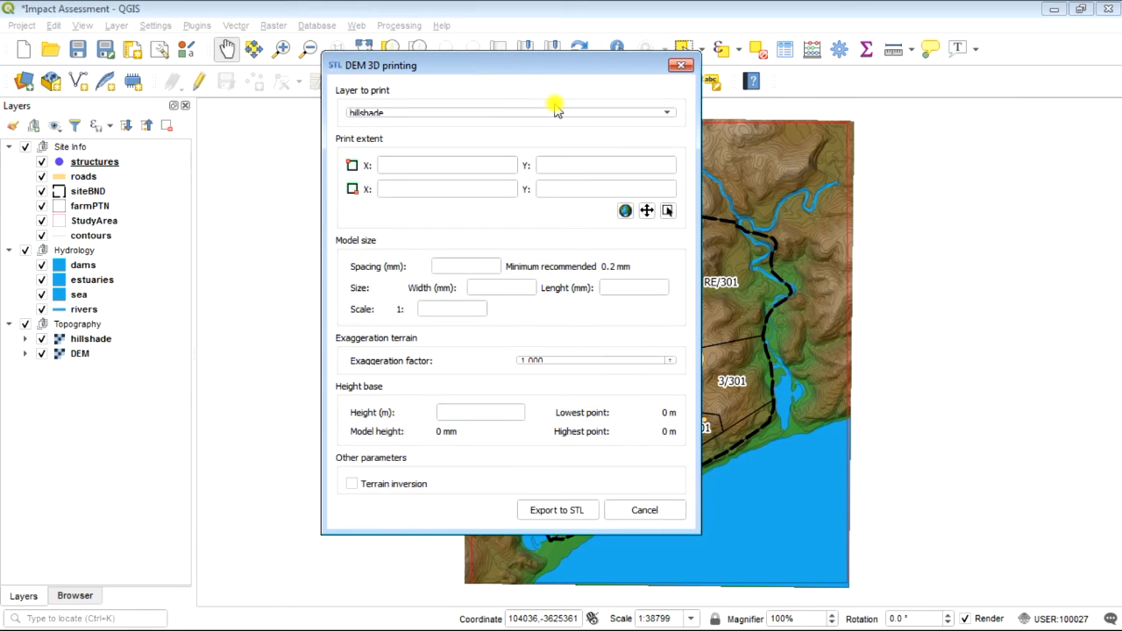
{"action": "mouse_move", "coordinate": [621, 119]}
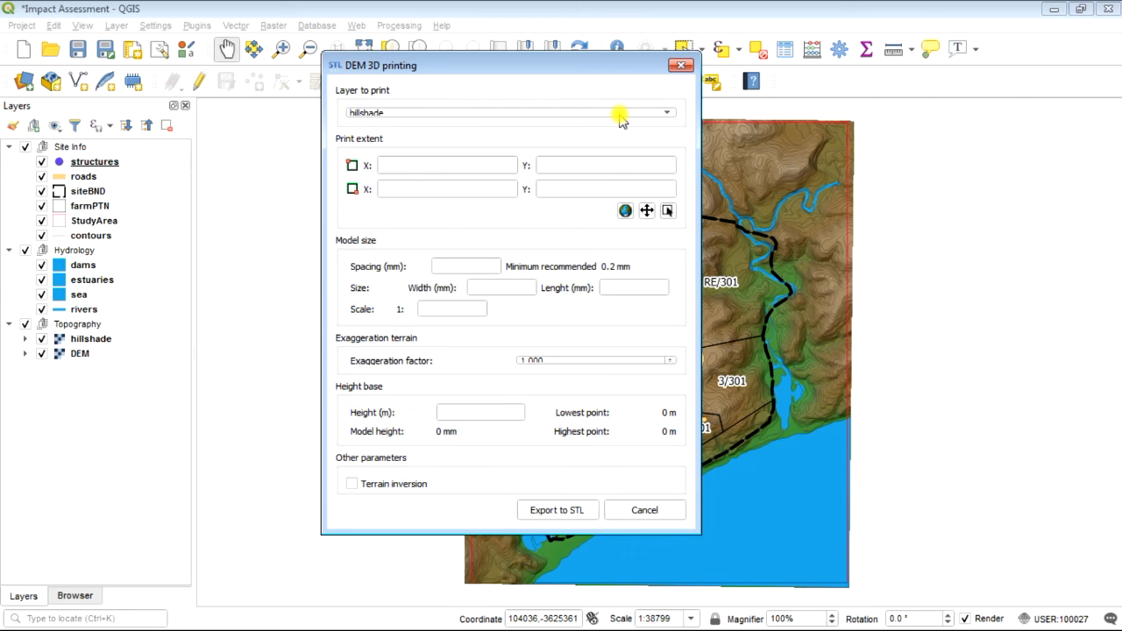
Choose DEM instead of hillshade as the layer to print.
{"action": "left_click", "coordinate": [666, 112]}
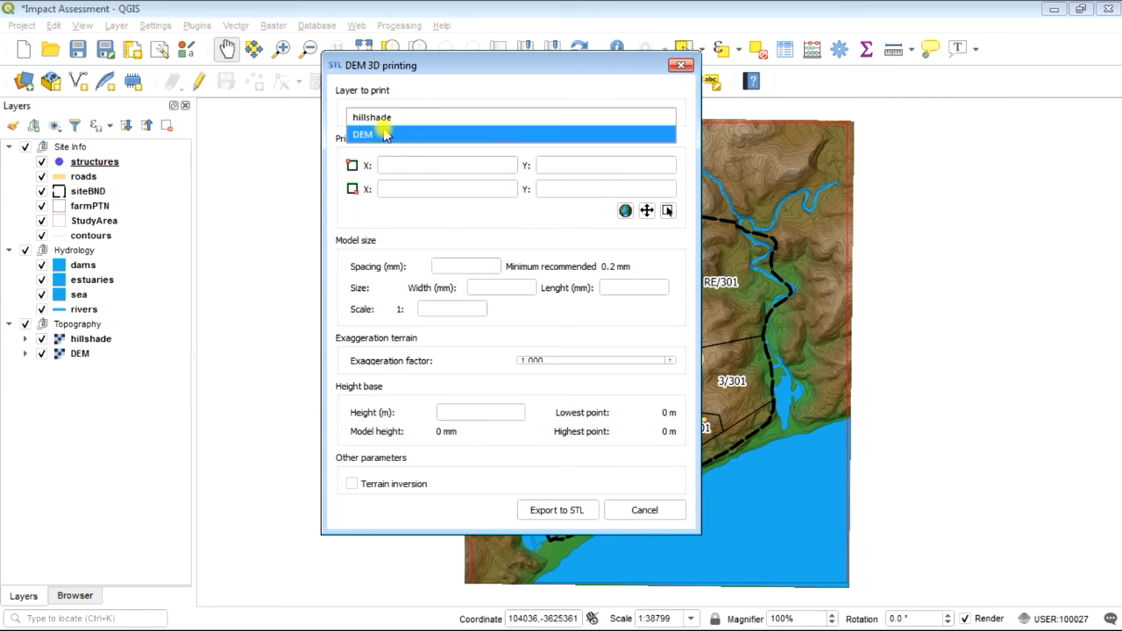
{"action": "mouse_move", "coordinate": [378, 137]}
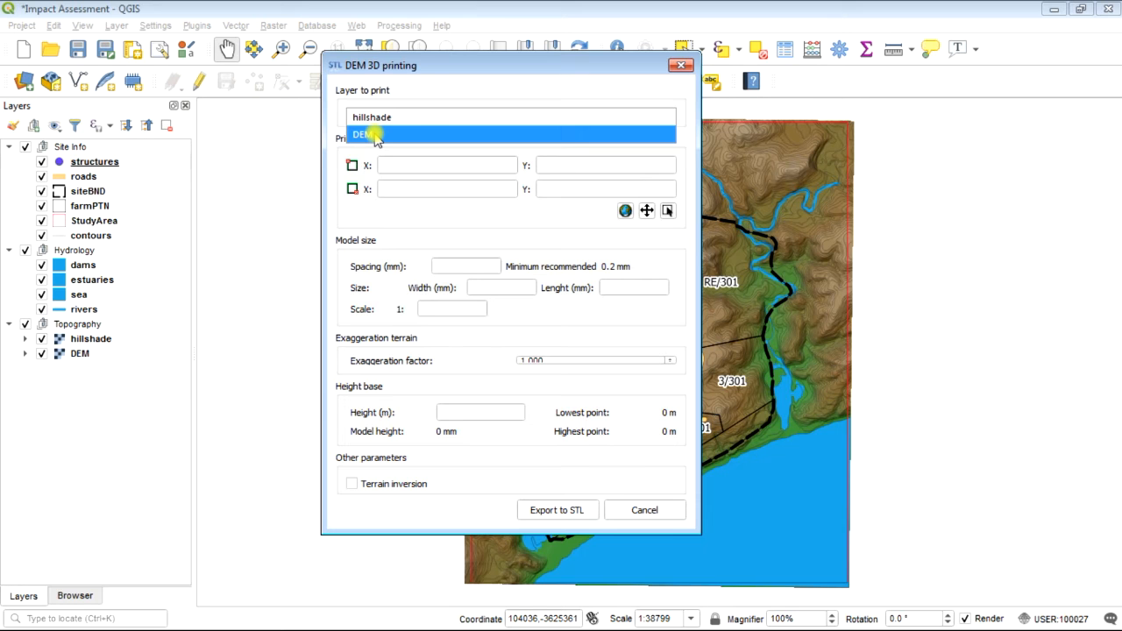
{"action": "left_click", "coordinate": [361, 133]}
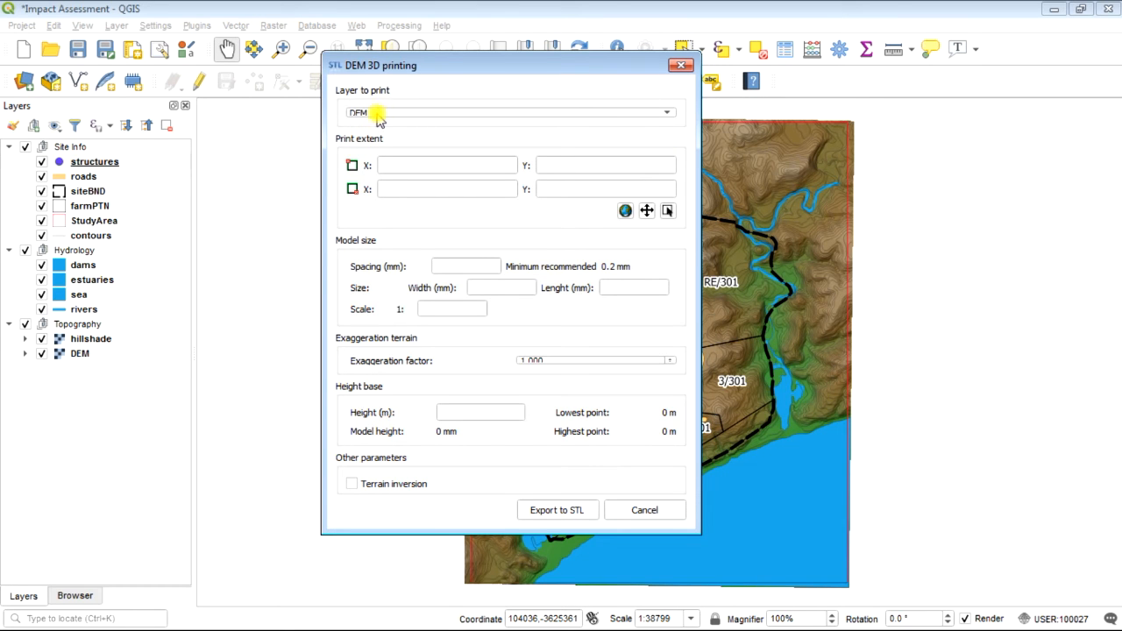
{"action": "mouse_move", "coordinate": [428, 179]}
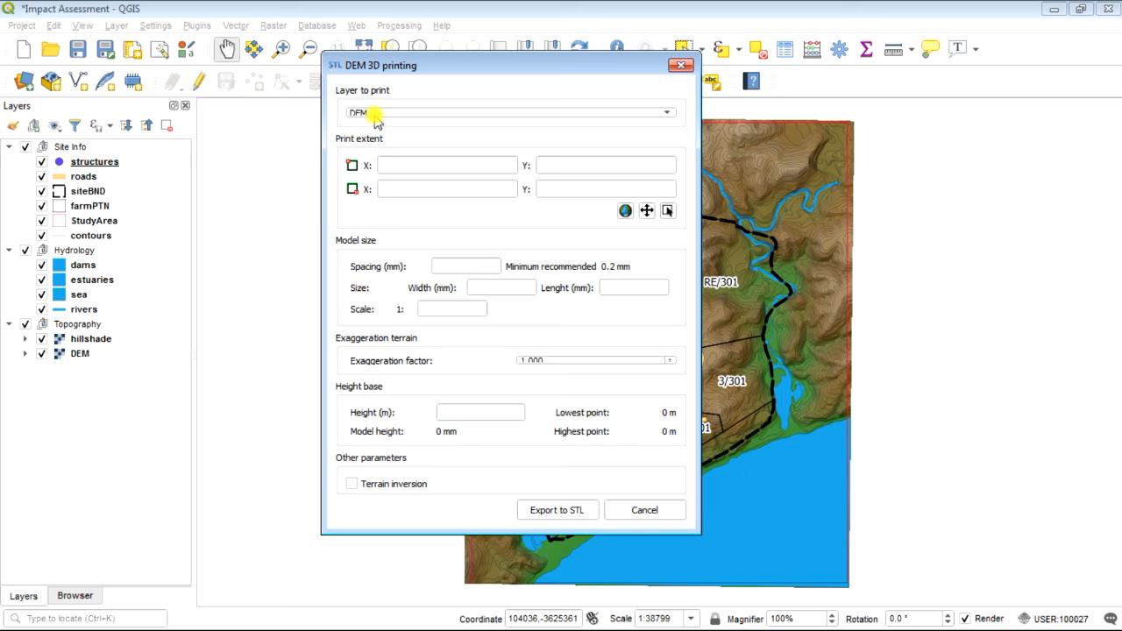
{"action": "mouse_move", "coordinate": [454, 130]}
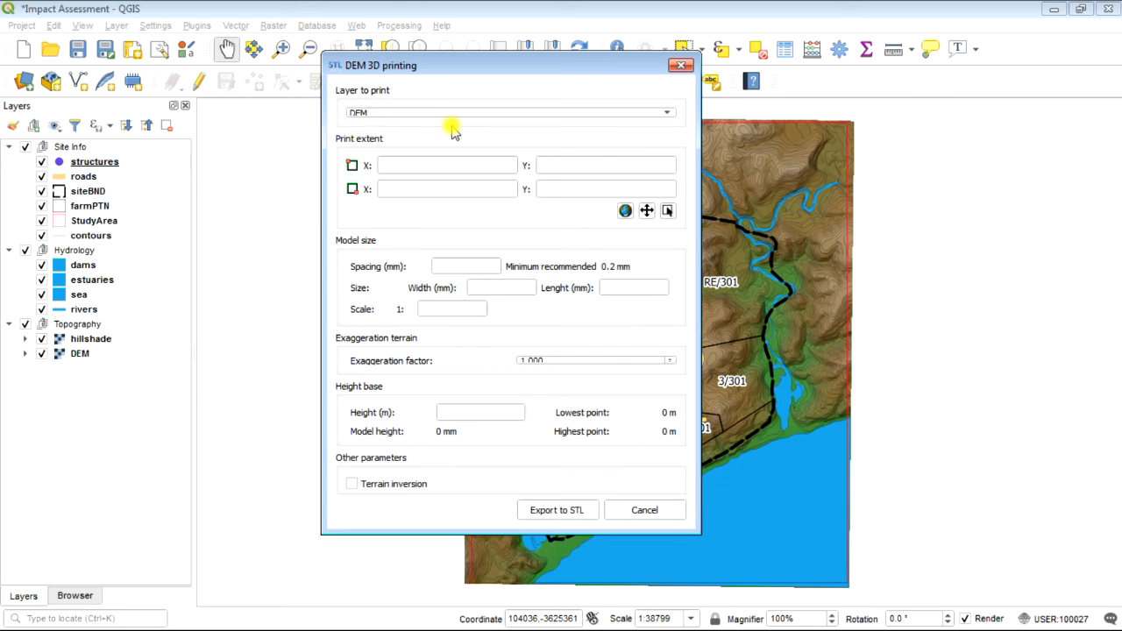
{"action": "mouse_move", "coordinate": [447, 119]}
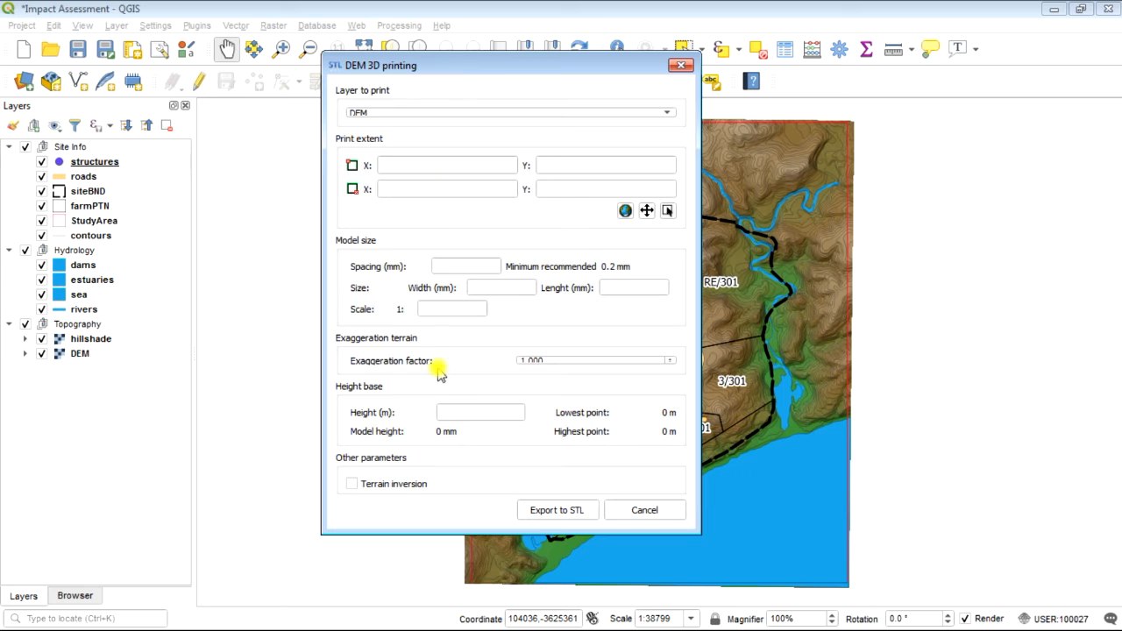
{"action": "mouse_move", "coordinate": [465, 144]}
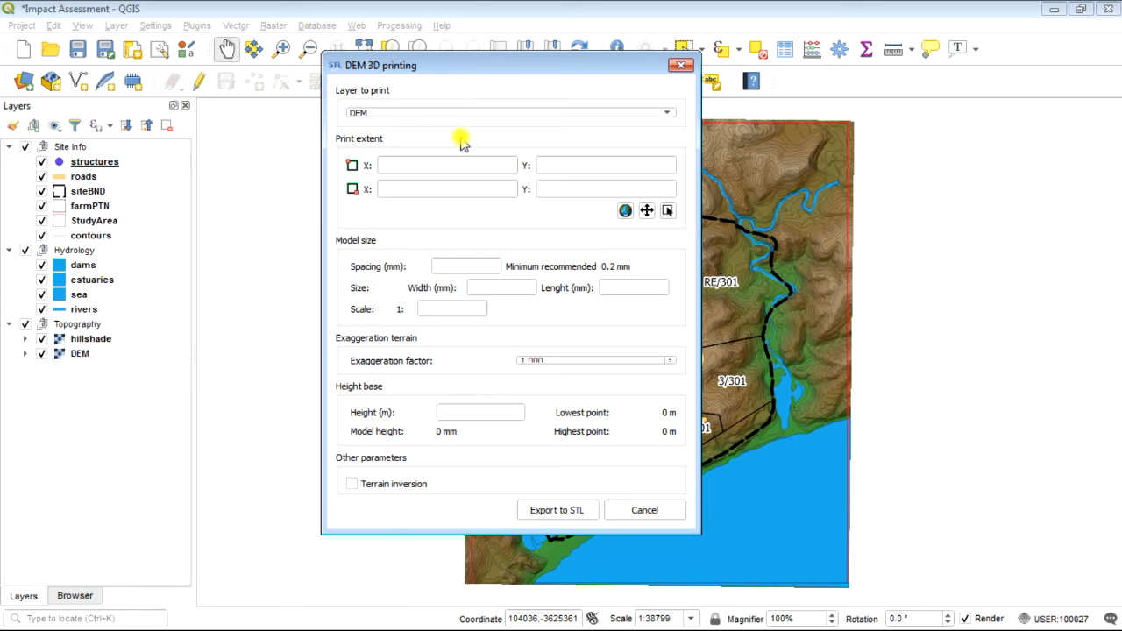
{"action": "mouse_move", "coordinate": [414, 164]}
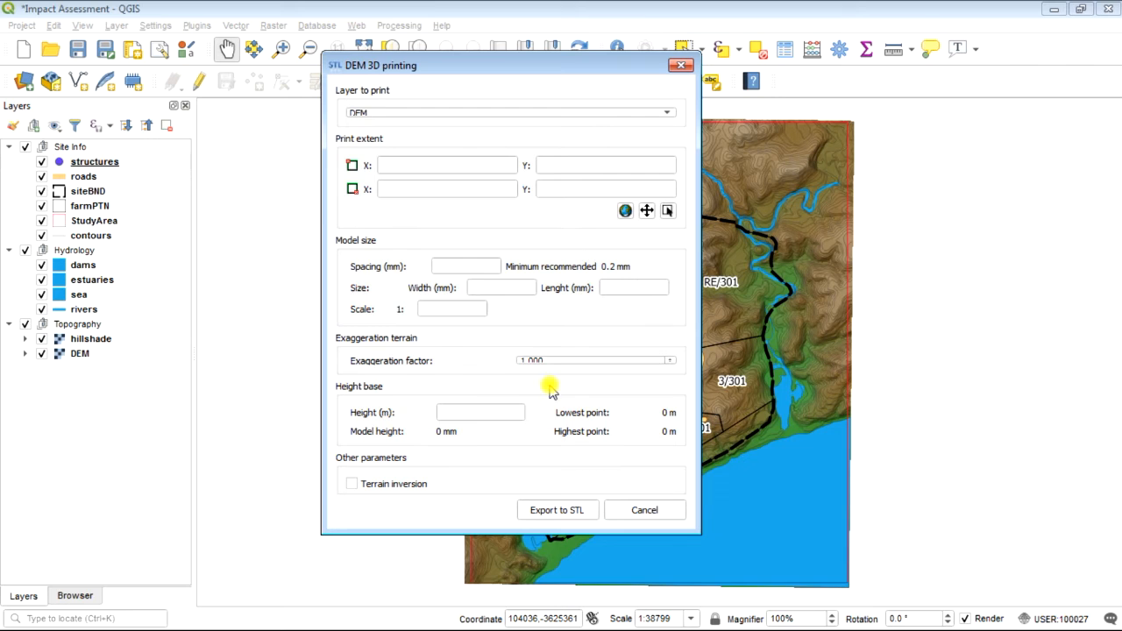
{"action": "mouse_move", "coordinate": [540, 366]}
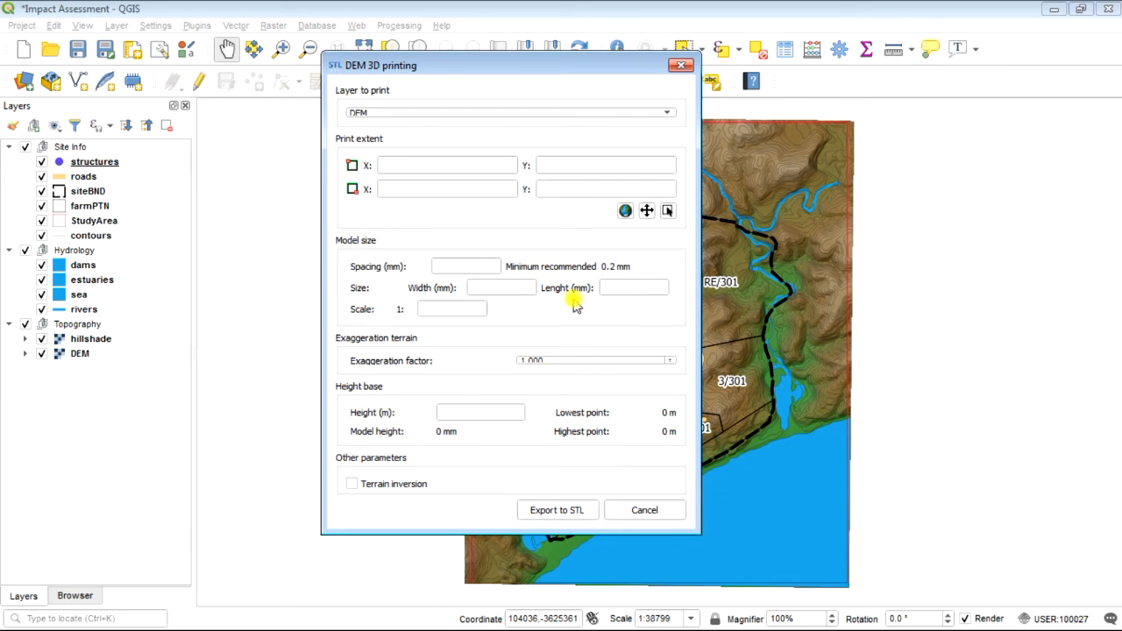
{"action": "mouse_move", "coordinate": [379, 149]}
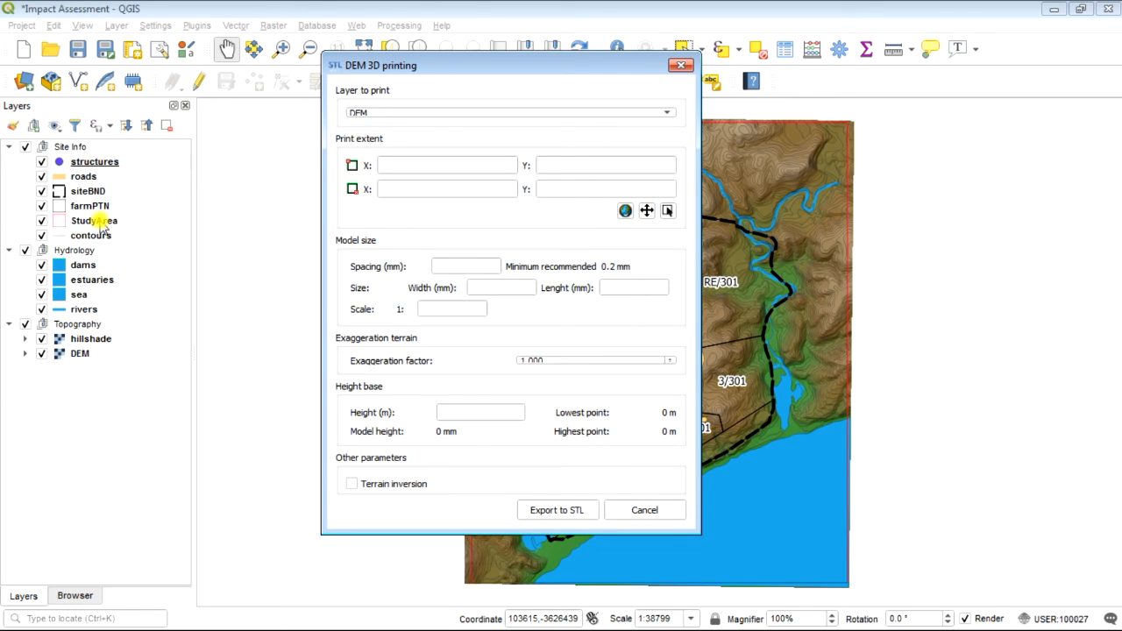
{"action": "mouse_move", "coordinate": [646, 210]}
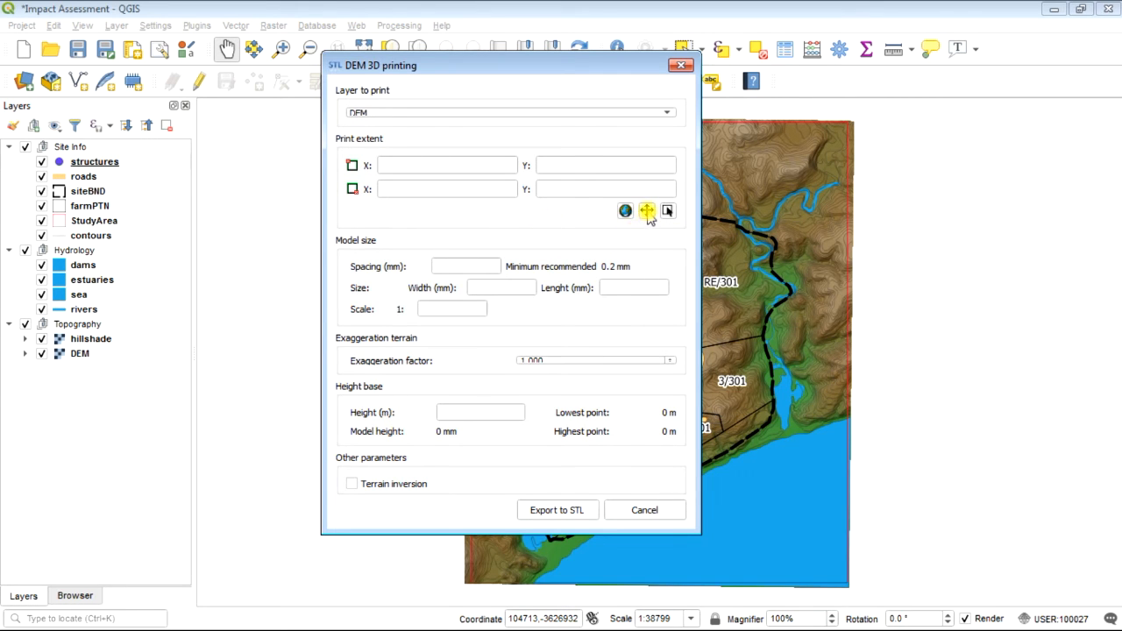
Take the print extent from the StudyArea layer's bounds.
{"action": "left_click", "coordinate": [646, 211]}
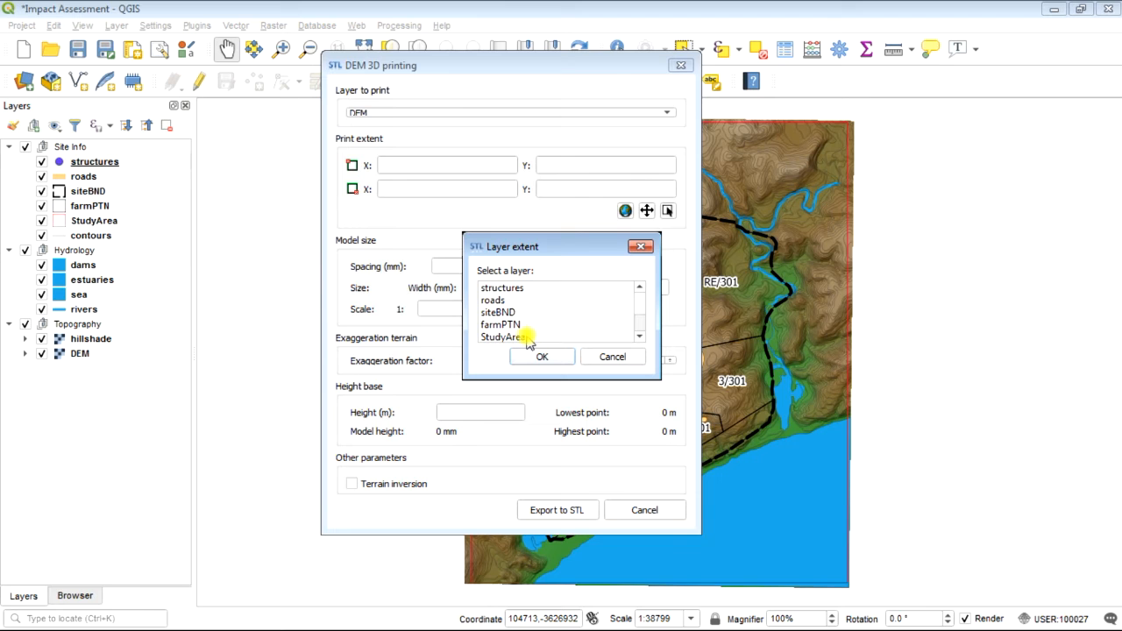
{"action": "left_click", "coordinate": [501, 336]}
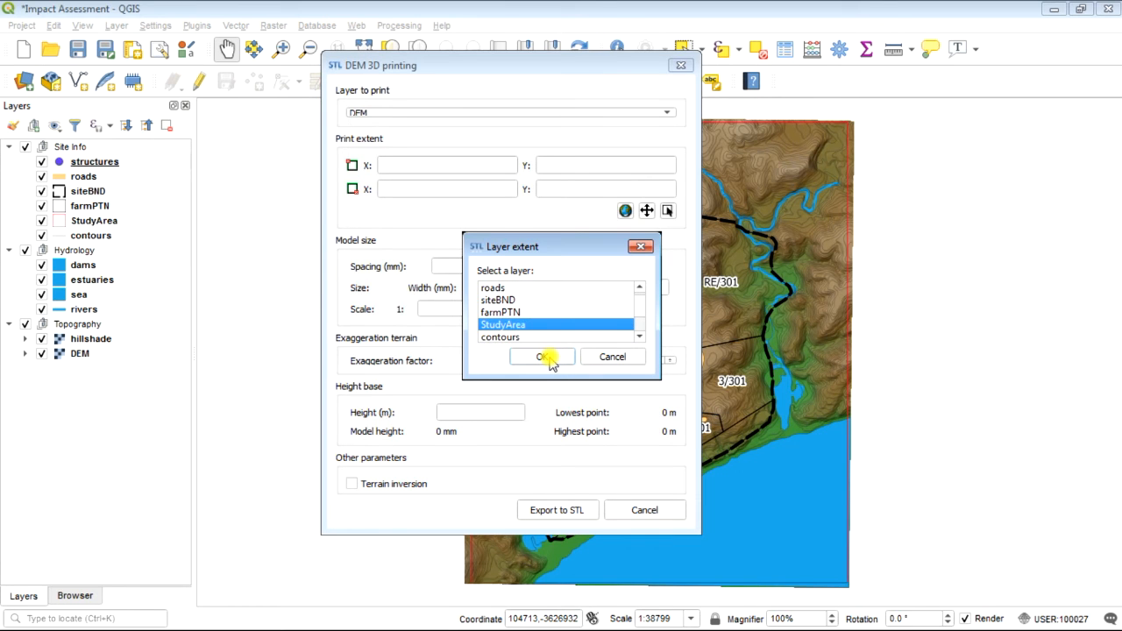
{"action": "left_click", "coordinate": [540, 356]}
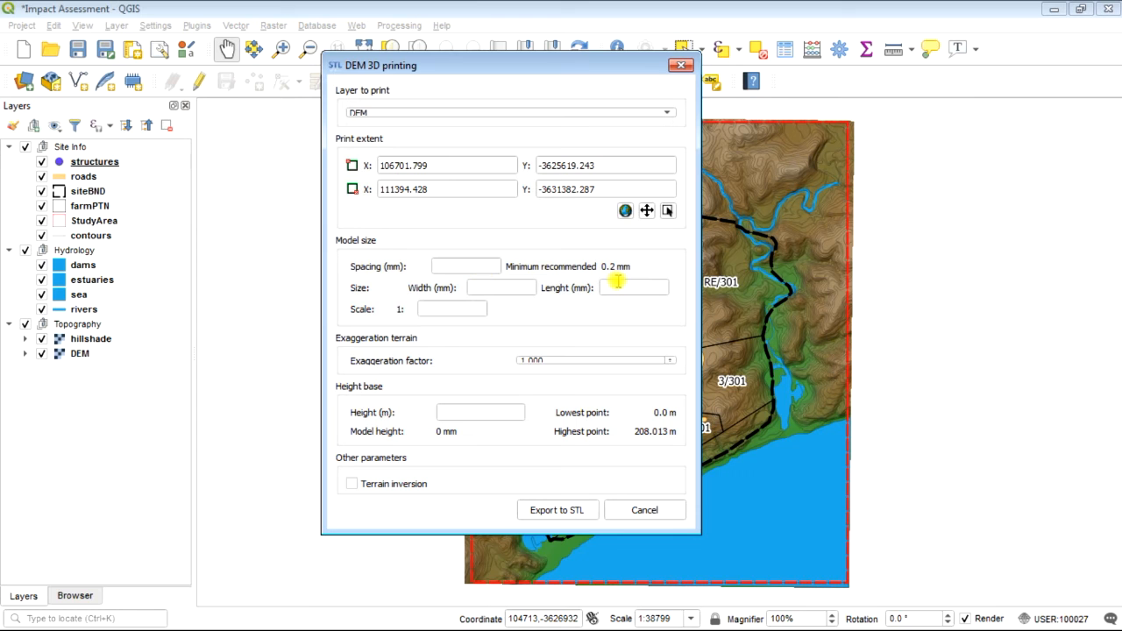
Enter 0.5 mm spacing and a 1:20000 scale for a 288.15 by 234.63 mm model.
{"action": "type", "text": "0.5"}
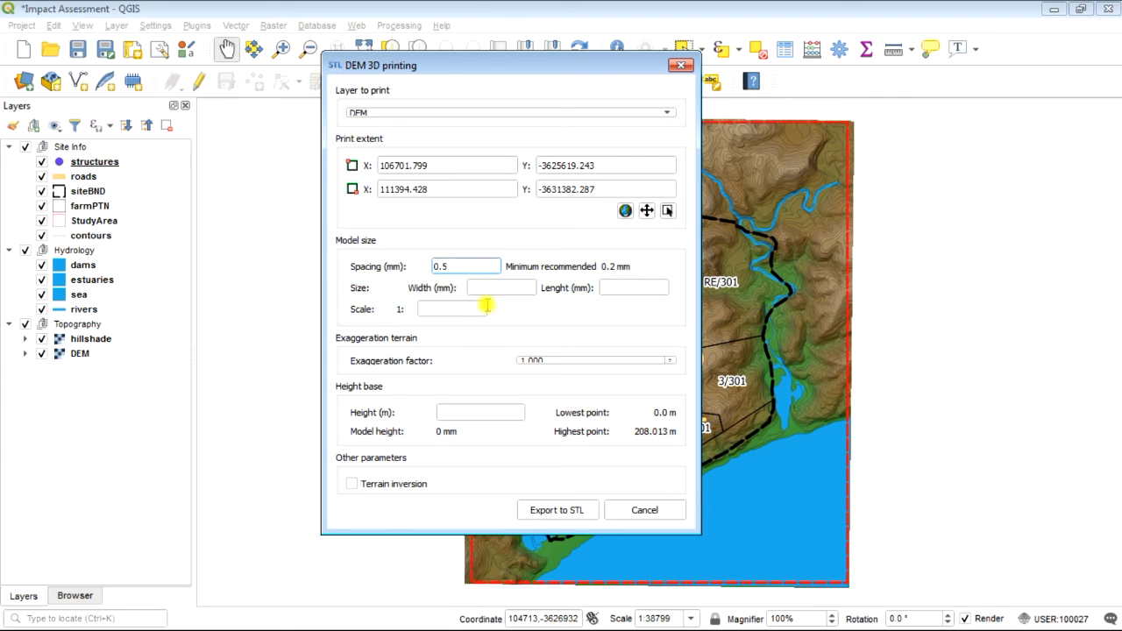
{"action": "left_click", "coordinate": [452, 308]}
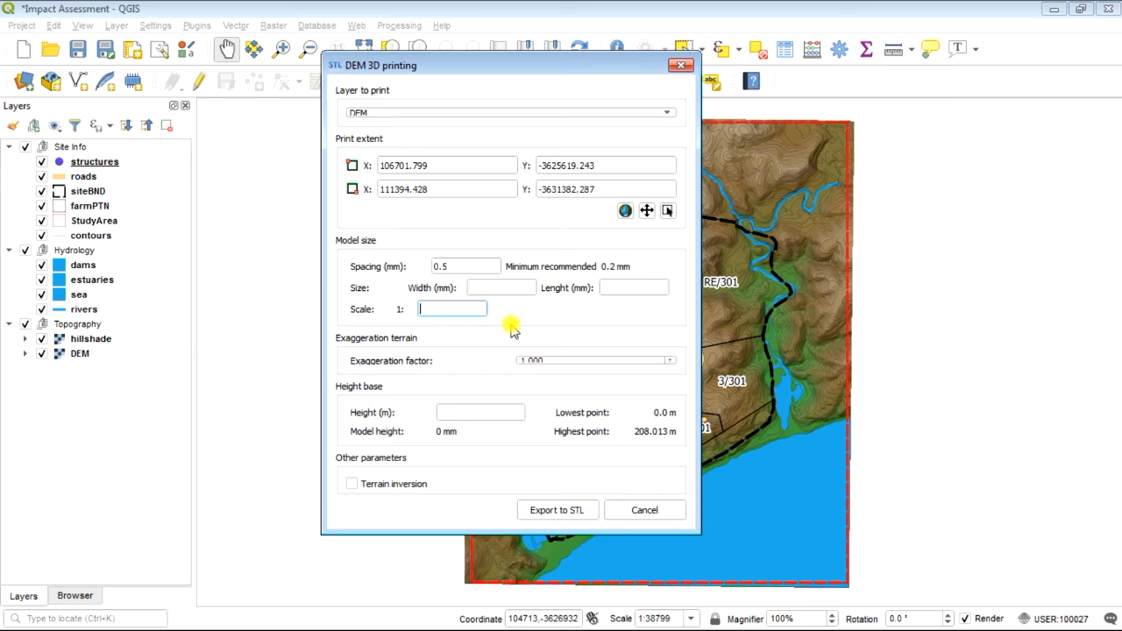
{"action": "mouse_move", "coordinate": [546, 325]}
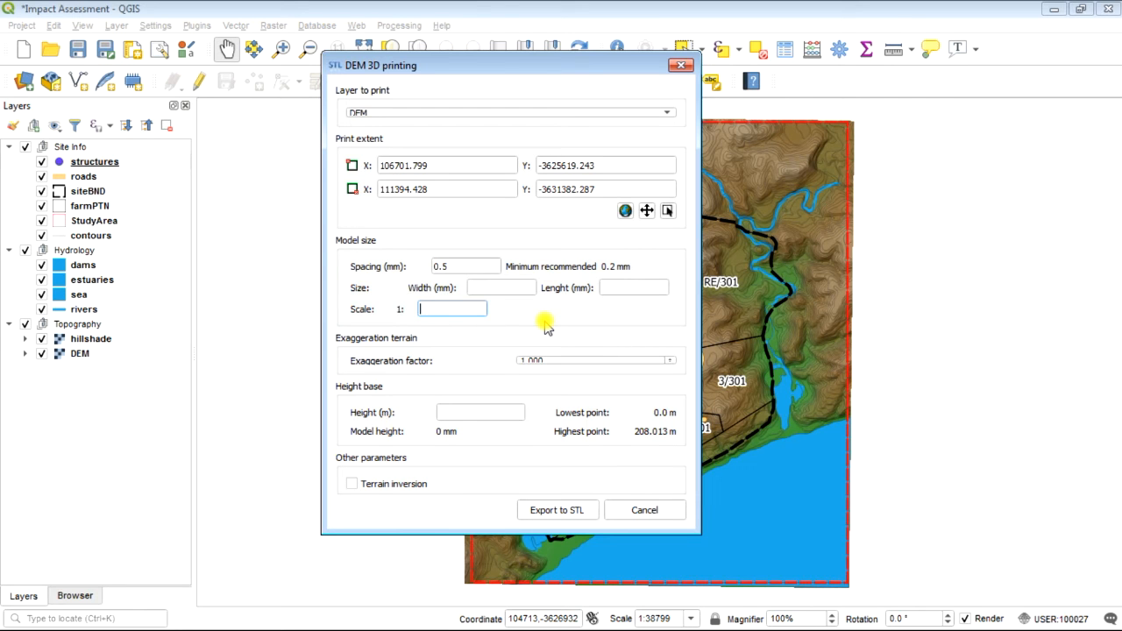
{"action": "type", "text": "20000"}
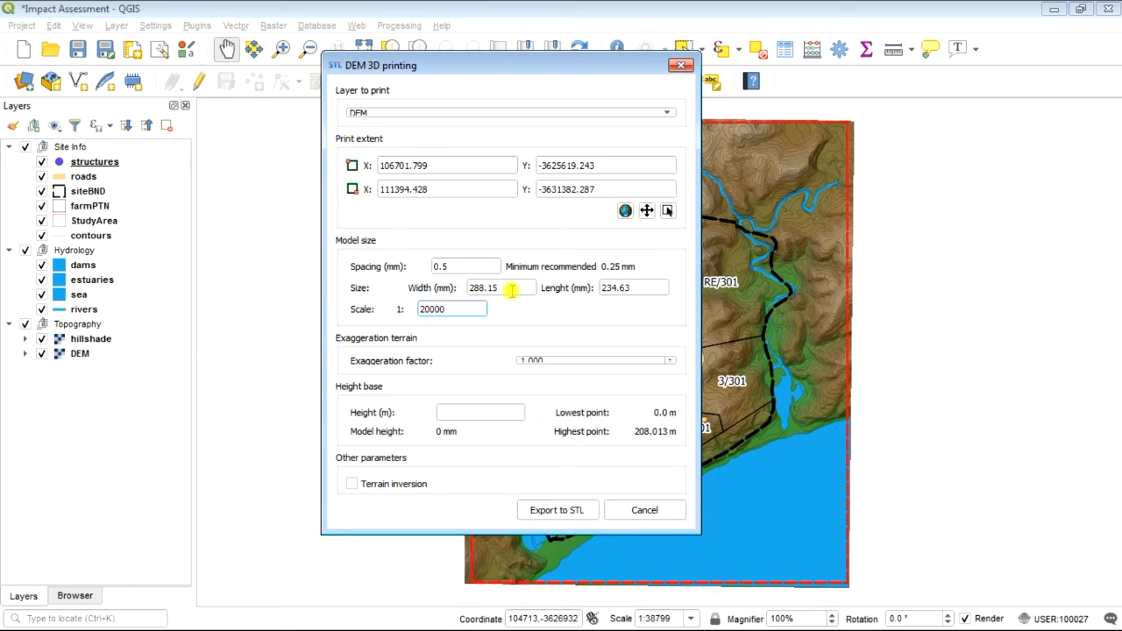
{"action": "mouse_move", "coordinate": [540, 291]}
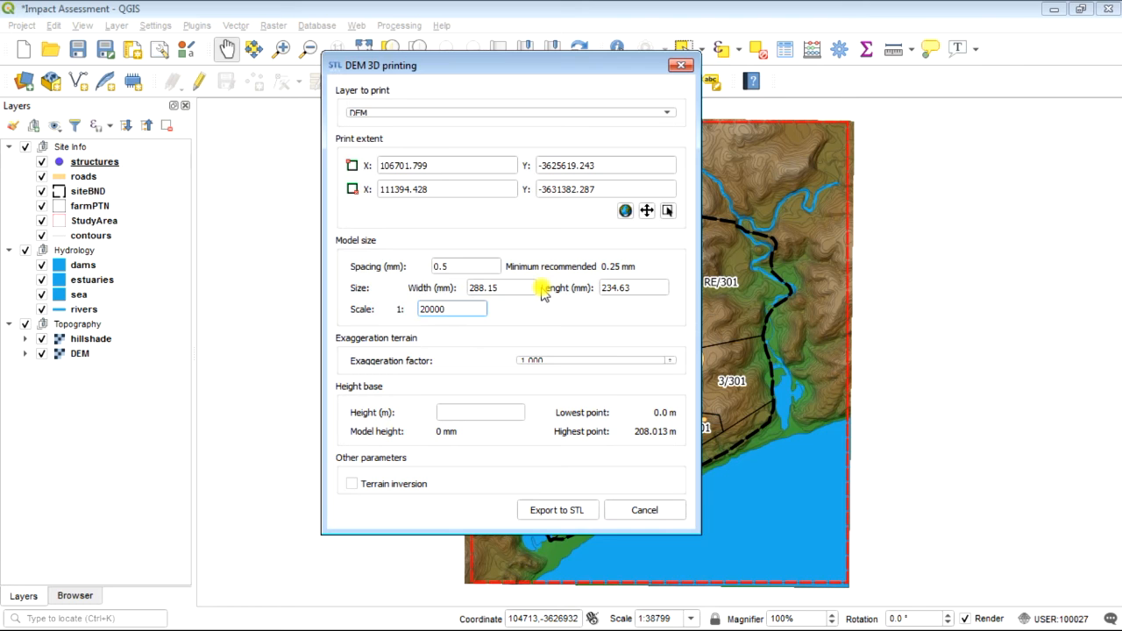
{"action": "mouse_move", "coordinate": [540, 301]}
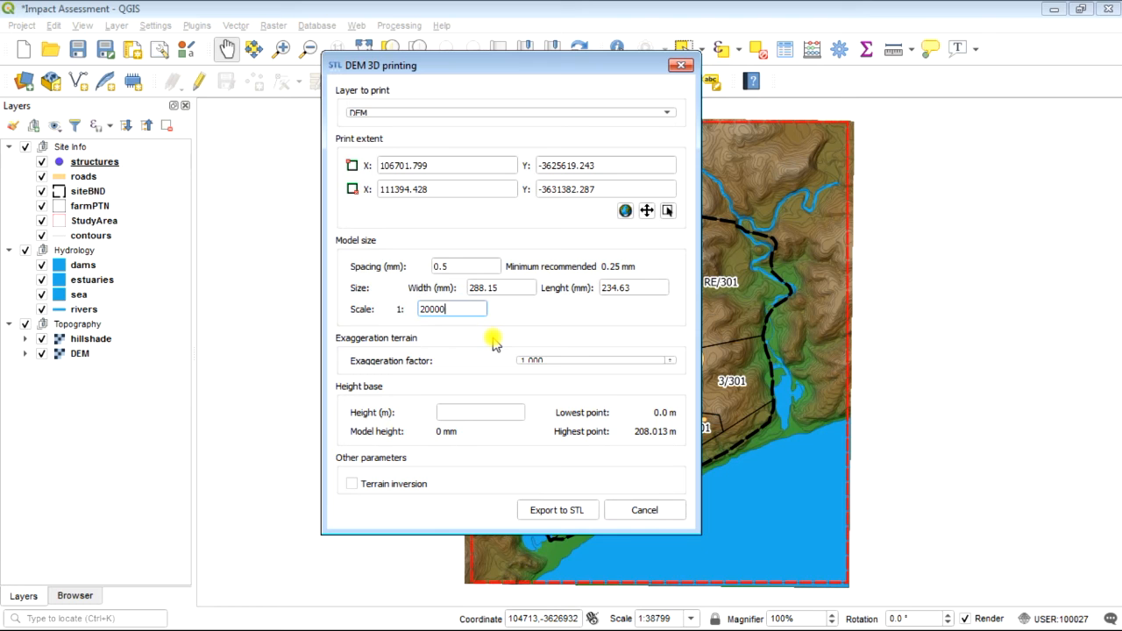
{"action": "mouse_move", "coordinate": [545, 315]}
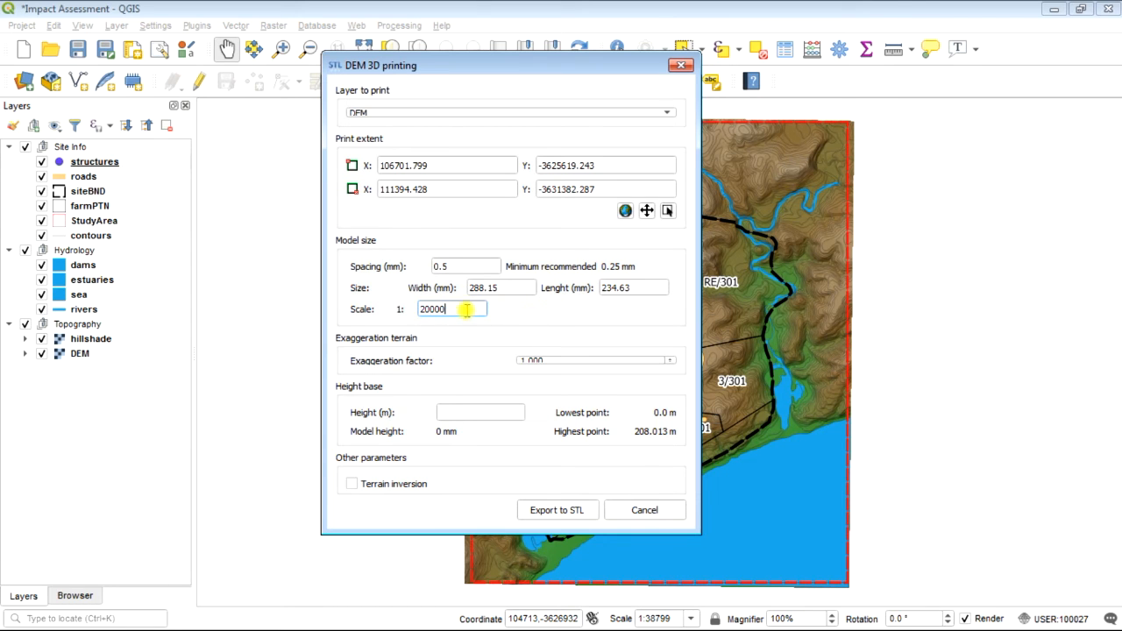
{"action": "mouse_move", "coordinate": [508, 319]}
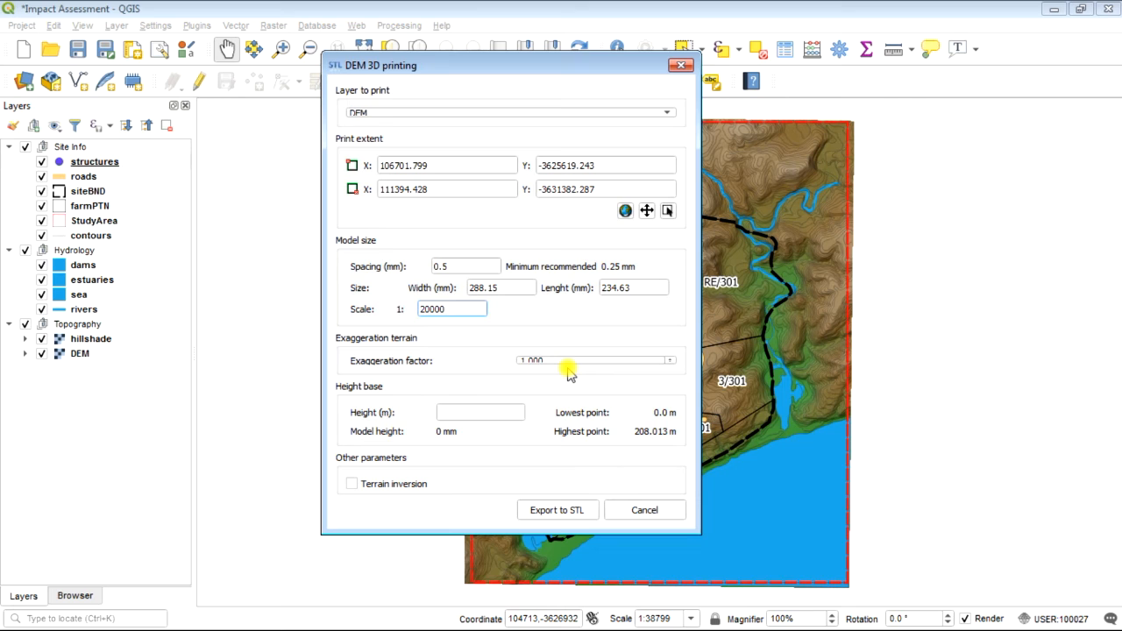
{"action": "mouse_move", "coordinate": [533, 361]}
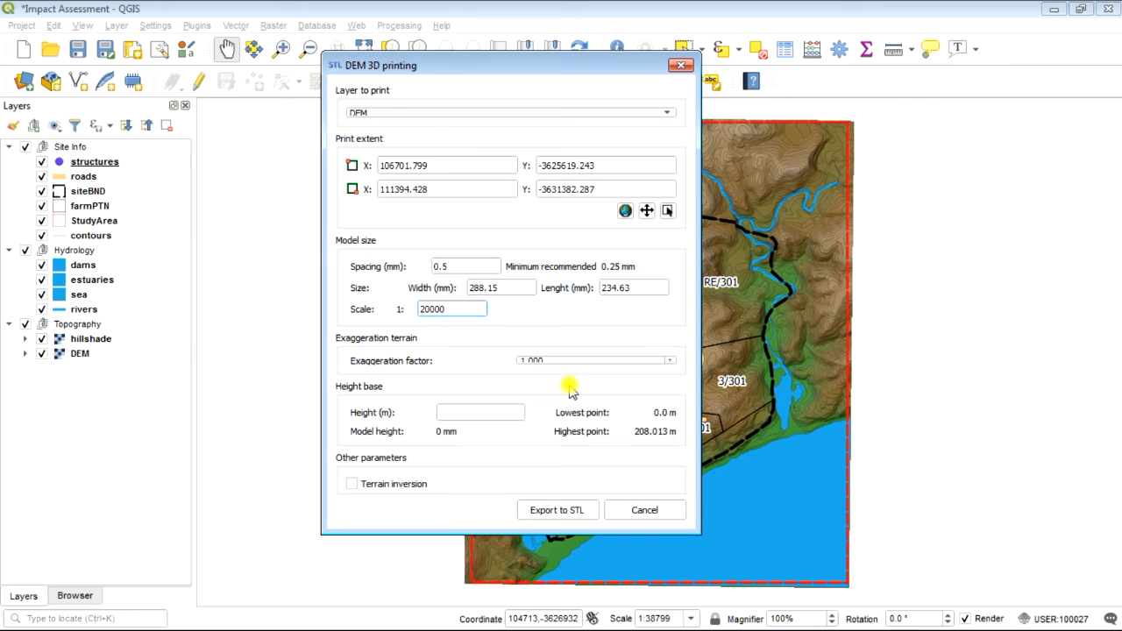
{"action": "mouse_move", "coordinate": [552, 367]}
{"action": "type", "text": "1.5"}
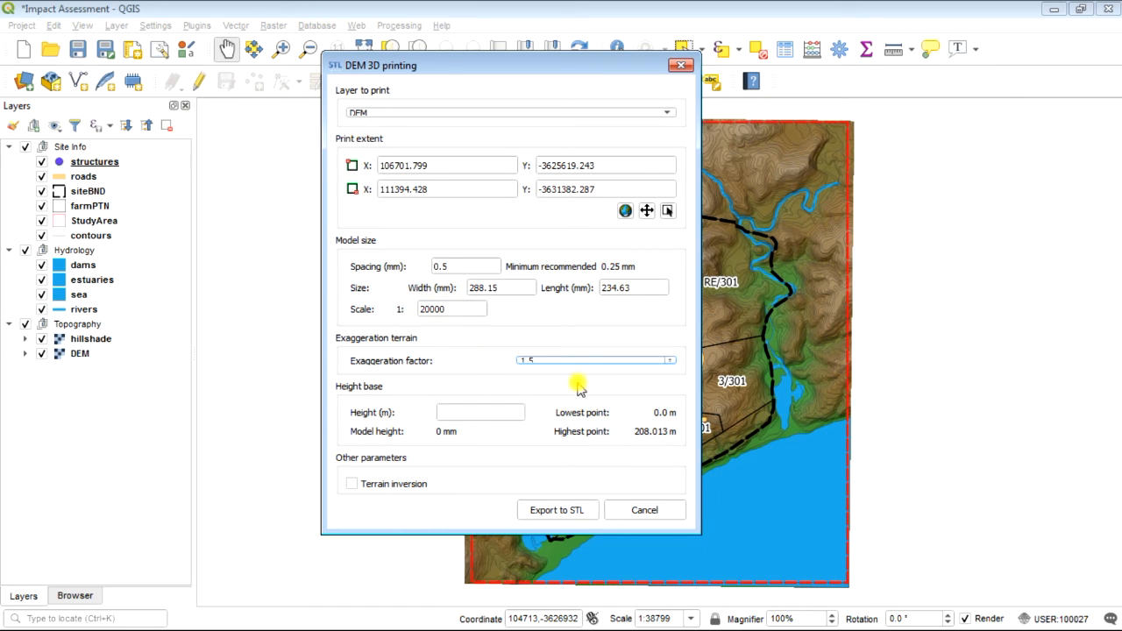
{"action": "mouse_move", "coordinate": [547, 361]}
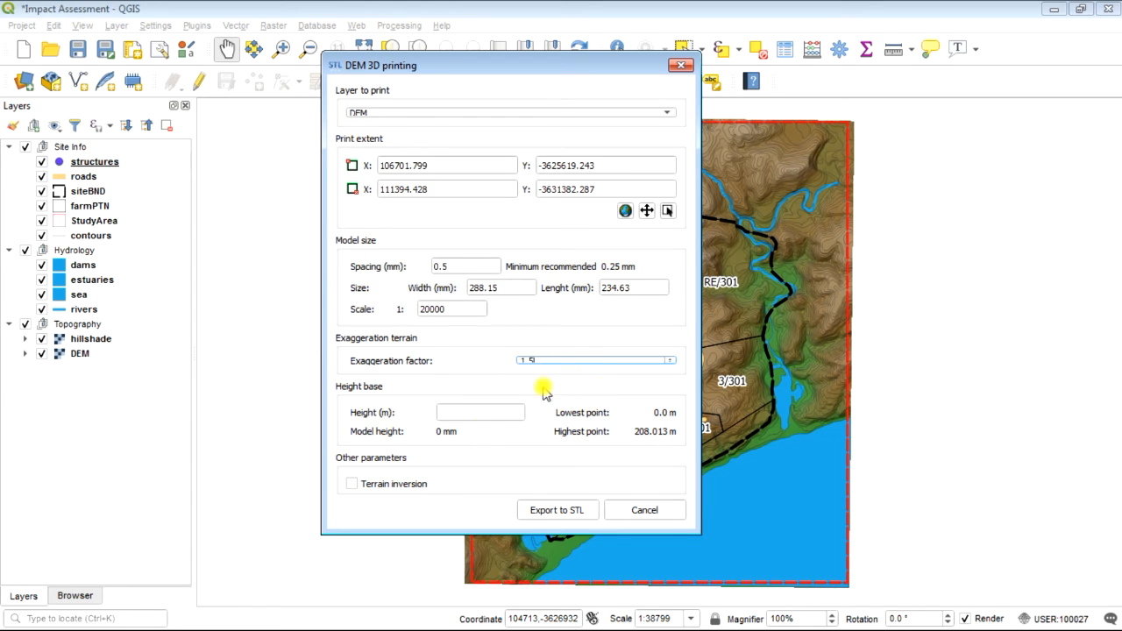
{"action": "mouse_move", "coordinate": [501, 440]}
{"action": "type", "text": "0"}
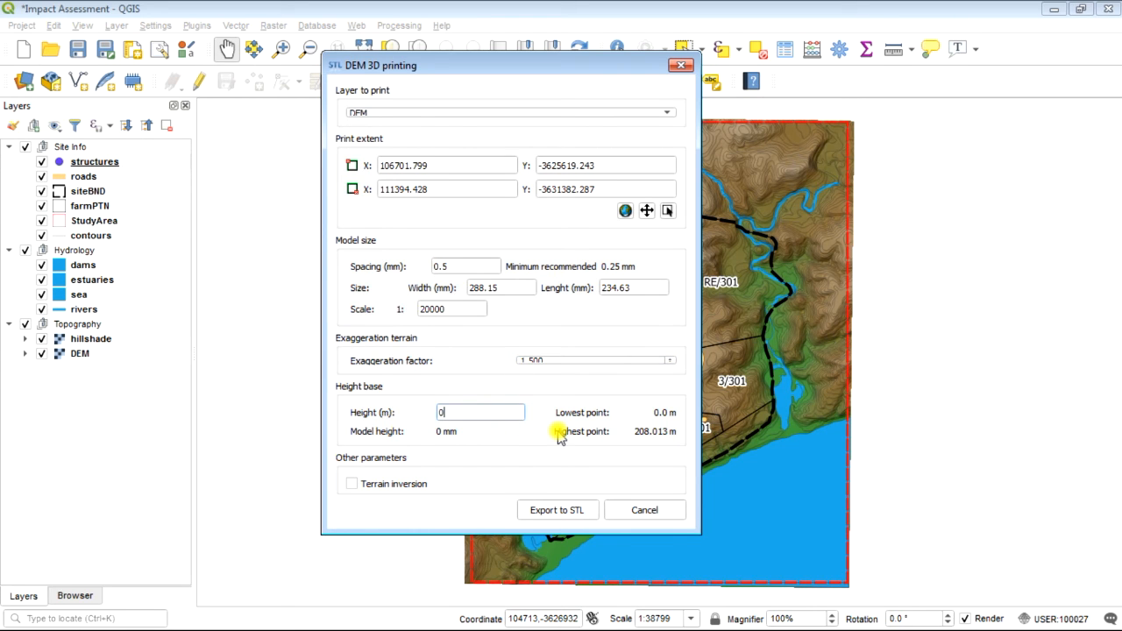
{"action": "mouse_move", "coordinate": [382, 270]}
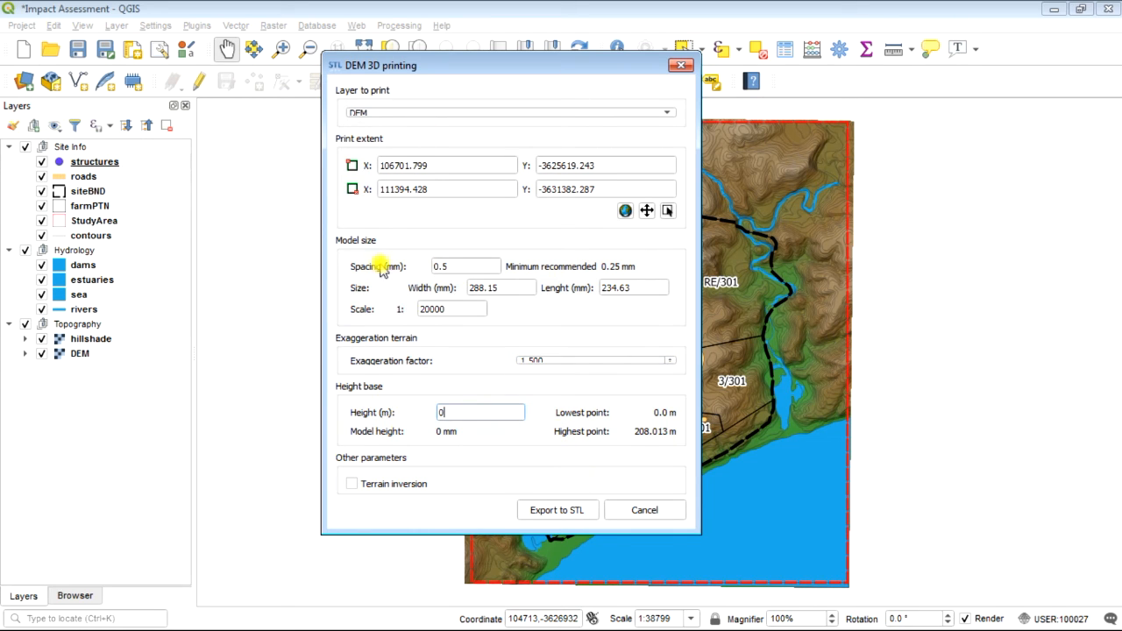
{"action": "mouse_move", "coordinate": [564, 517]}
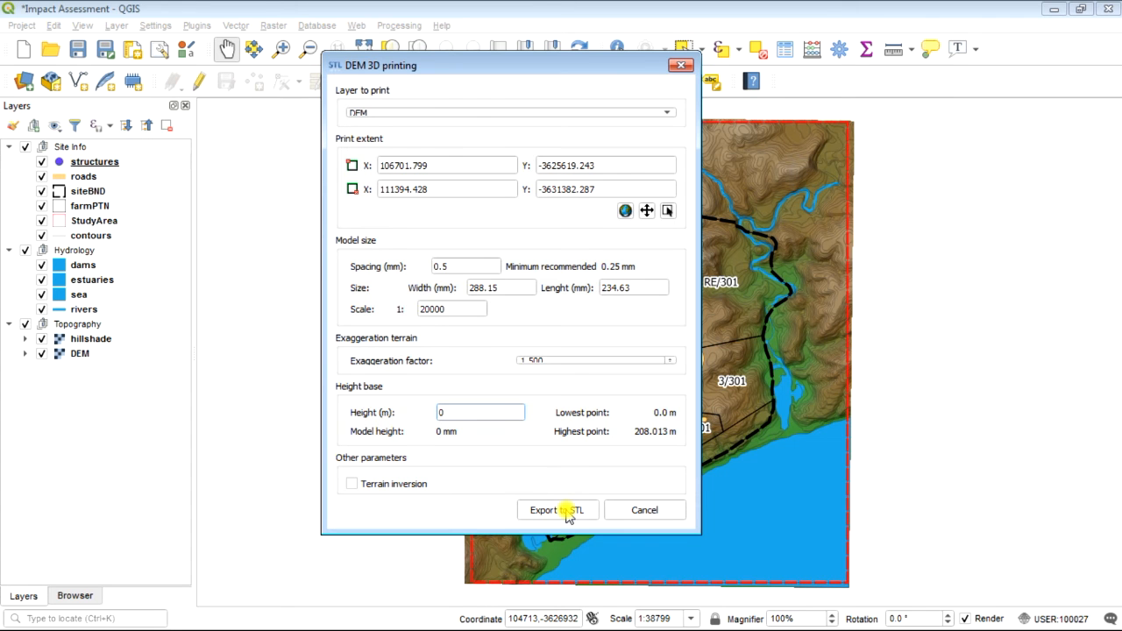
Start the Export to STL with base height 0 and exaggeration 1.5.
{"action": "left_click", "coordinate": [558, 509]}
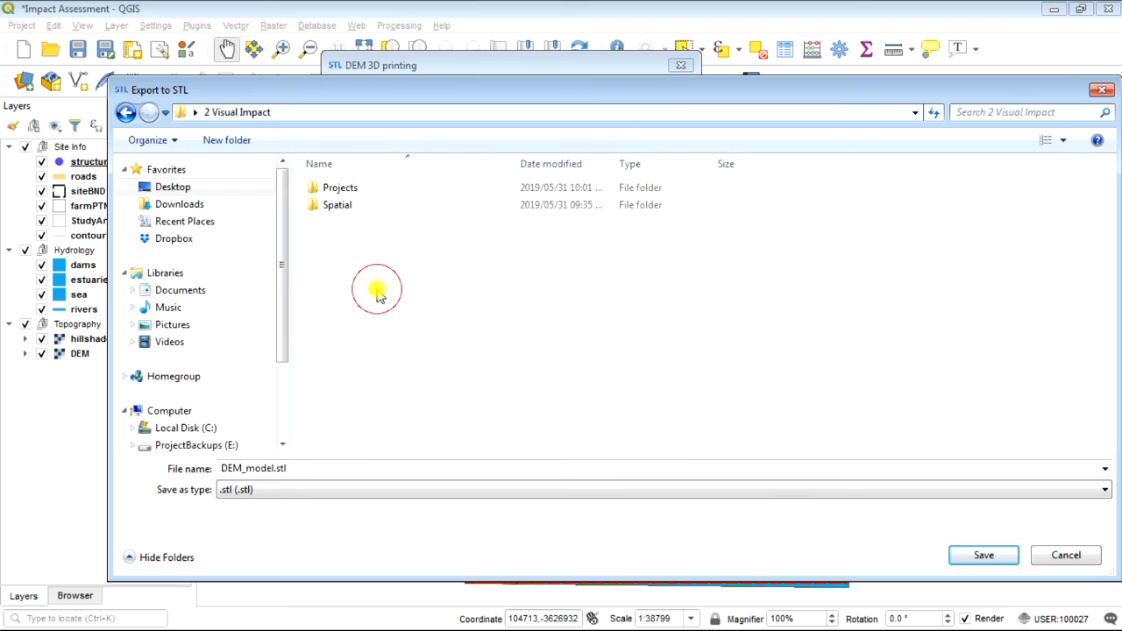
Save the model as DEM_model.stl in the Projects folder, generating a 17.6 mm high STL.
{"action": "double_click", "coordinate": [340, 186]}
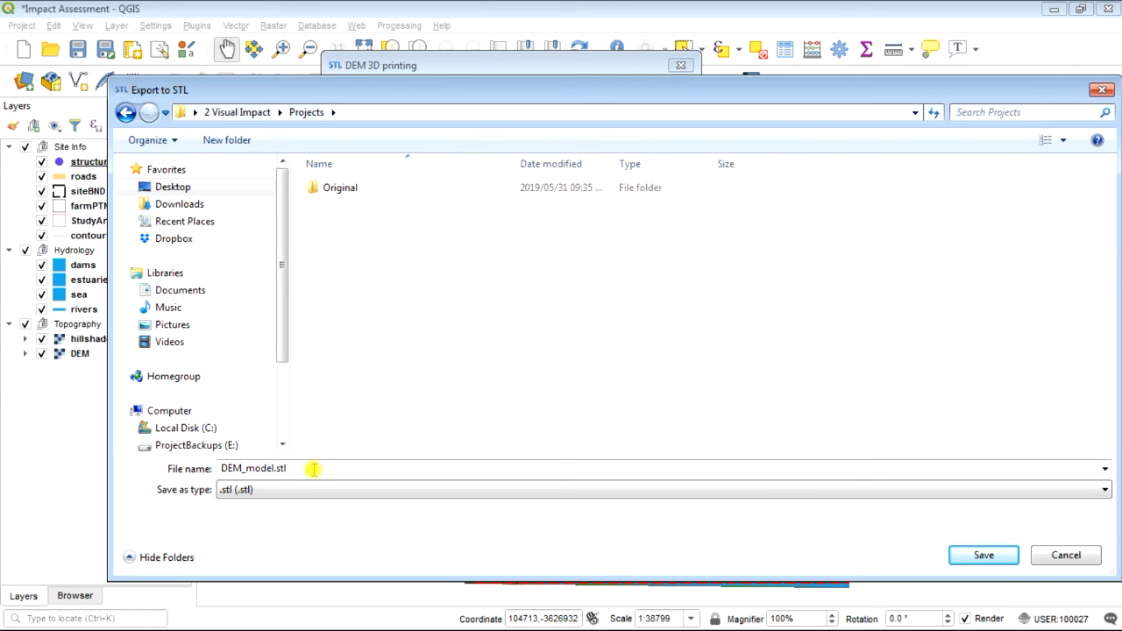
{"action": "mouse_move", "coordinate": [792, 539]}
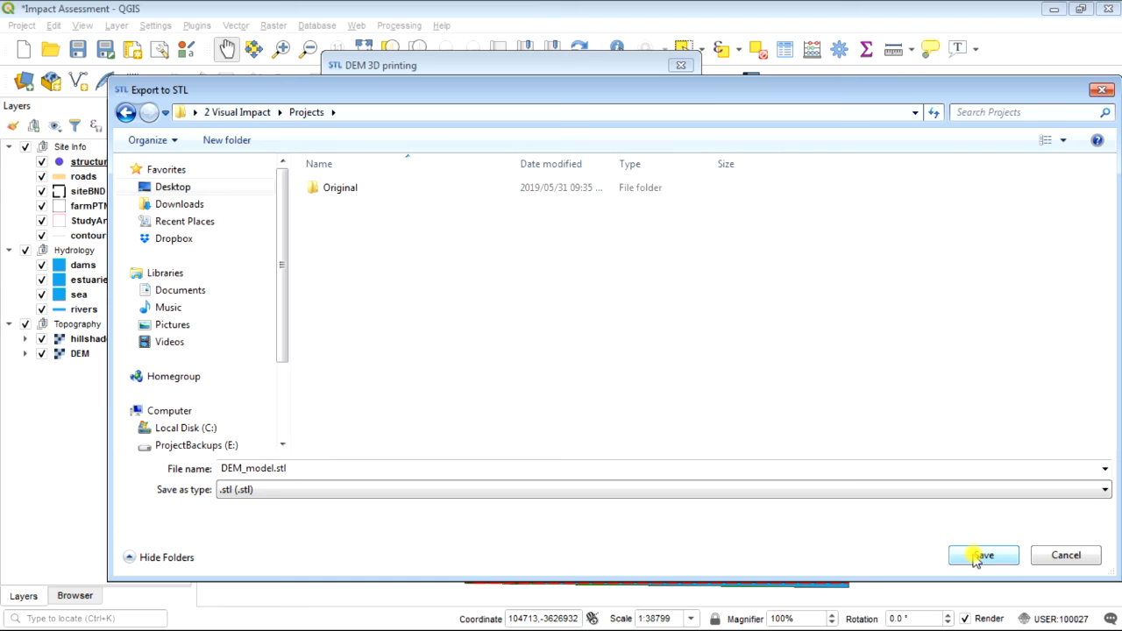
{"action": "left_click", "coordinate": [982, 556]}
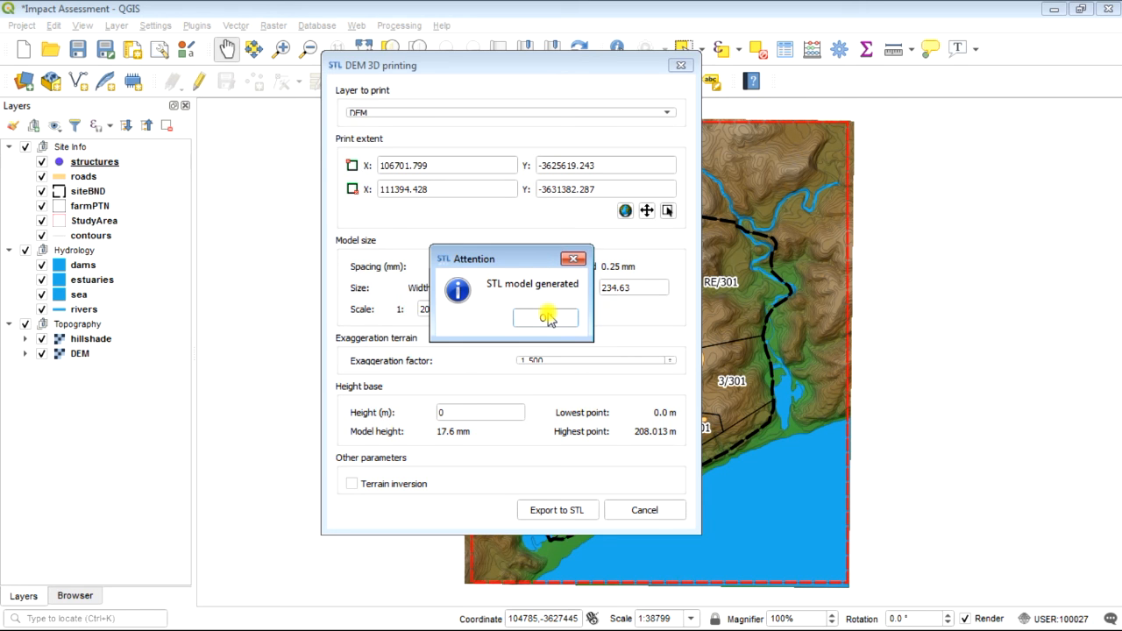
Acknowledge the 'STL model generated' message and cancel out of DEM 3D printing.
{"action": "left_click", "coordinate": [545, 318]}
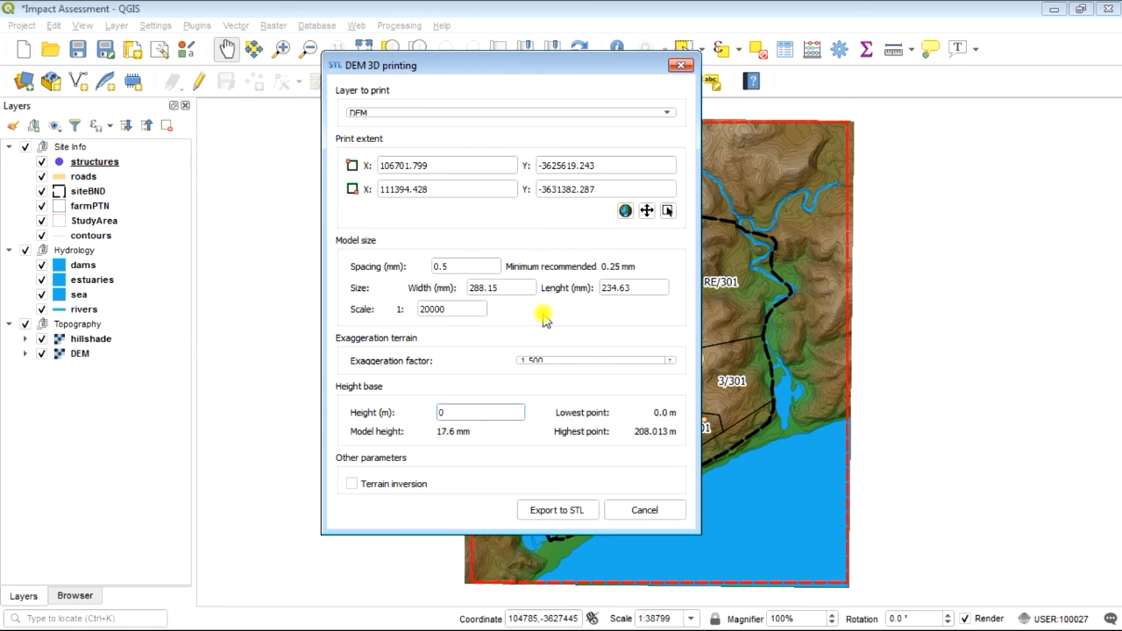
{"action": "mouse_move", "coordinate": [651, 515]}
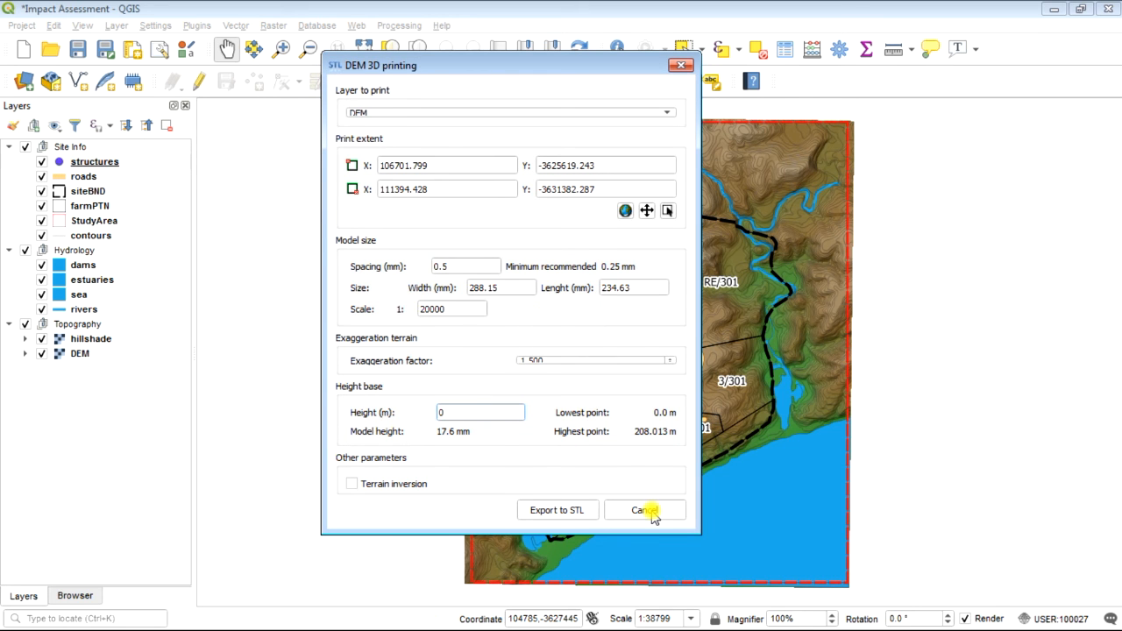
{"action": "left_click", "coordinate": [645, 508]}
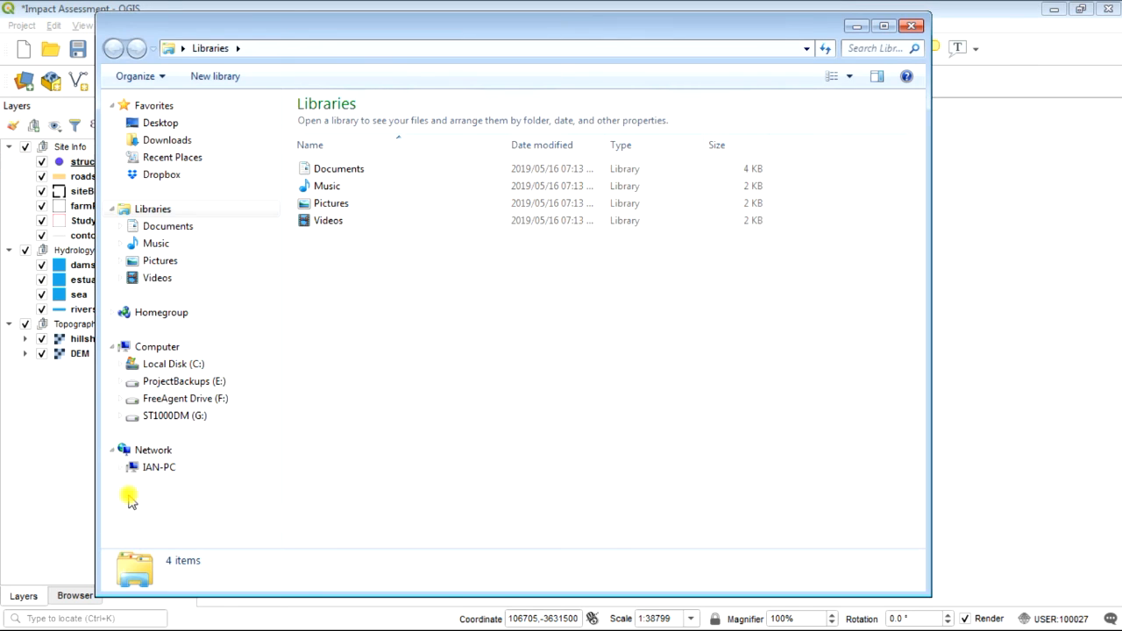
Browse Desktop > 2 Visual Impact > Projects and launch DEM_model.stl.
{"action": "left_click", "coordinate": [160, 123]}
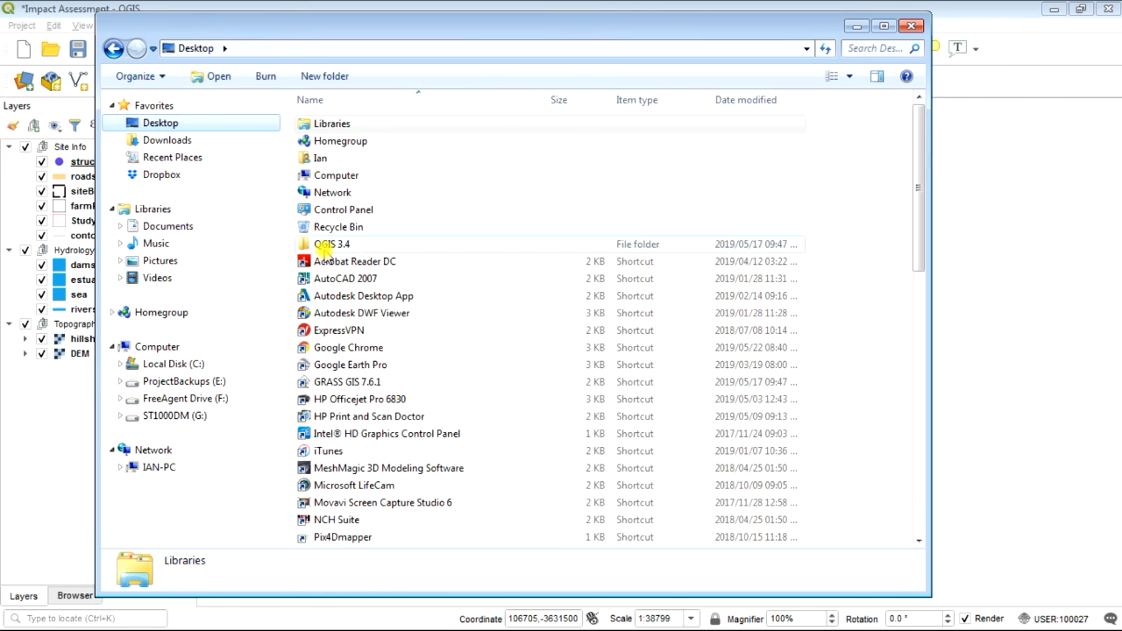
{"action": "scroll", "scroll_direction": "down", "scroll_amount": 3}
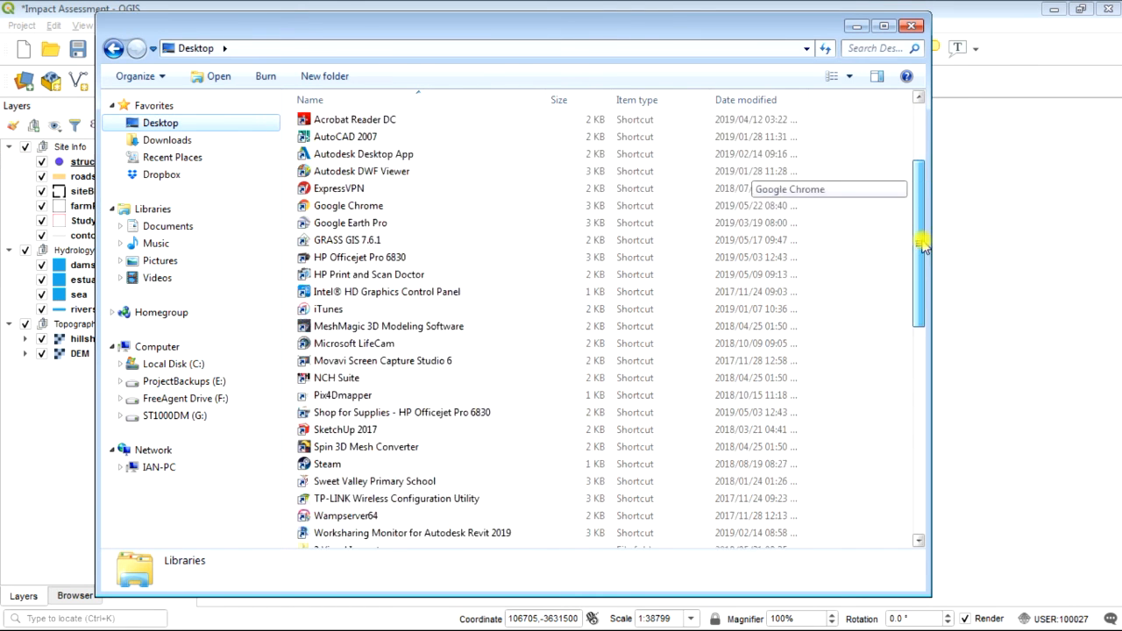
{"action": "scroll", "scroll_direction": "down", "scroll_amount": 3}
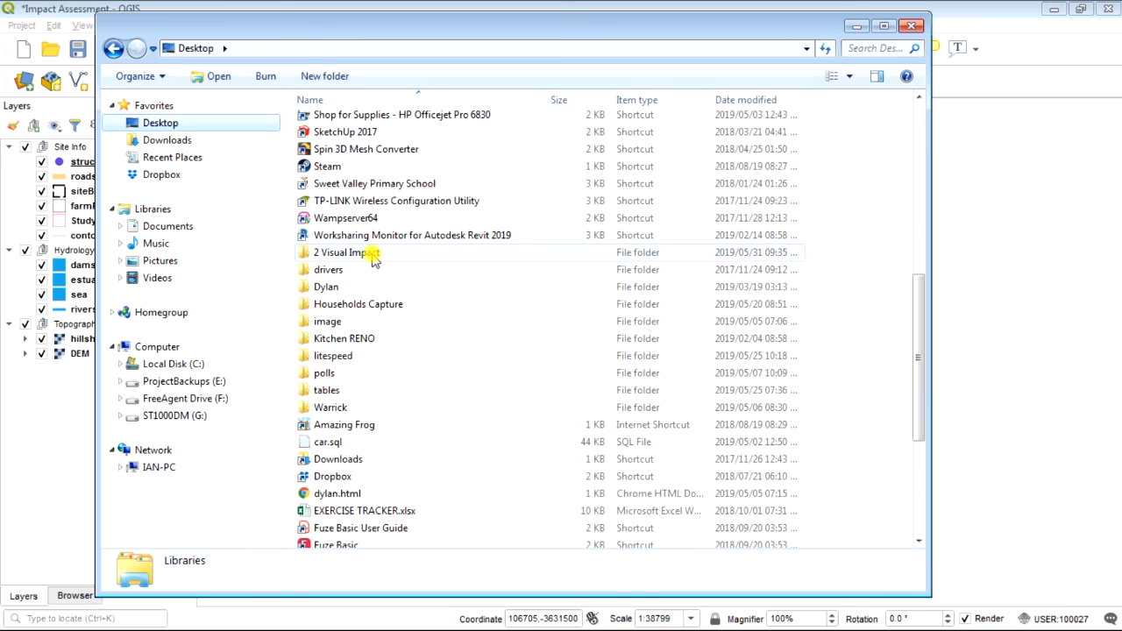
{"action": "double_click", "coordinate": [342, 253]}
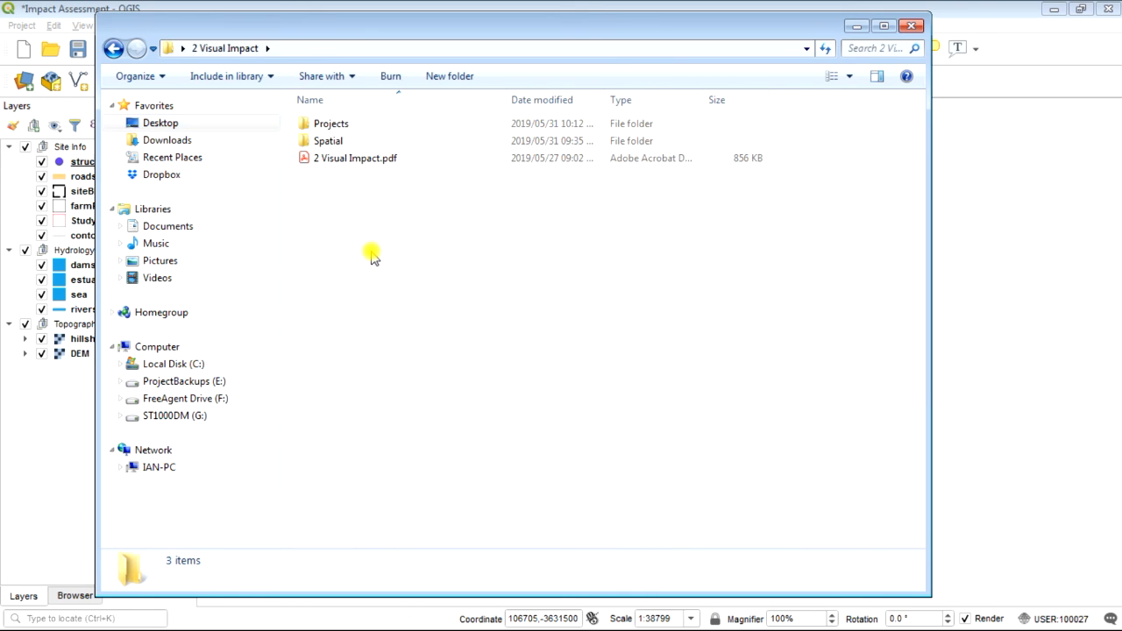
{"action": "double_click", "coordinate": [331, 123]}
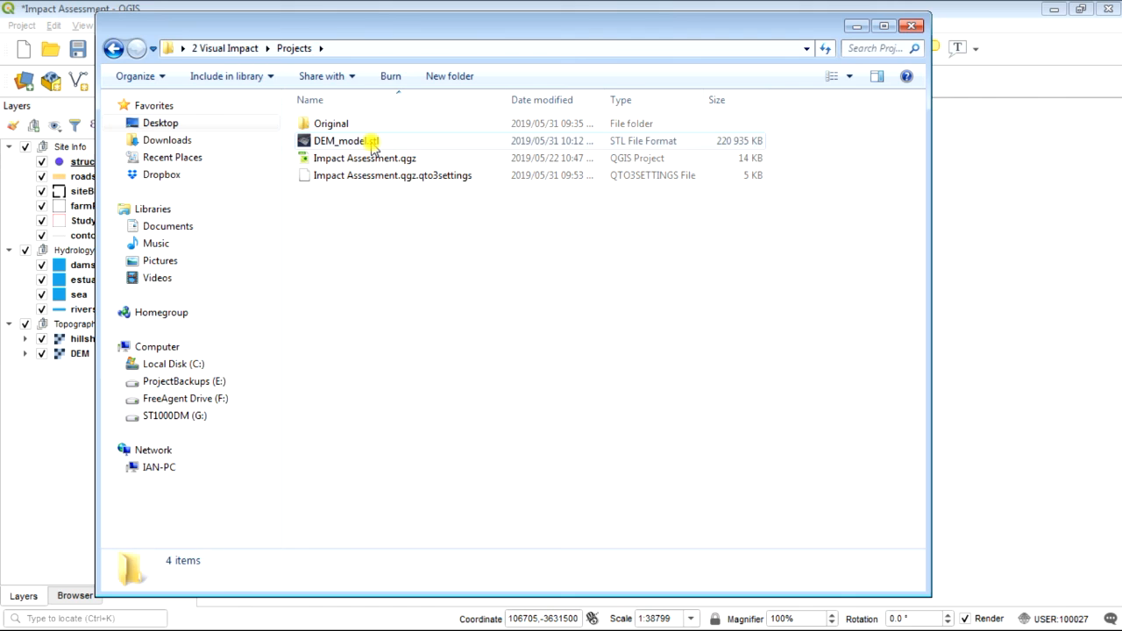
{"action": "double_click", "coordinate": [337, 140]}
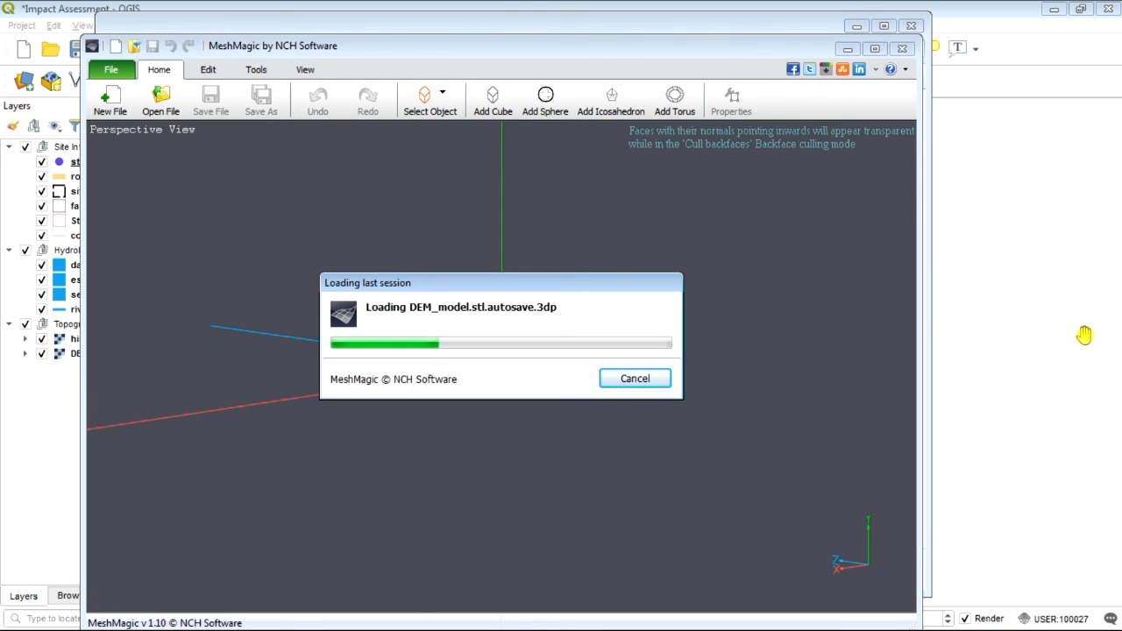
{"action": "mouse_move", "coordinate": [1049, 331]}
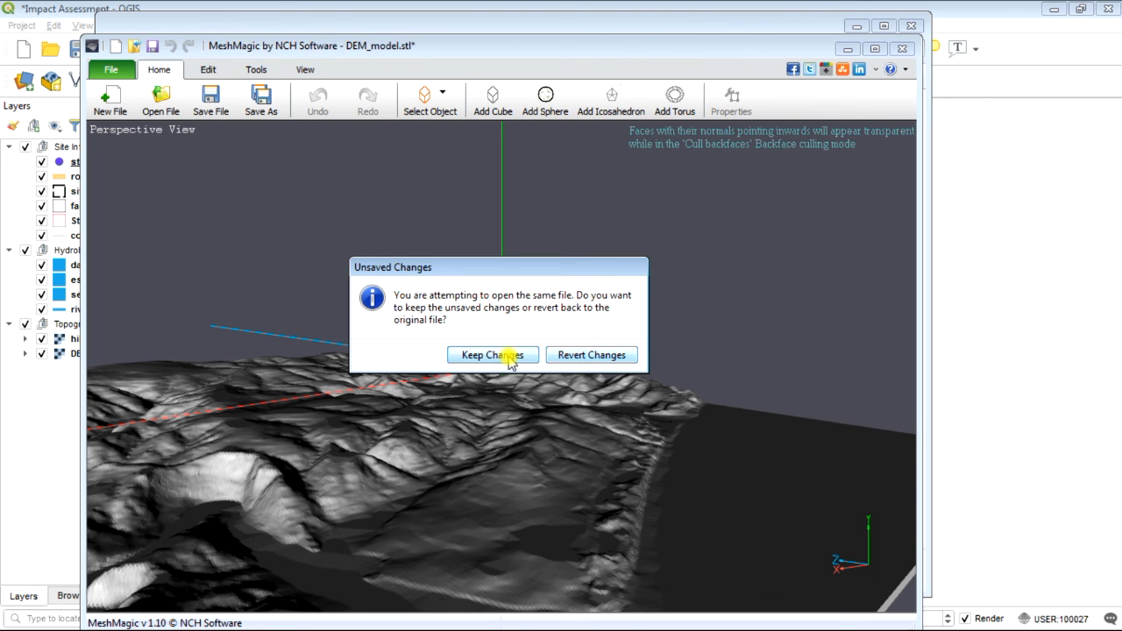
Keep the unsaved changes so MeshMagic displays the DEM_model.stl terrain.
{"action": "left_click", "coordinate": [491, 354]}
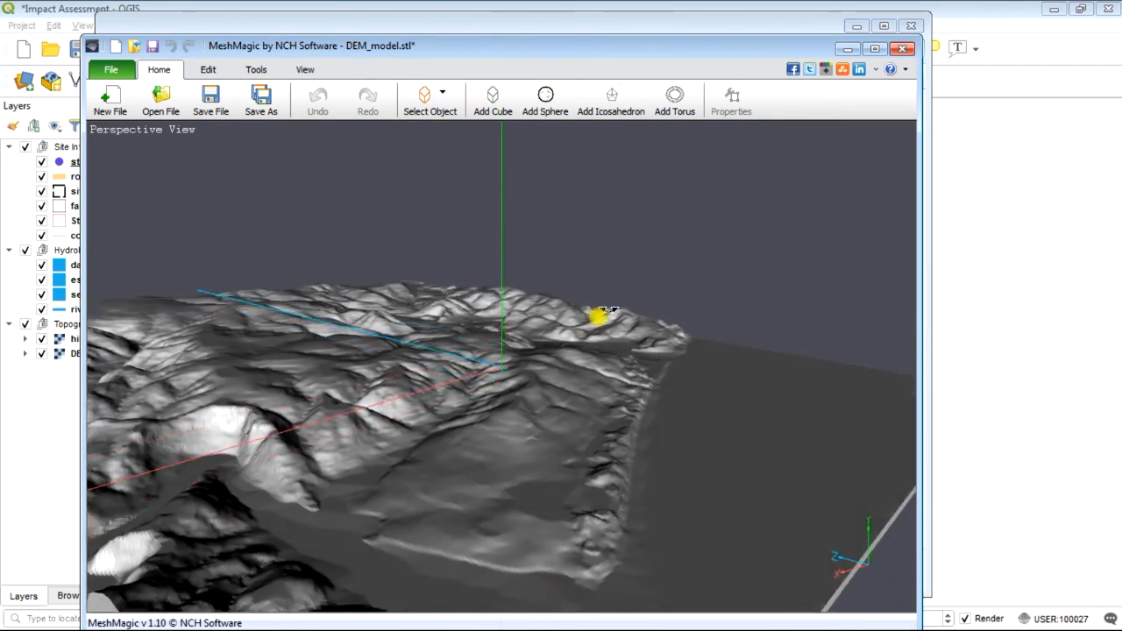
{"action": "left_click_drag", "start_coordinate": [605, 312], "coordinate": [540, 342]}
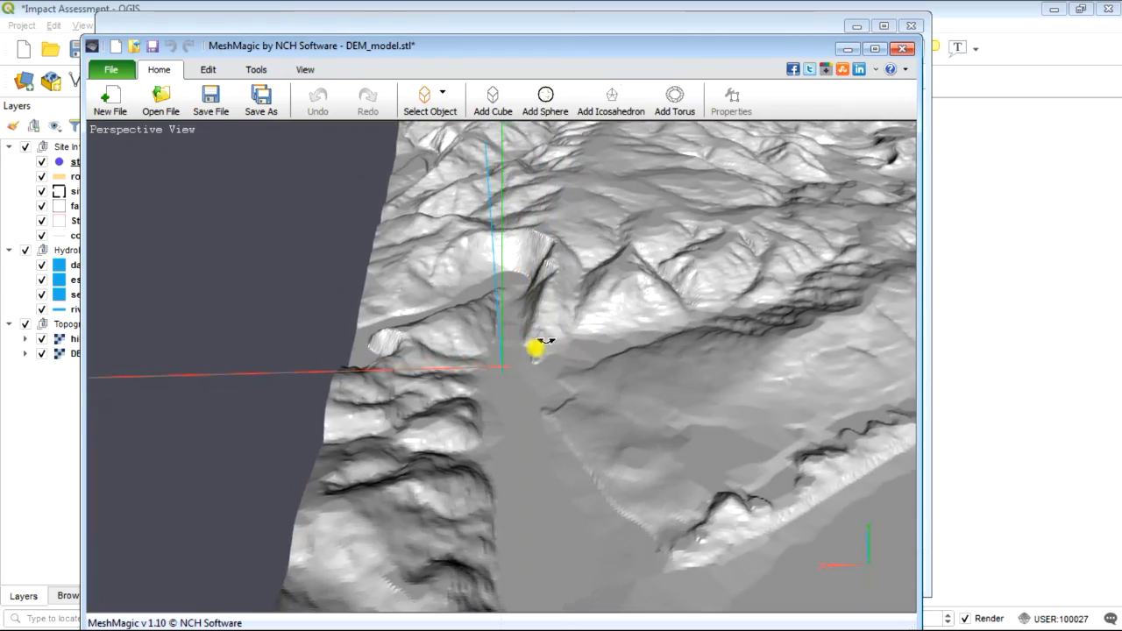
{"action": "left_click_drag", "start_coordinate": [544, 342], "coordinate": [614, 319]}
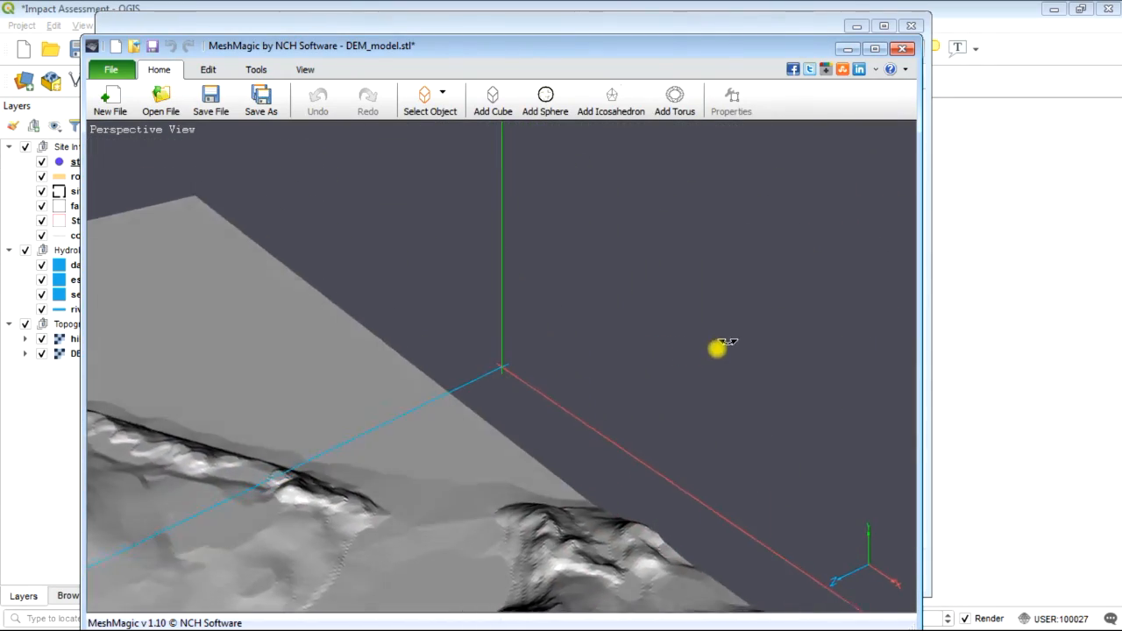
{"action": "left_click_drag", "start_coordinate": [719, 351], "coordinate": [587, 347]}
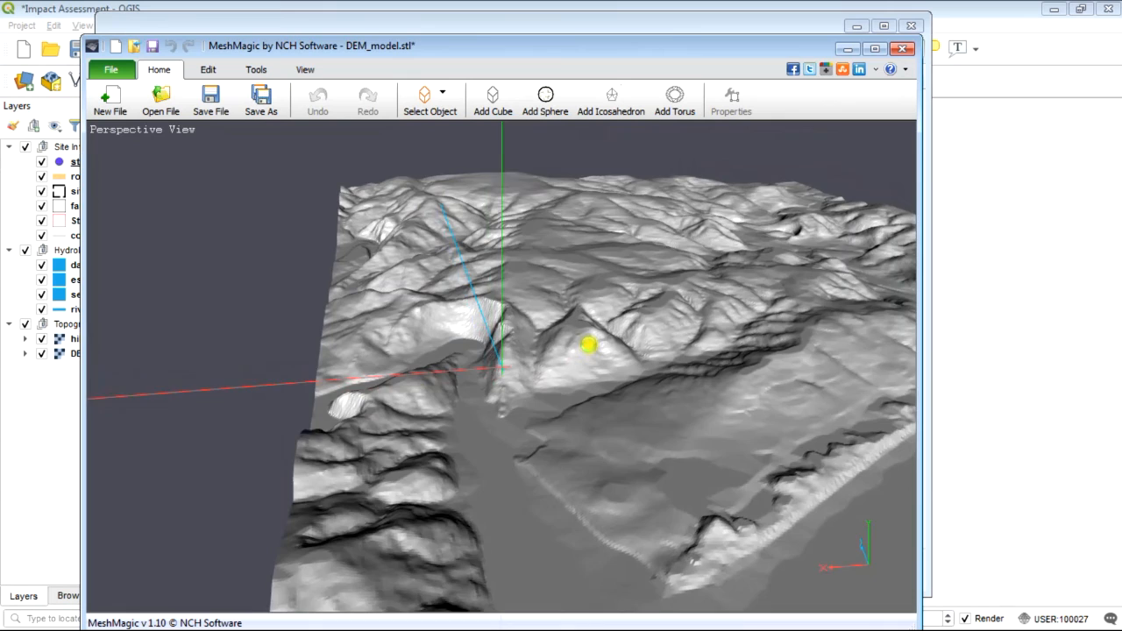
{"action": "left_click_drag", "start_coordinate": [588, 347], "coordinate": [631, 330]}
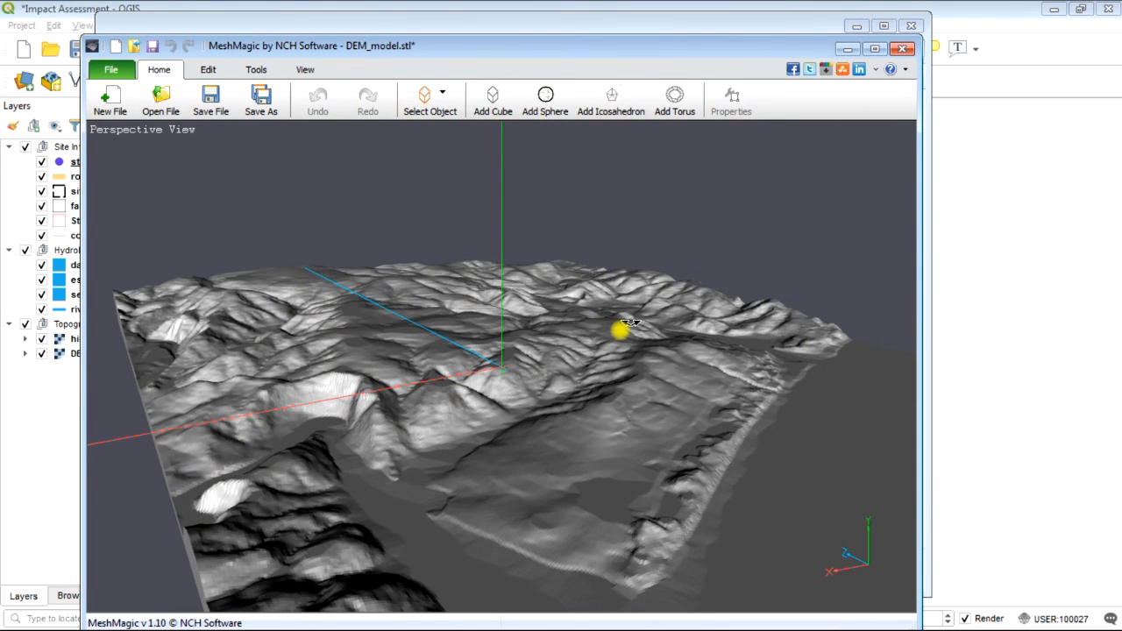
{"action": "left_click_drag", "start_coordinate": [632, 329], "coordinate": [621, 340]}
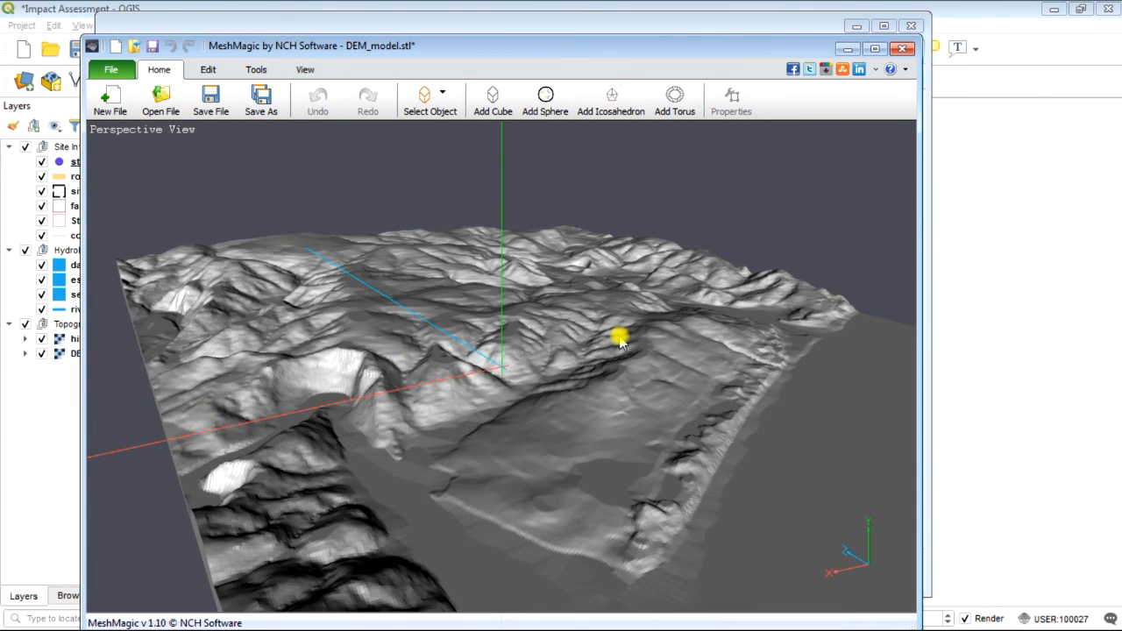
{"action": "left_click_drag", "start_coordinate": [617, 337], "coordinate": [377, 394]}
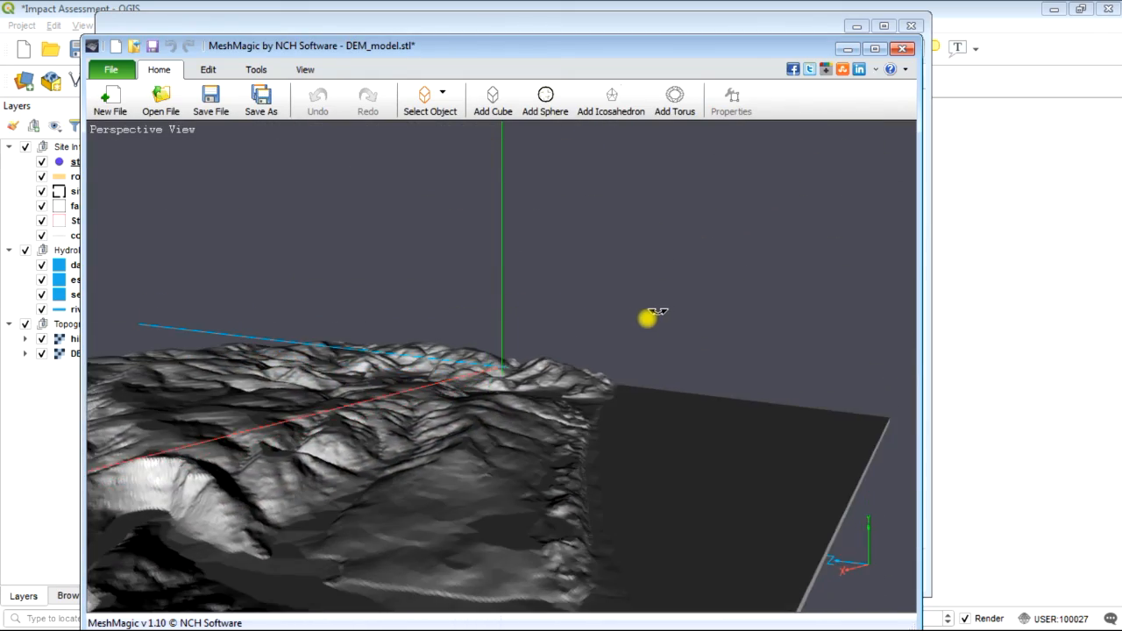
{"action": "left_click_drag", "start_coordinate": [648, 316], "coordinate": [582, 351]}
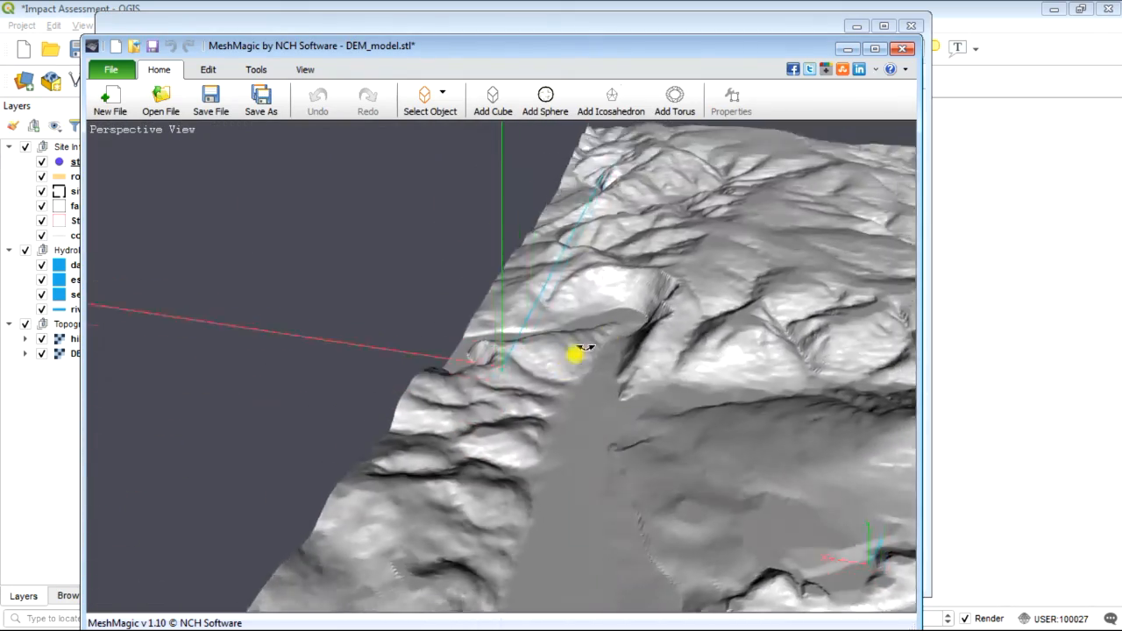
{"action": "left_click_drag", "start_coordinate": [585, 351], "coordinate": [586, 351]}
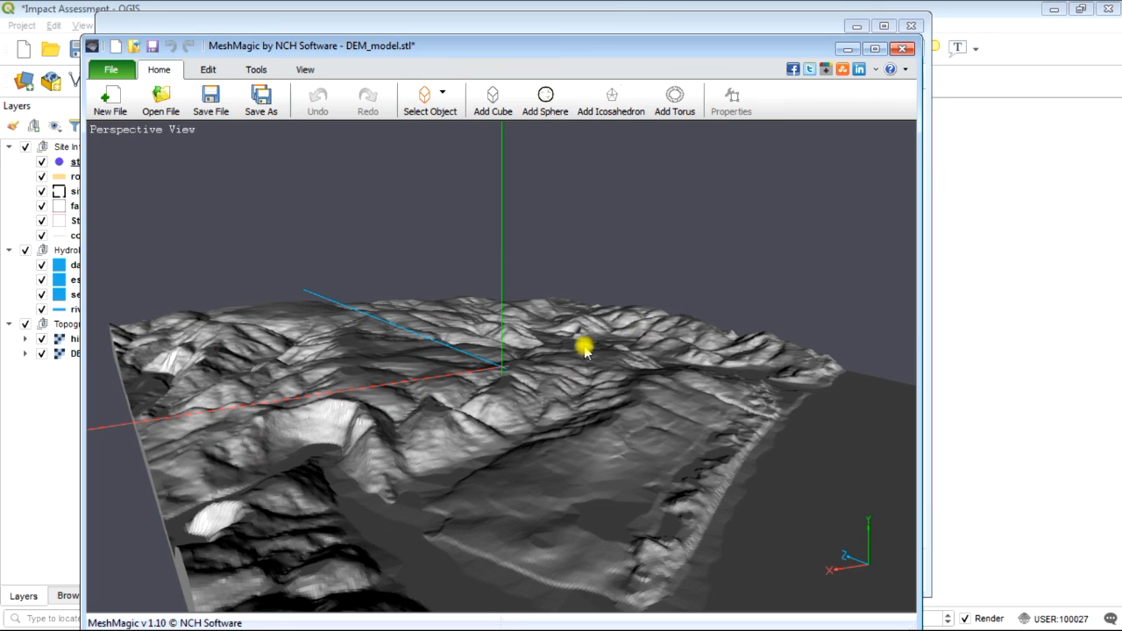